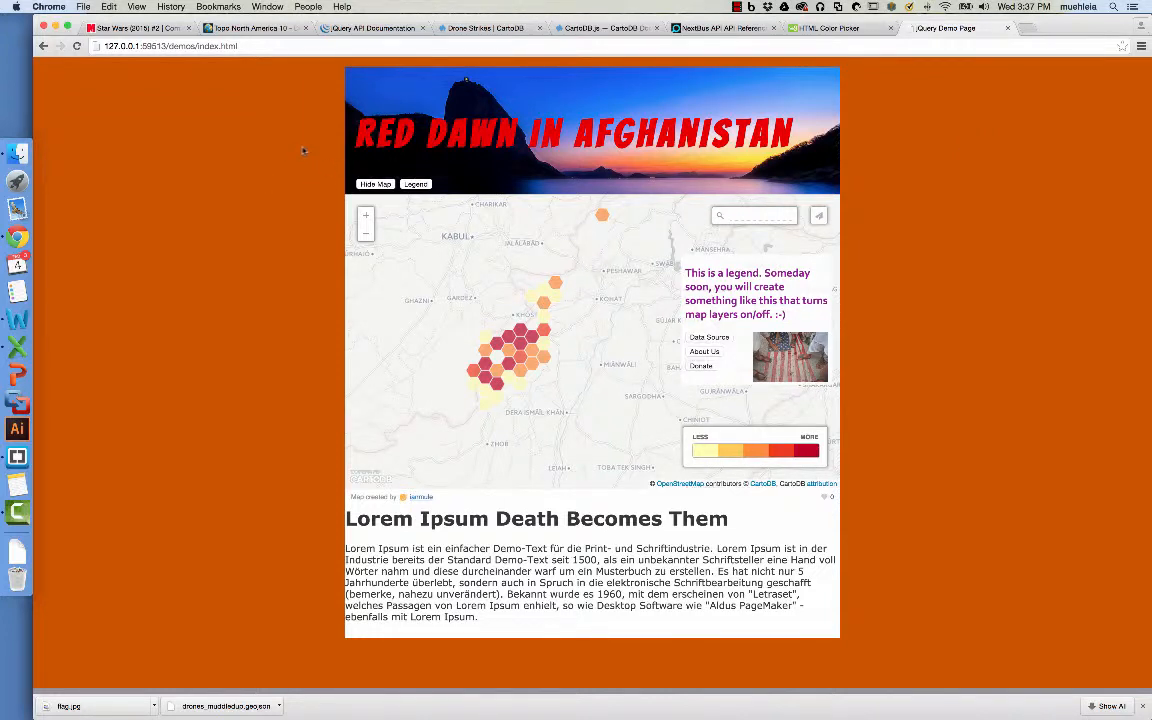
{"action": "mouse_move", "coordinate": [310, 154]}
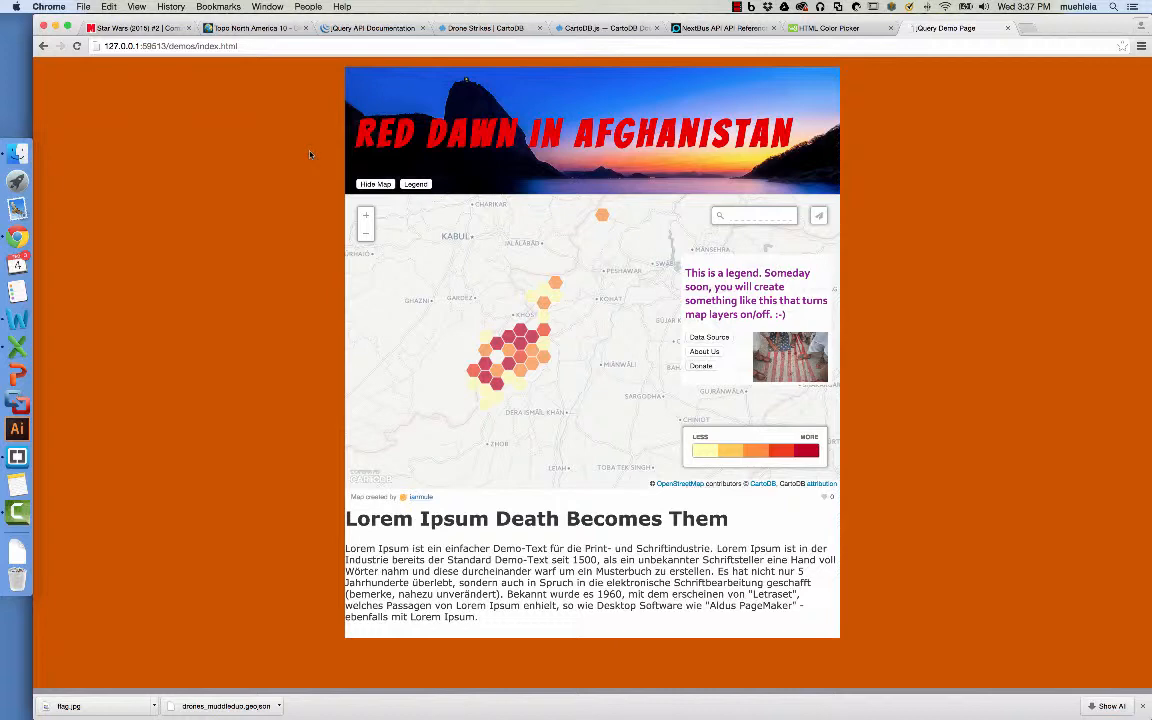
Step: Toggle the drone-strike map off and on, then bring the legend back with the Legend button
{"action": "left_click", "coordinate": [376, 184]}
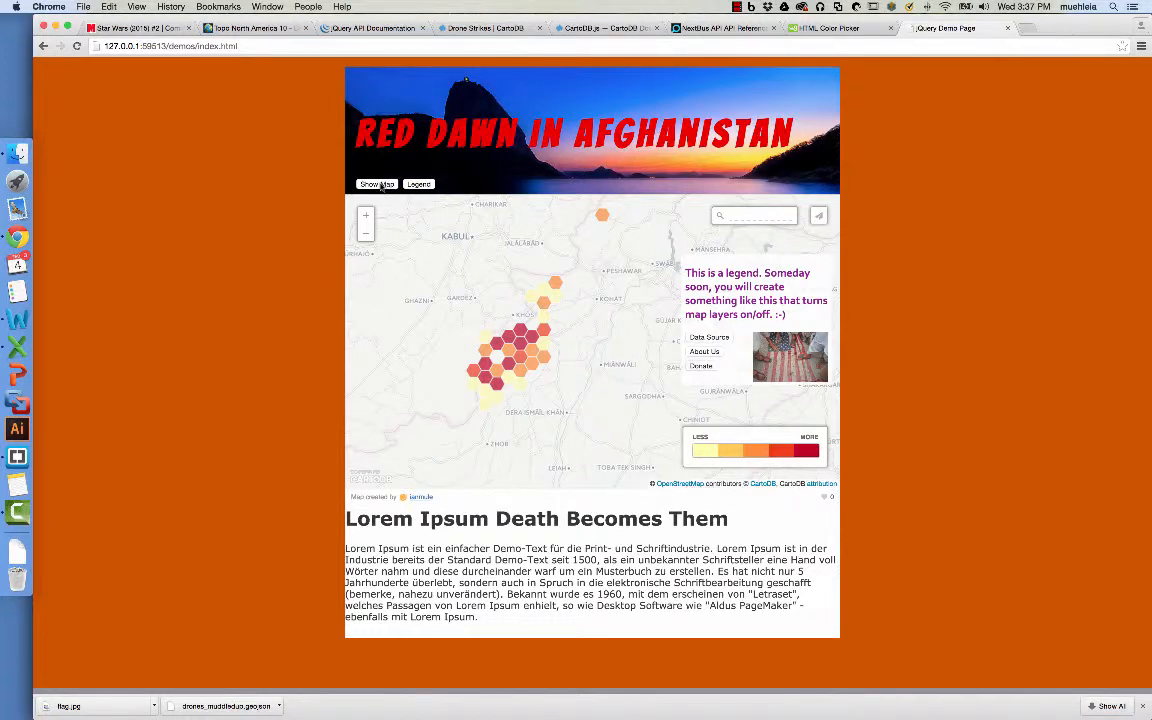
{"action": "left_click", "coordinate": [376, 184]}
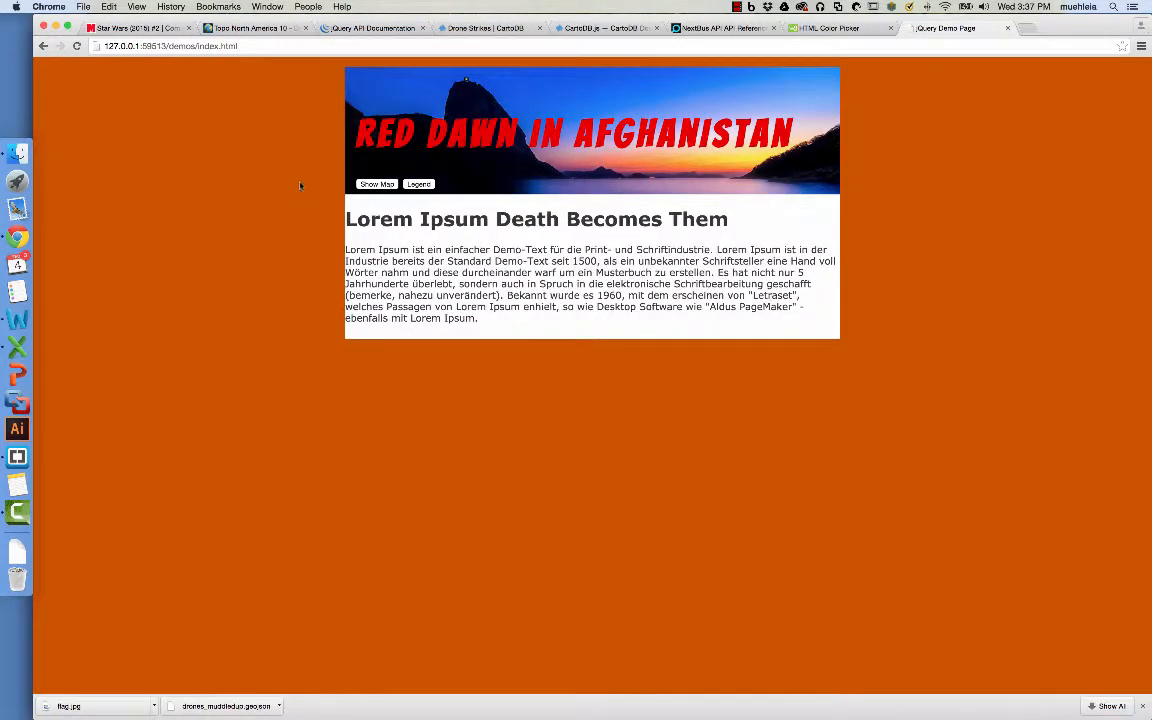
{"action": "left_click", "coordinate": [376, 184]}
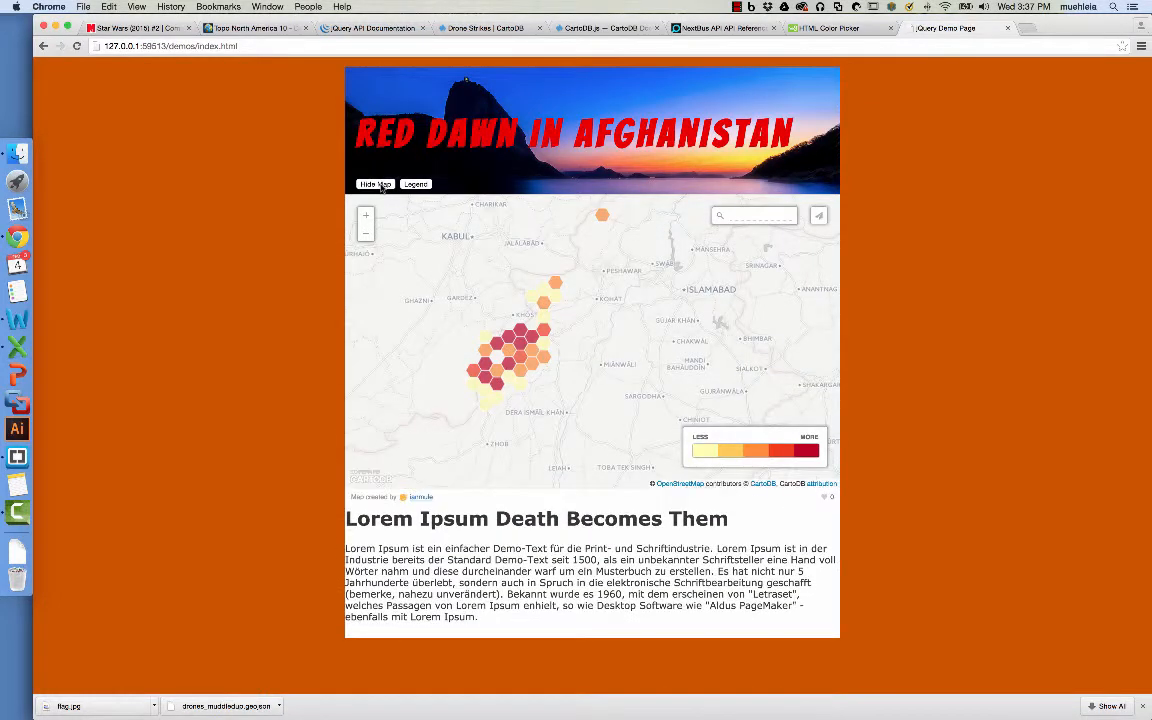
{"action": "left_click", "coordinate": [416, 184]}
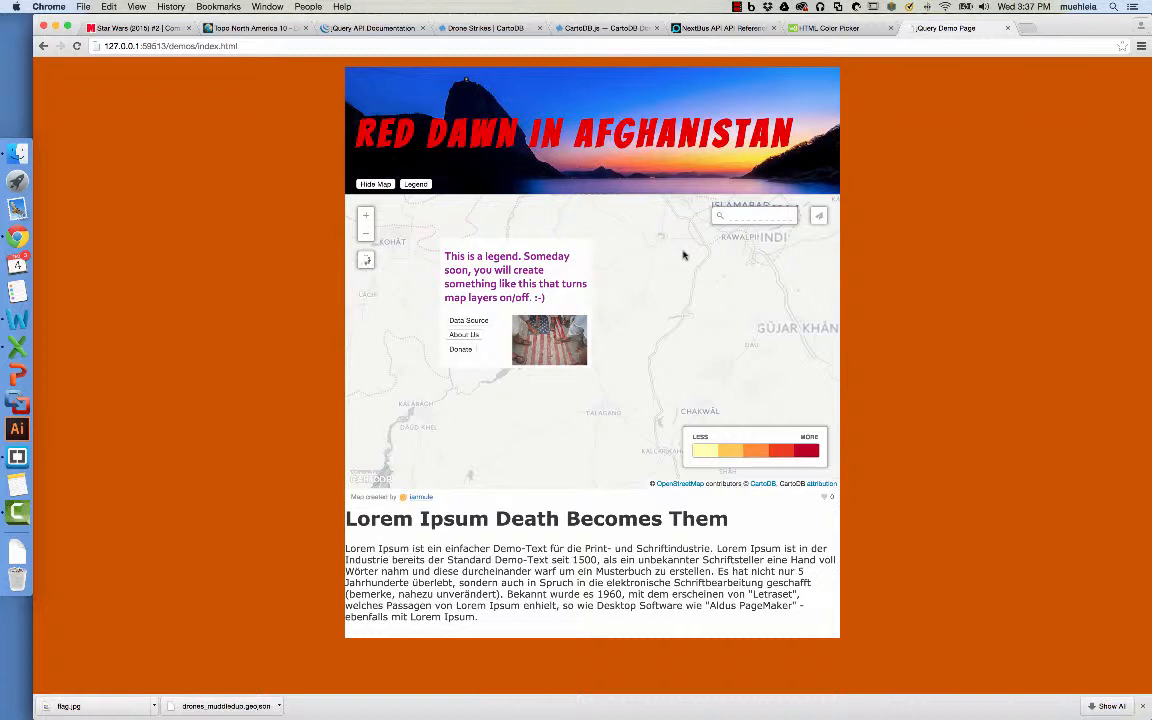
{"action": "mouse_move", "coordinate": [668, 260]}
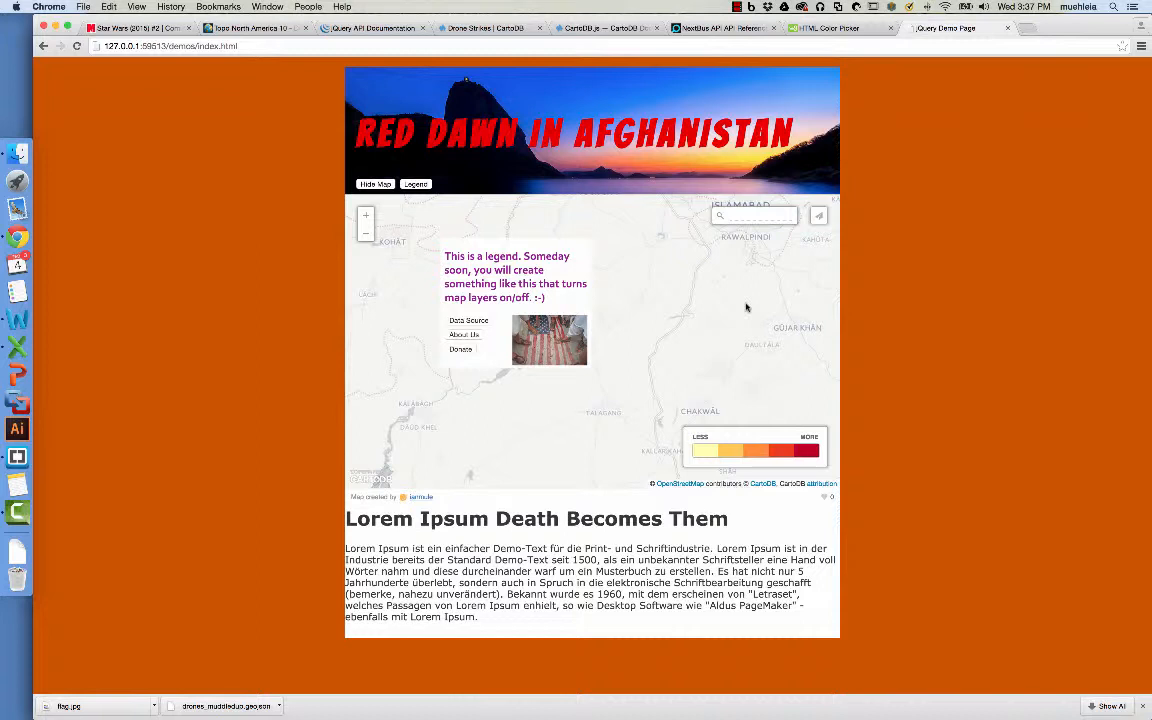
{"action": "mouse_move", "coordinate": [740, 304]}
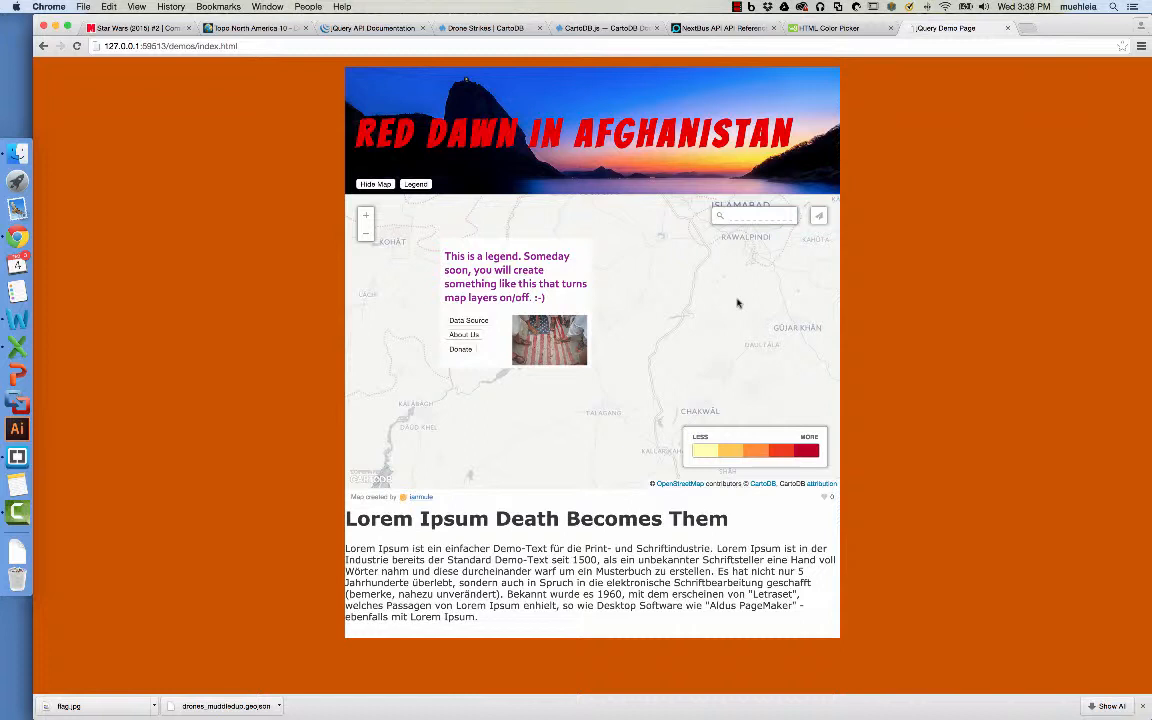
{"action": "mouse_move", "coordinate": [732, 300]}
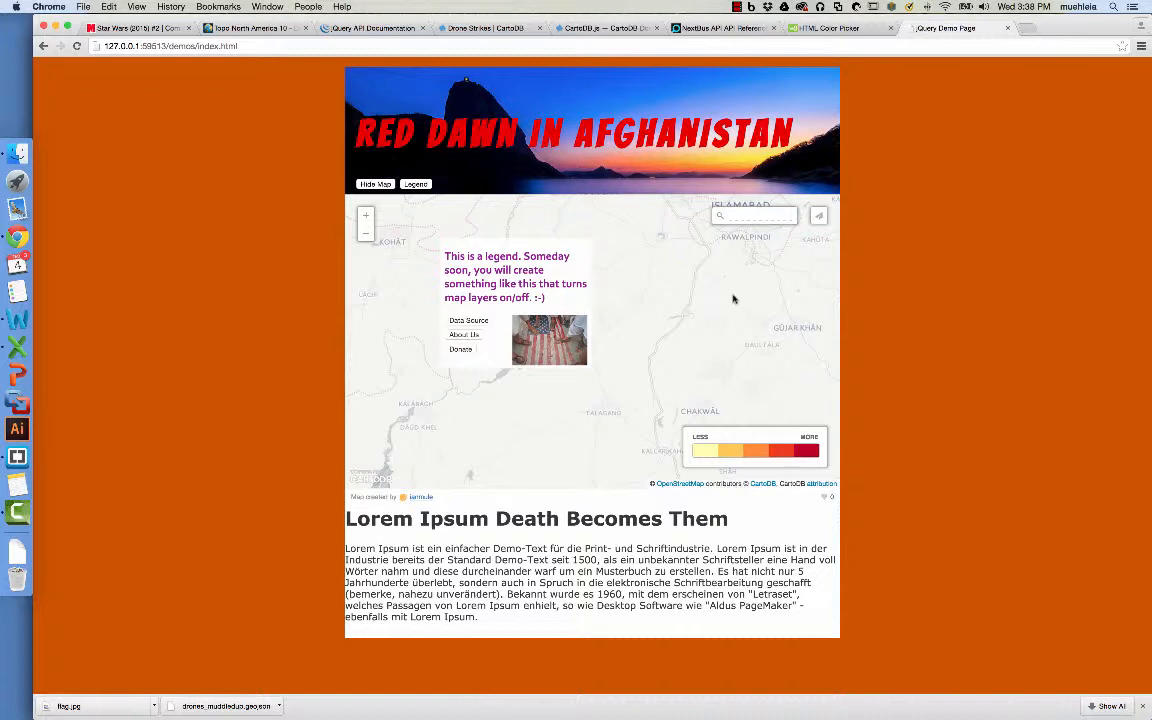
{"action": "mouse_move", "coordinate": [728, 300]}
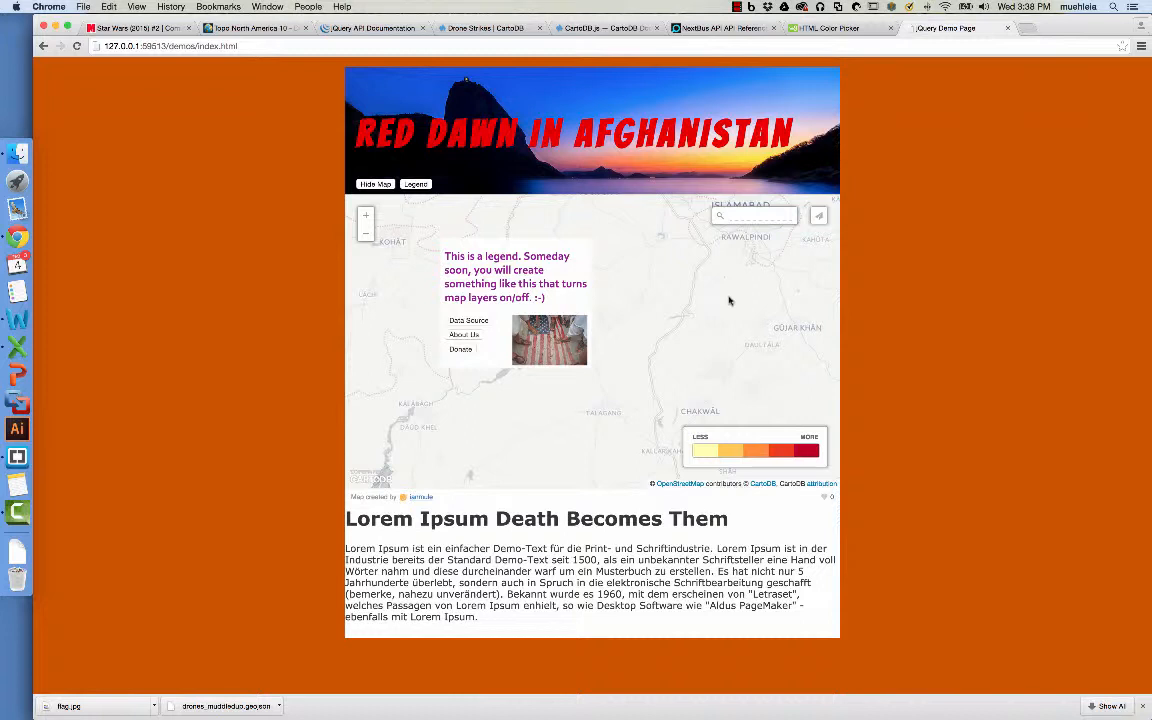
{"action": "mouse_move", "coordinate": [724, 298]}
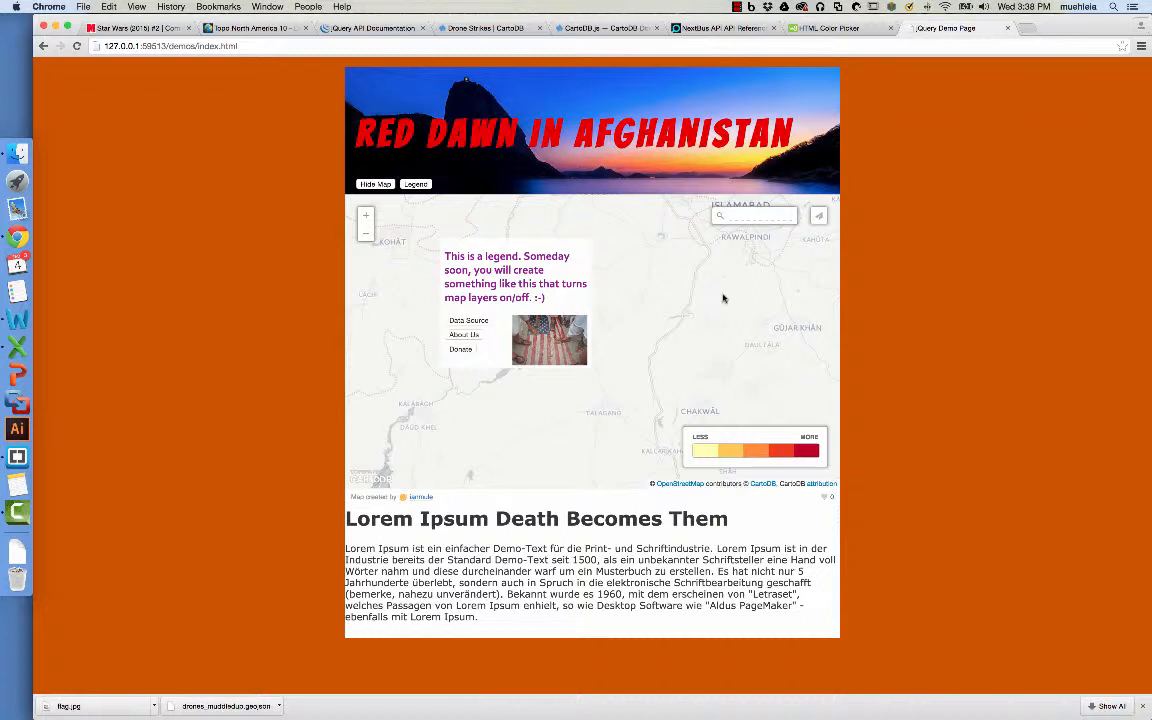
{"action": "mouse_move", "coordinate": [712, 296]}
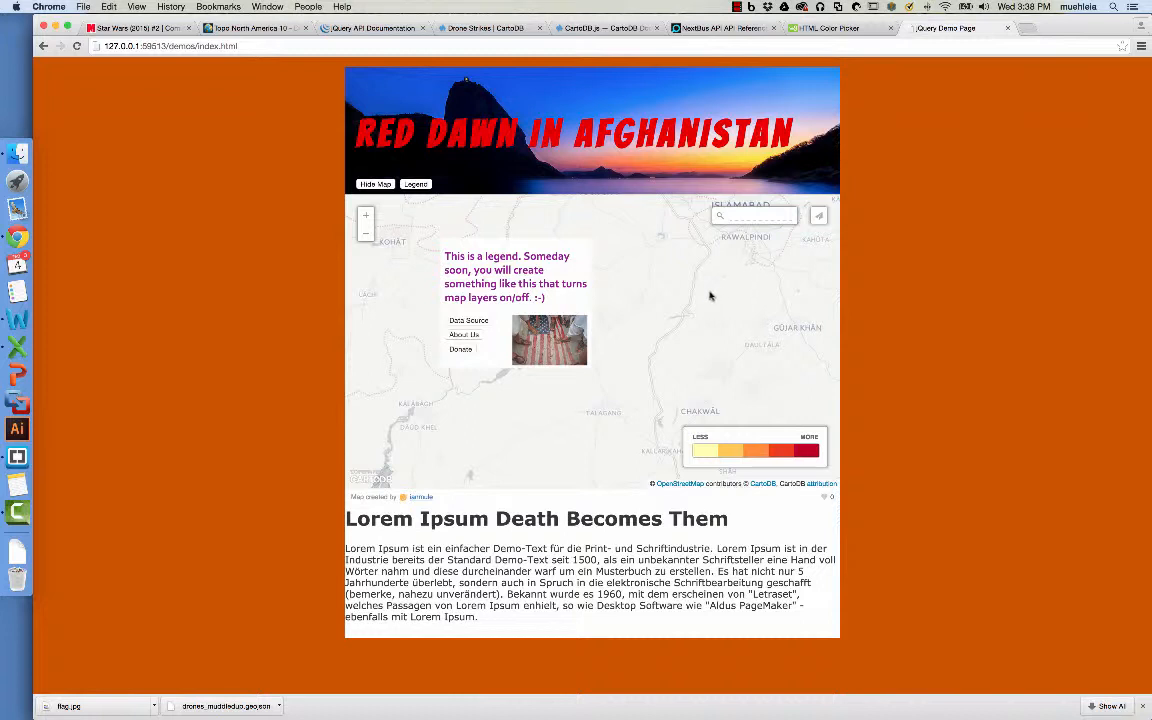
{"action": "mouse_move", "coordinate": [716, 292]}
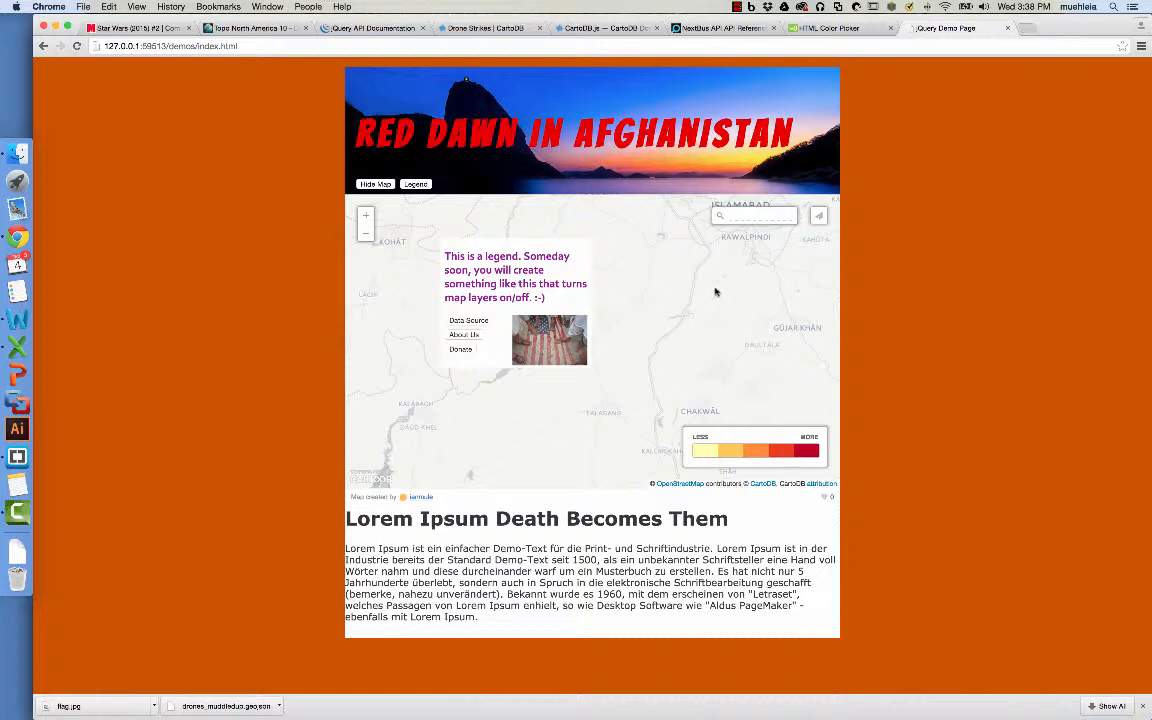
{"action": "mouse_move", "coordinate": [704, 280]}
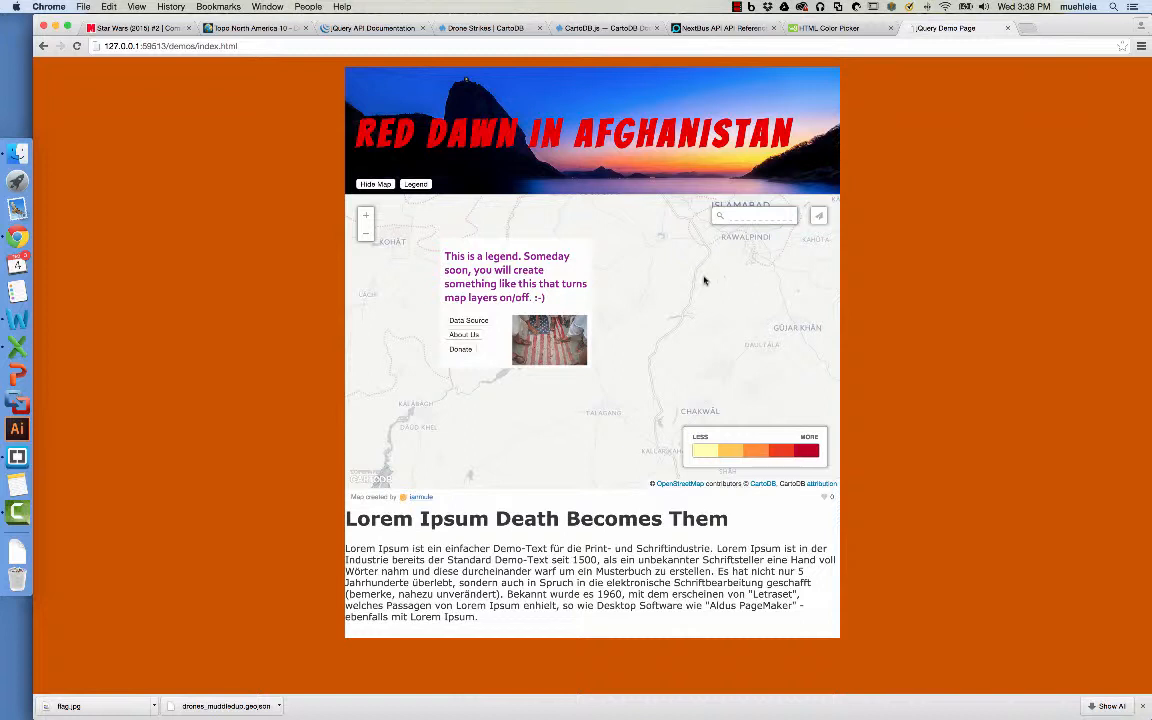
{"action": "mouse_move", "coordinate": [720, 272]}
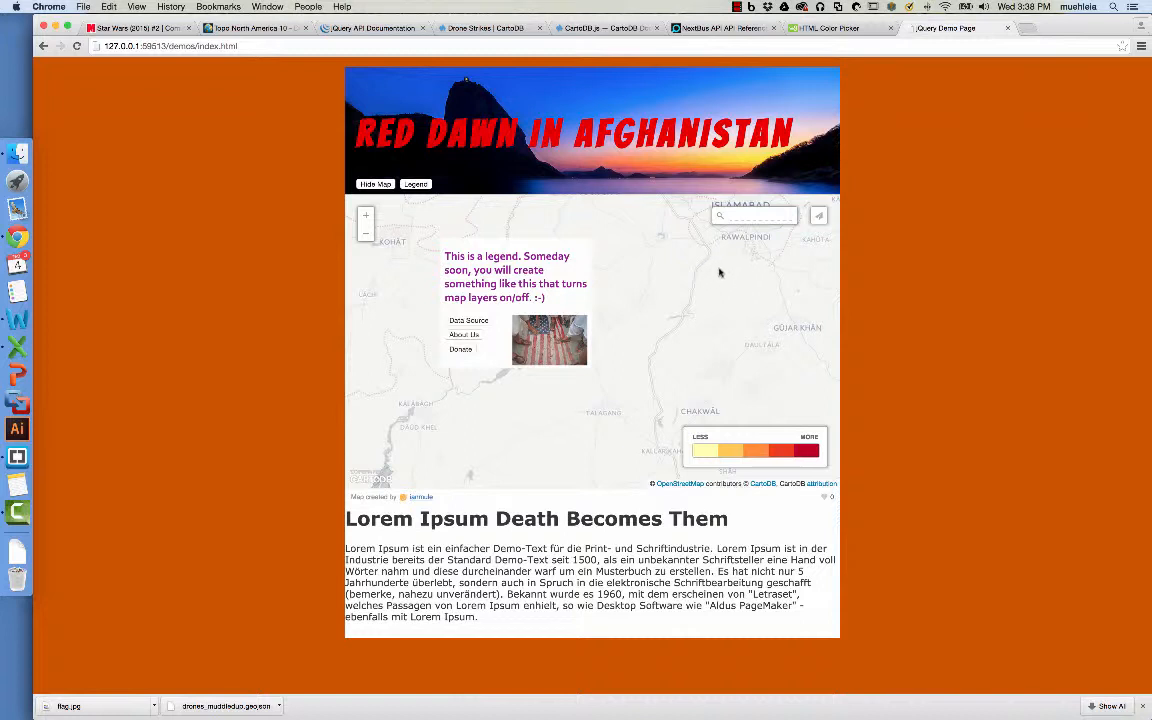
{"action": "mouse_move", "coordinate": [714, 272]}
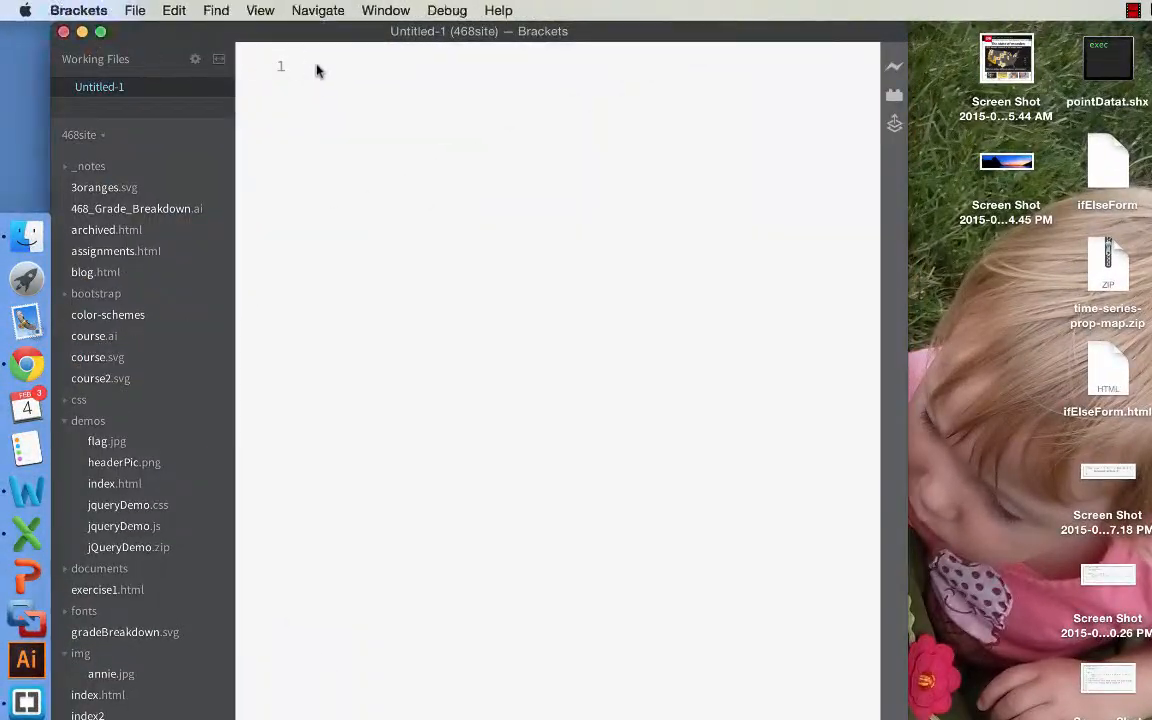
Step: Write the html skeleton with doctype, head titled 'jQuery Demo' and an empty body
{"action": "type", "text": "<html>"}
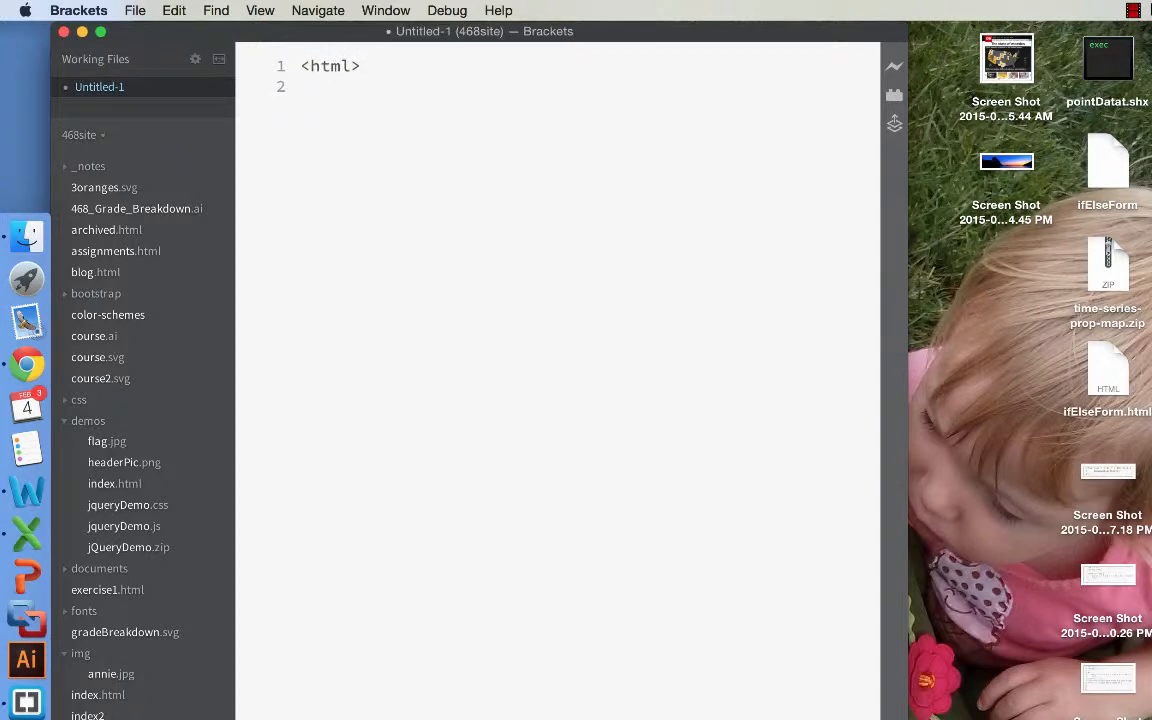
{"action": "type", "text": "</h"}
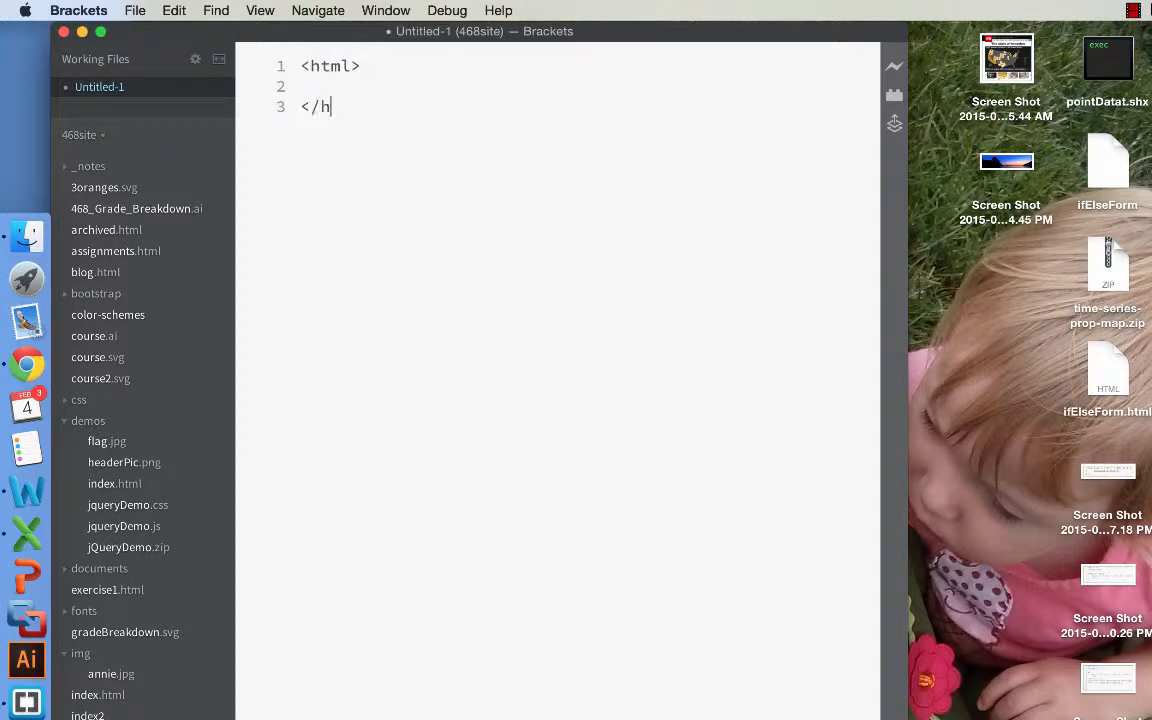
{"action": "type", "text": "tml>"}
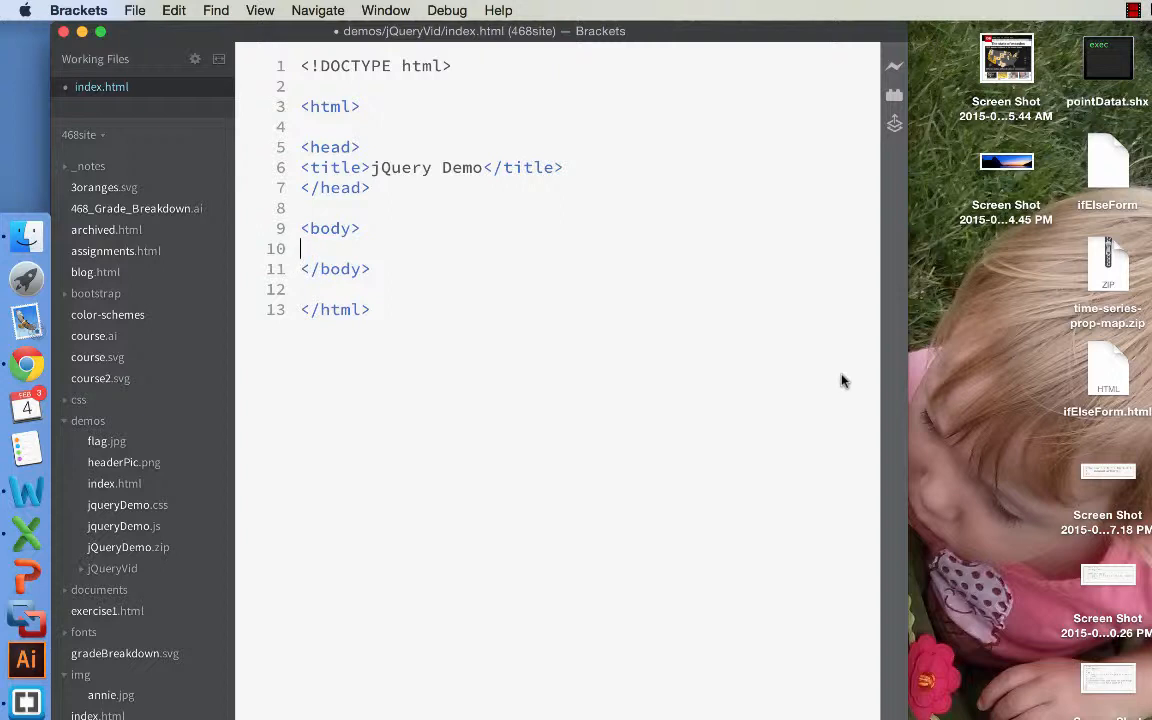
{"action": "mouse_move", "coordinate": [356, 104]}
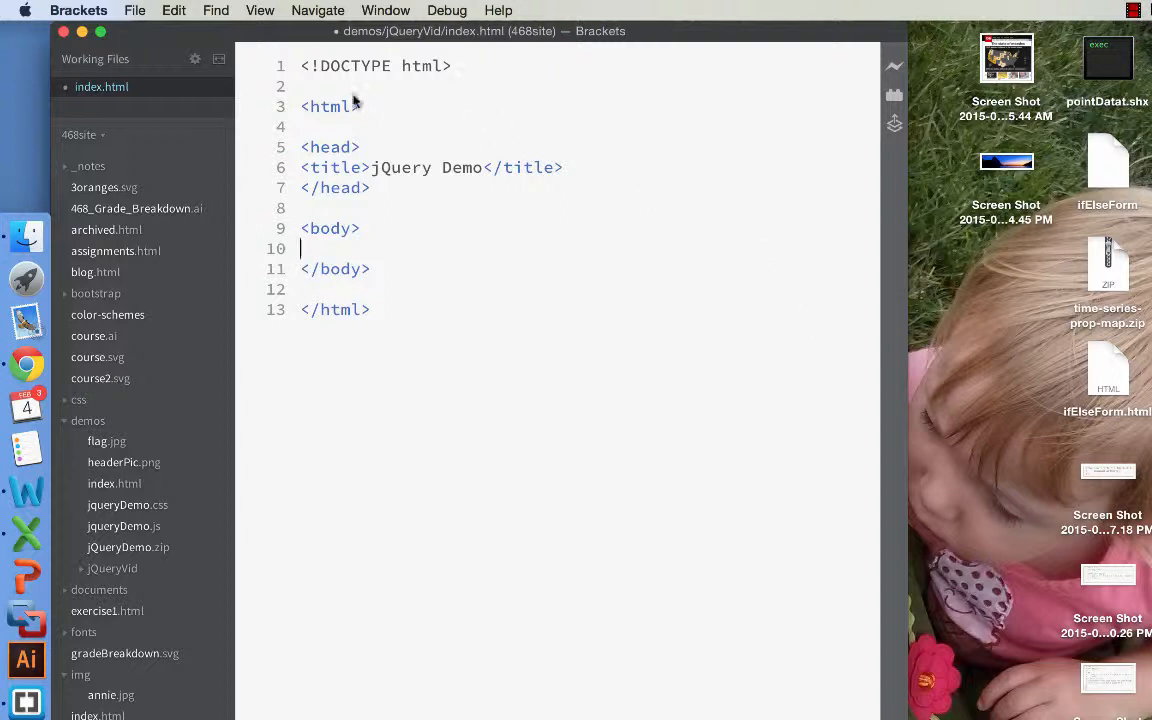
Step: Save index.html, make jQueryVid the project folder and bring index.html into the editor
{"action": "left_click", "coordinate": [102, 136]}
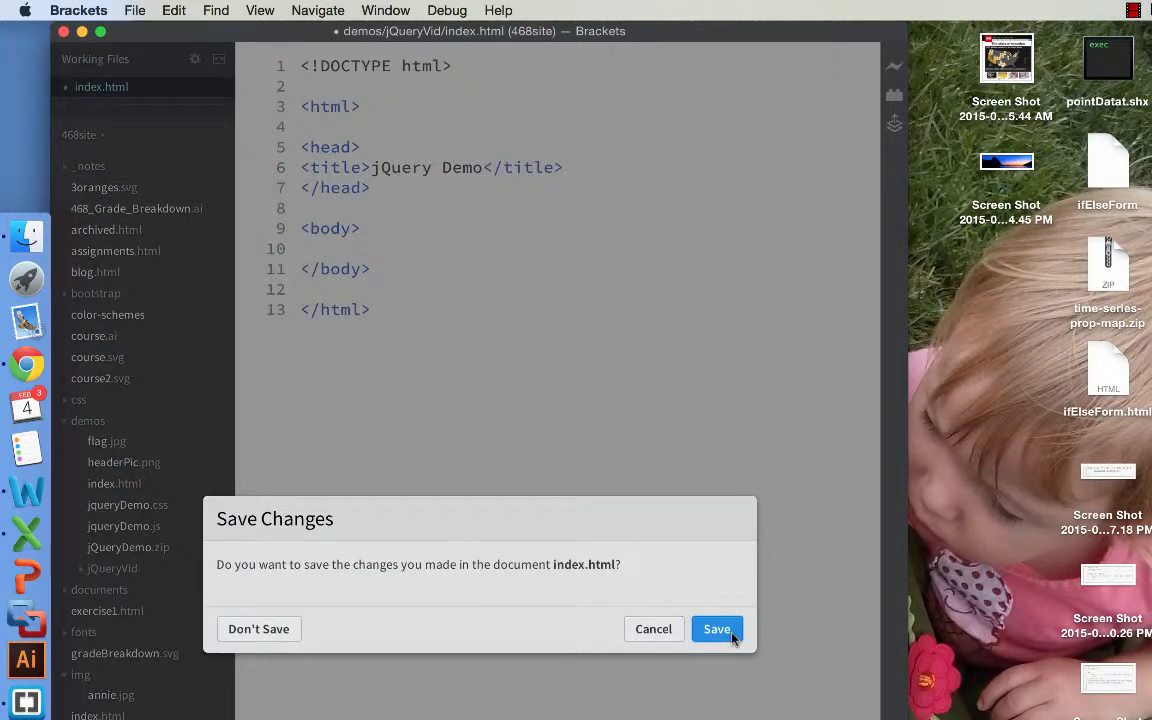
{"action": "left_click", "coordinate": [716, 628]}
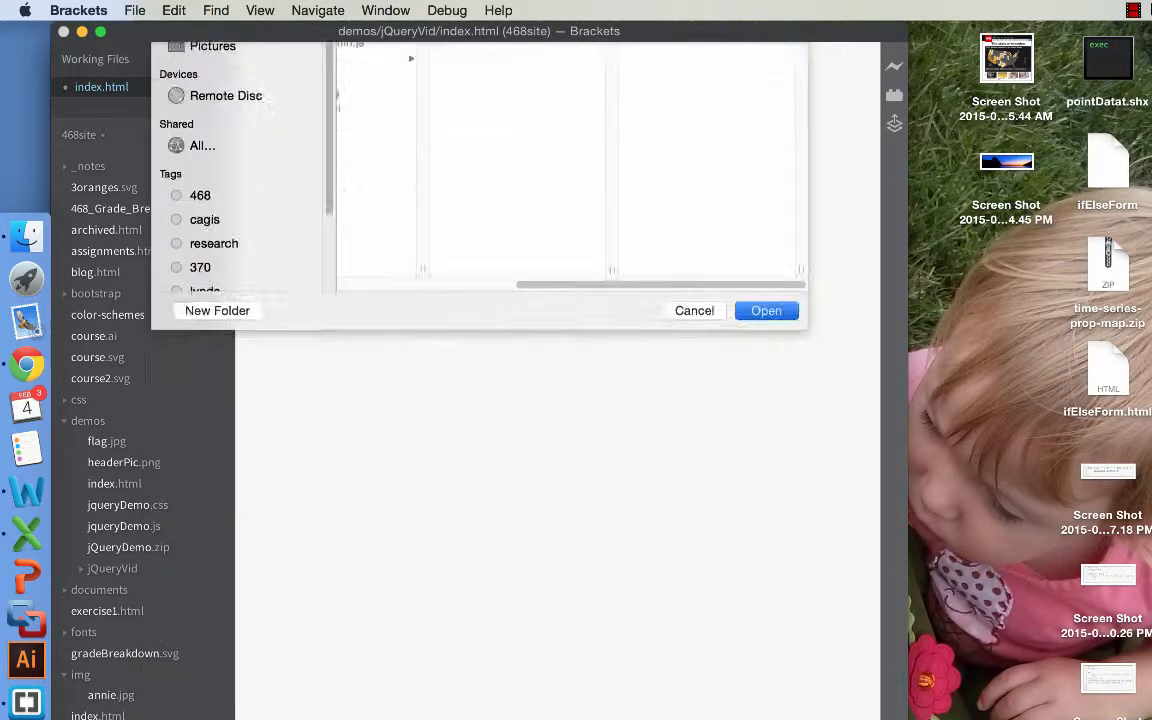
{"action": "left_click", "coordinate": [766, 310]}
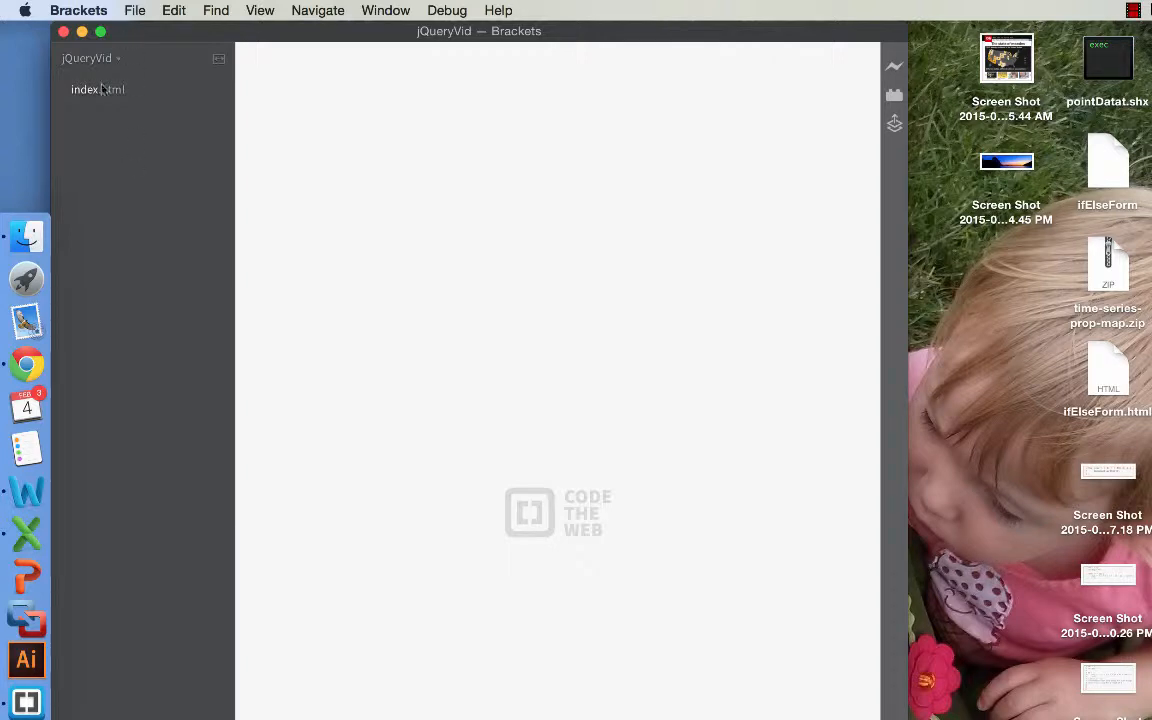
{"action": "left_click", "coordinate": [96, 88]}
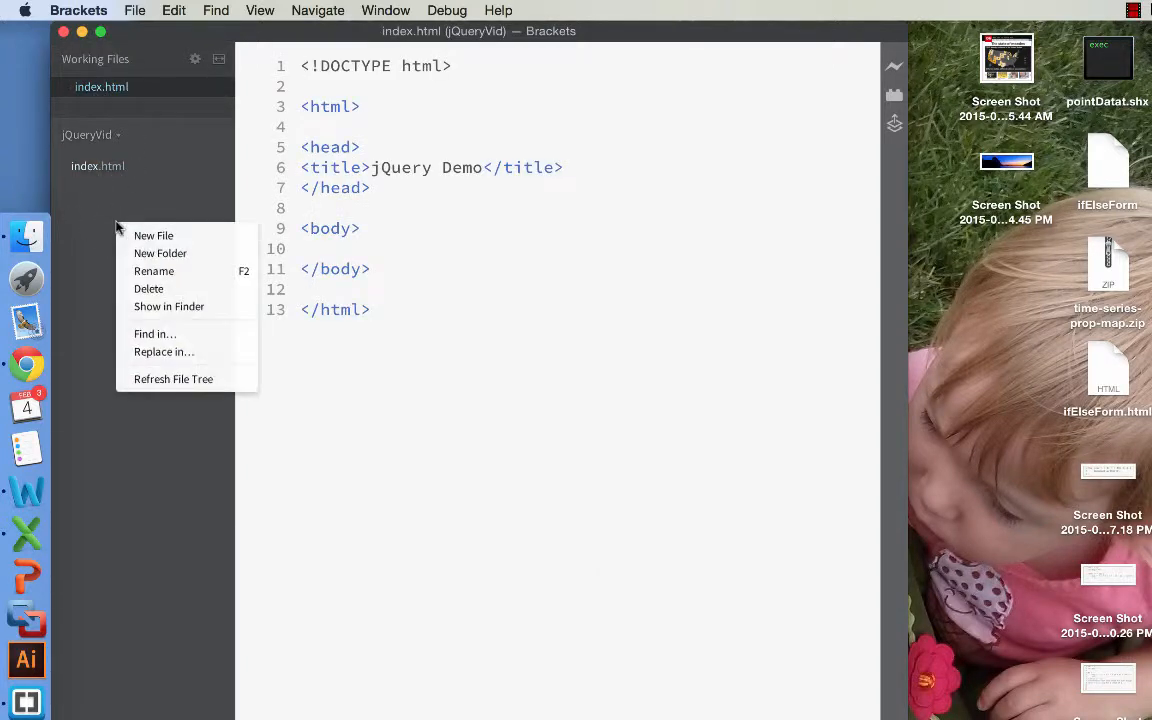
{"action": "mouse_move", "coordinate": [156, 272]}
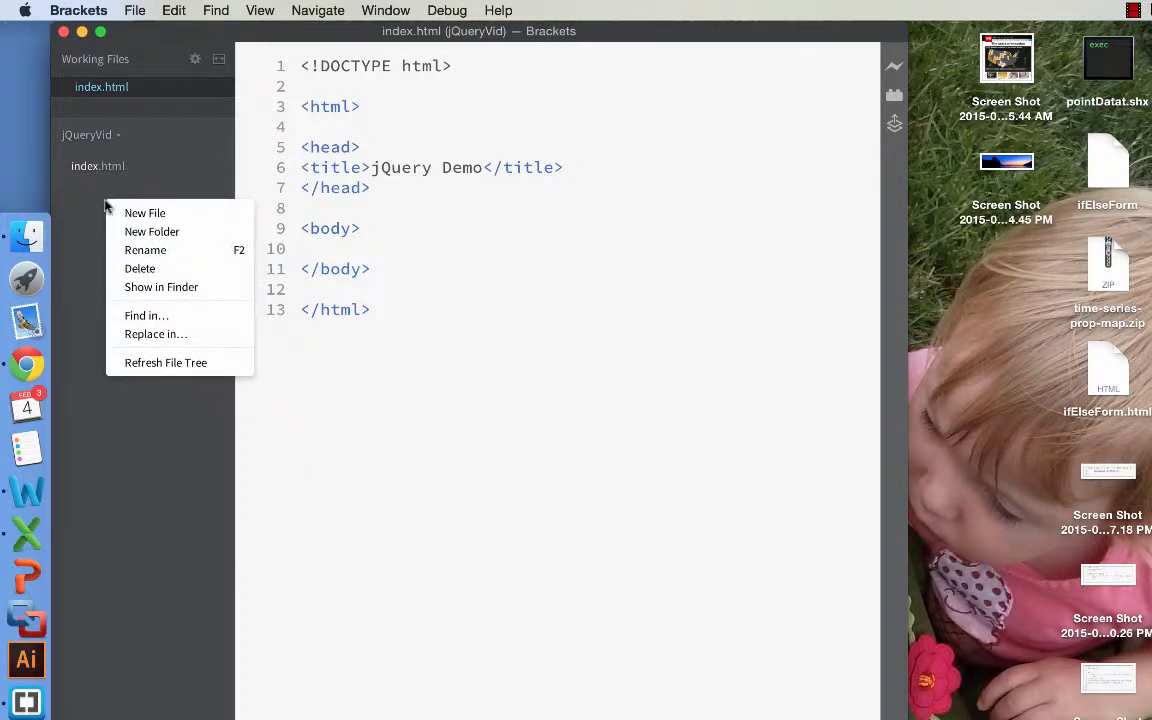
Step: Create js, css and images folders in the jQueryVid project beside index.html
{"action": "left_click", "coordinate": [144, 212]}
{"action": "type", "text": "js"}
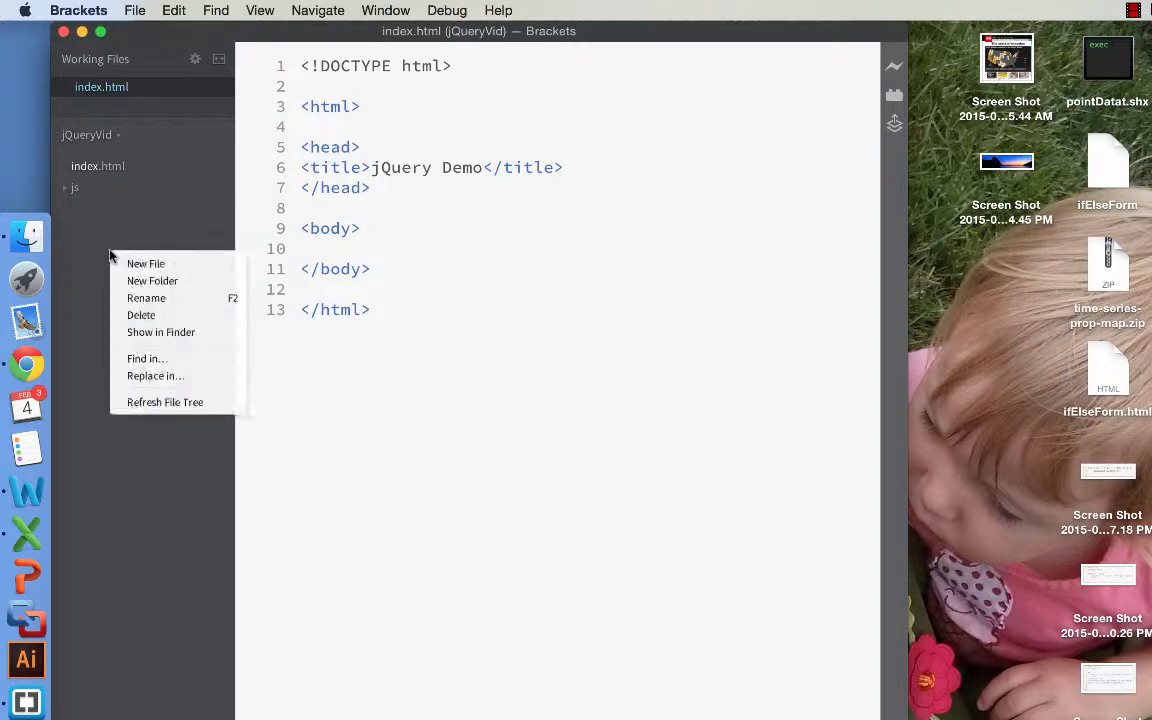
{"action": "left_click", "coordinate": [146, 264]}
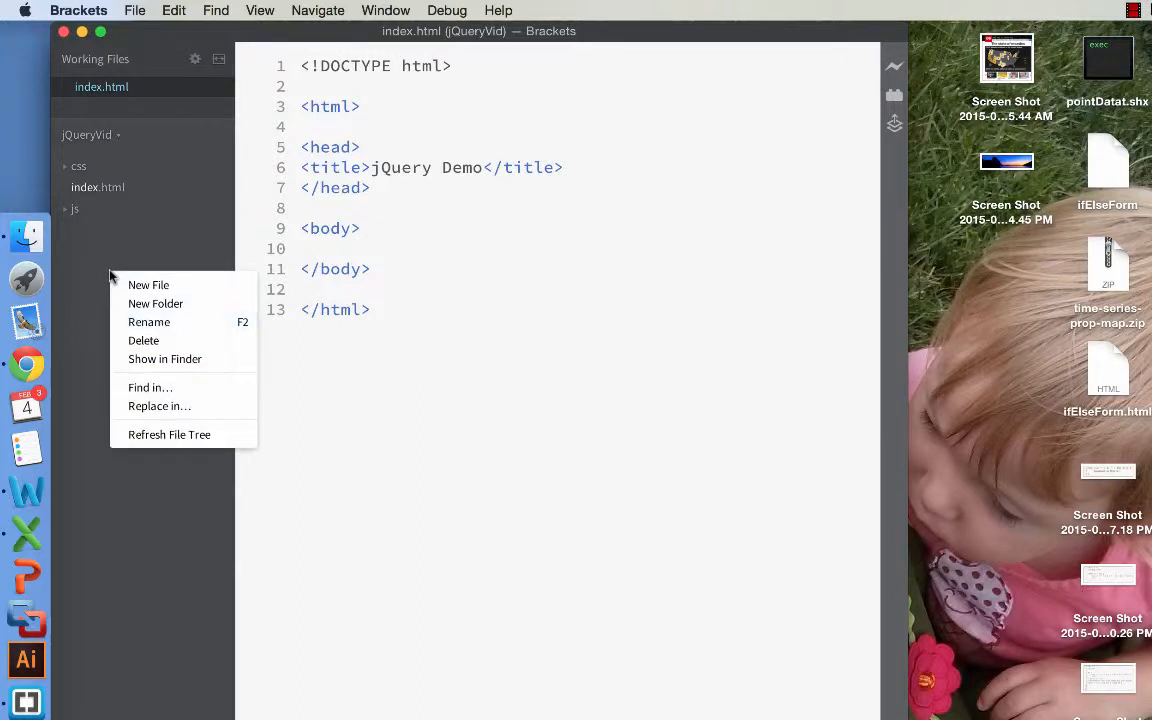
{"action": "left_click", "coordinate": [180, 308]}
{"action": "type", "text": "images"}
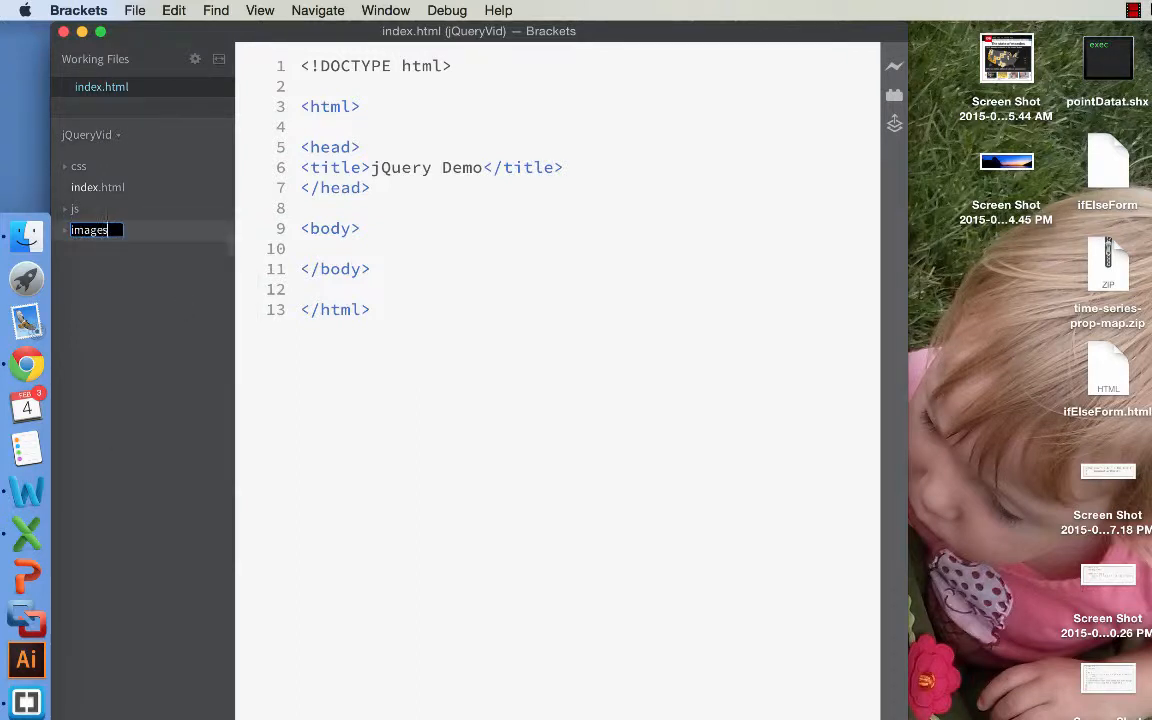
{"action": "key", "text": "Return"}
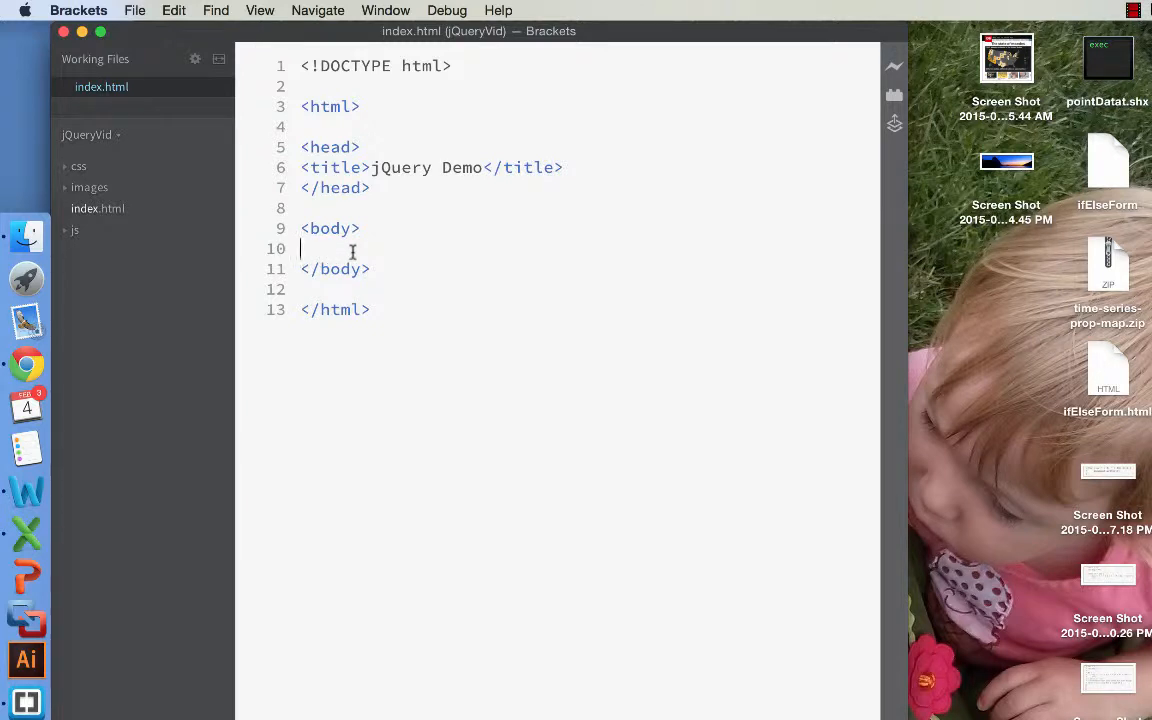
{"action": "key", "text": "enter"}
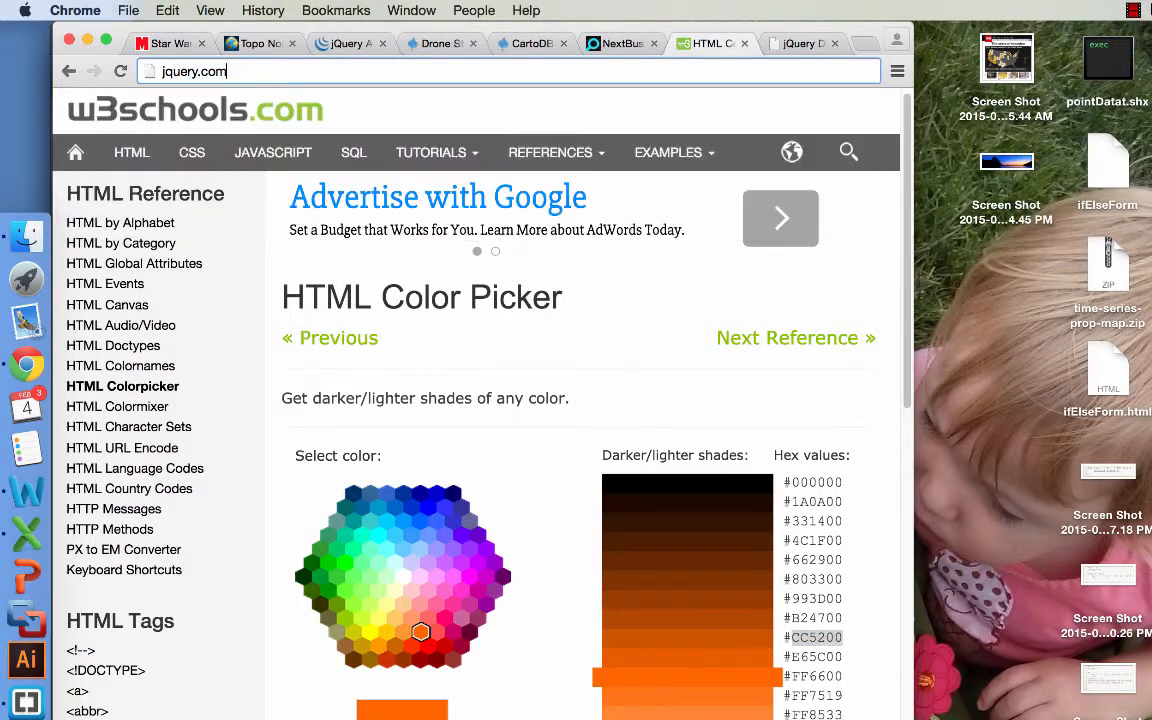
Step: Go to the jquery.com download page and view the jQuery 1.11.2 and 2.1.3 file links
{"action": "left_click", "coordinate": [654, 44]}
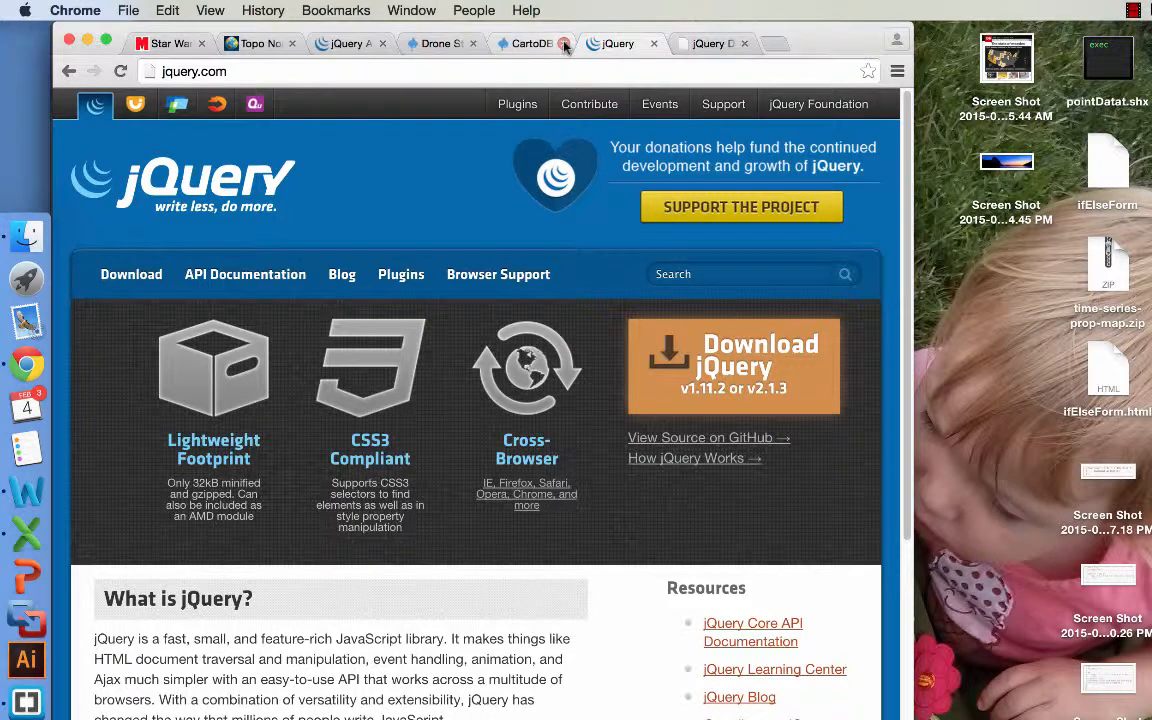
{"action": "left_click", "coordinate": [564, 44]}
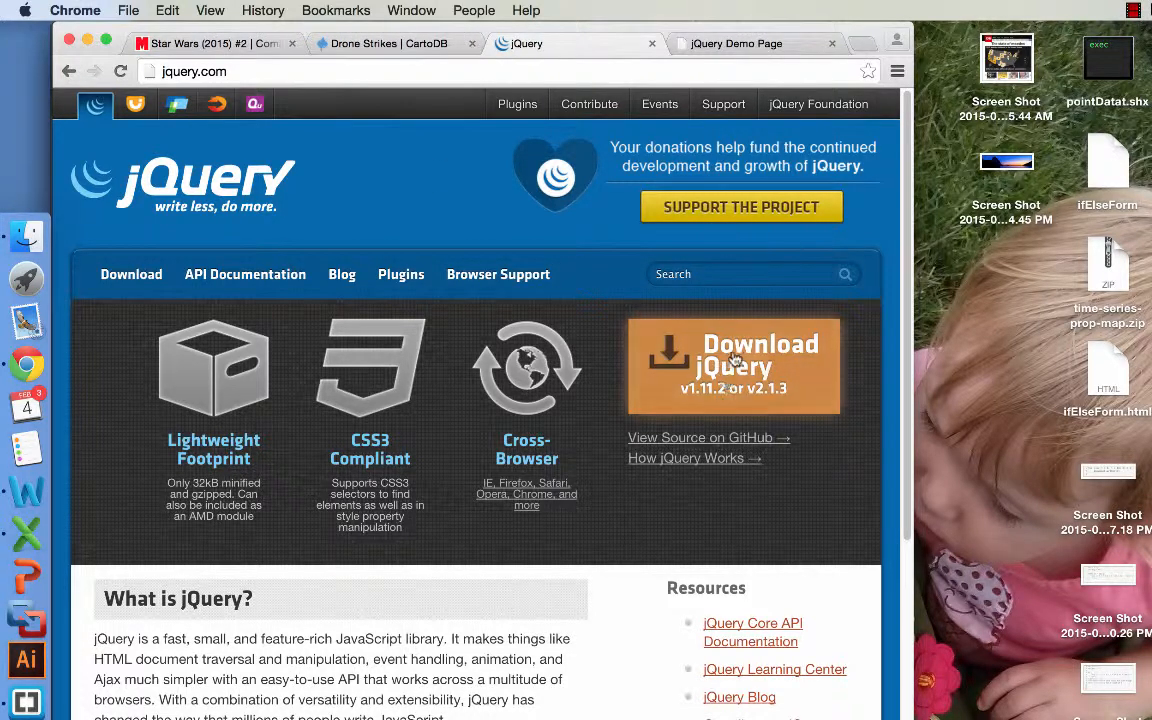
{"action": "left_click", "coordinate": [732, 364]}
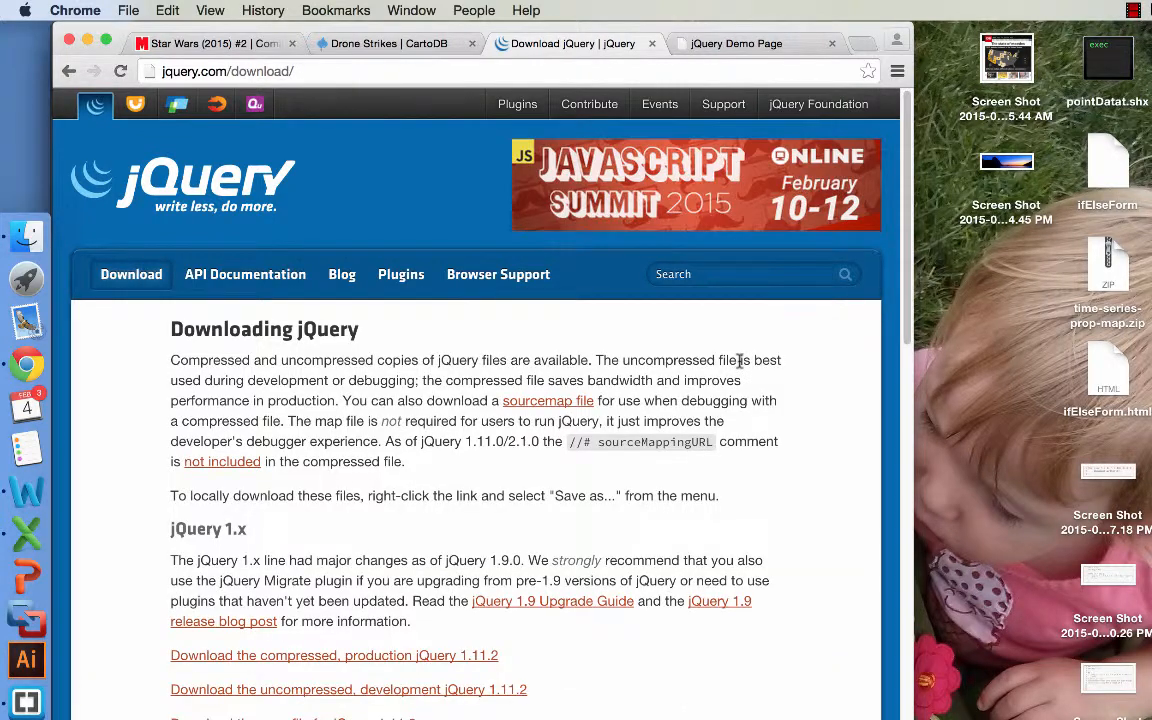
{"action": "scroll", "scroll_direction": "down", "scroll_amount": 3}
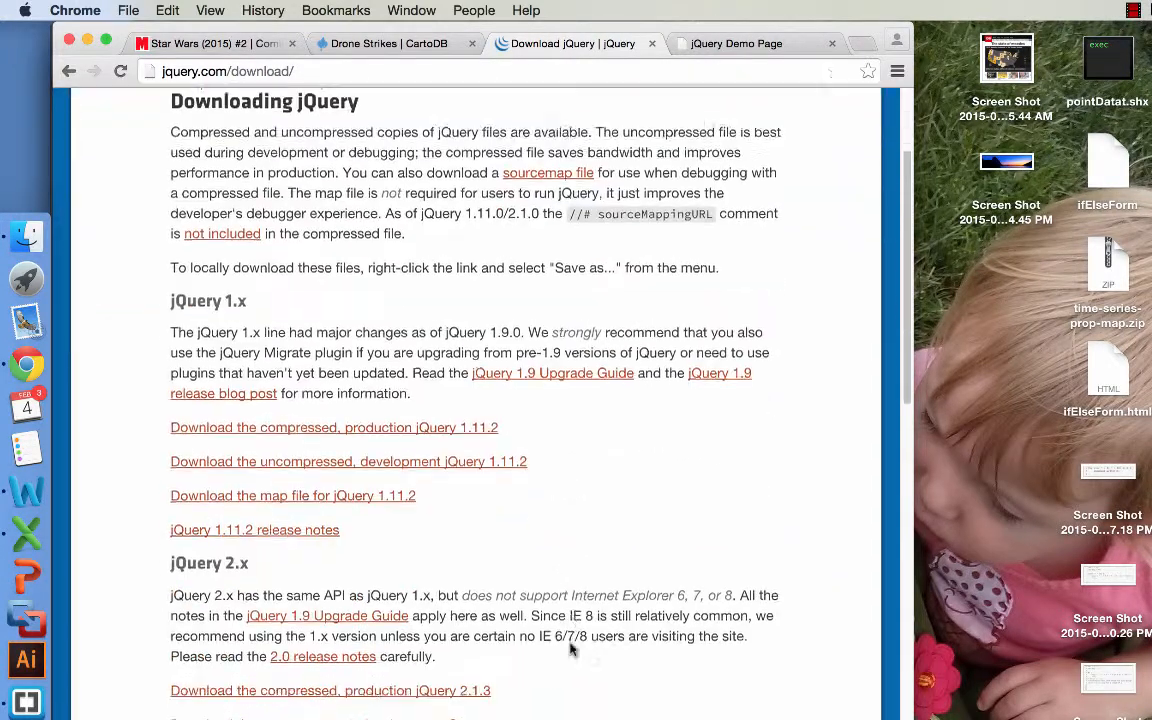
{"action": "scroll", "scroll_direction": "down", "scroll_amount": 3}
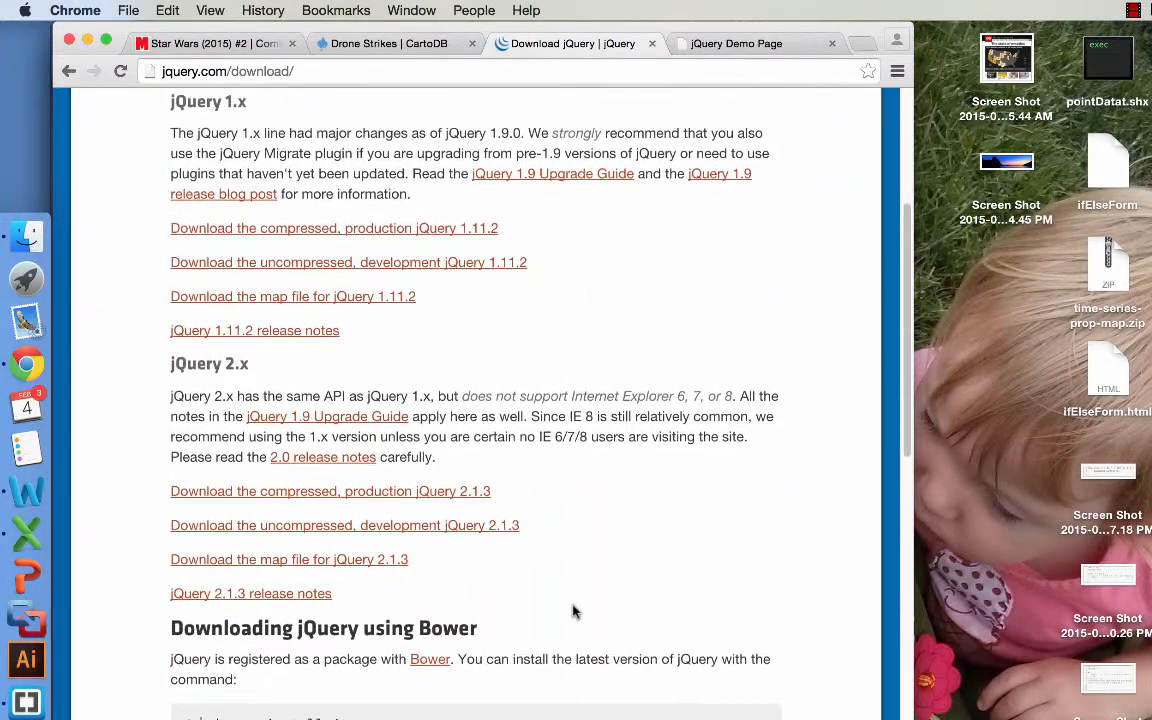
{"action": "scroll", "scroll_direction": "up", "scroll_amount": 3}
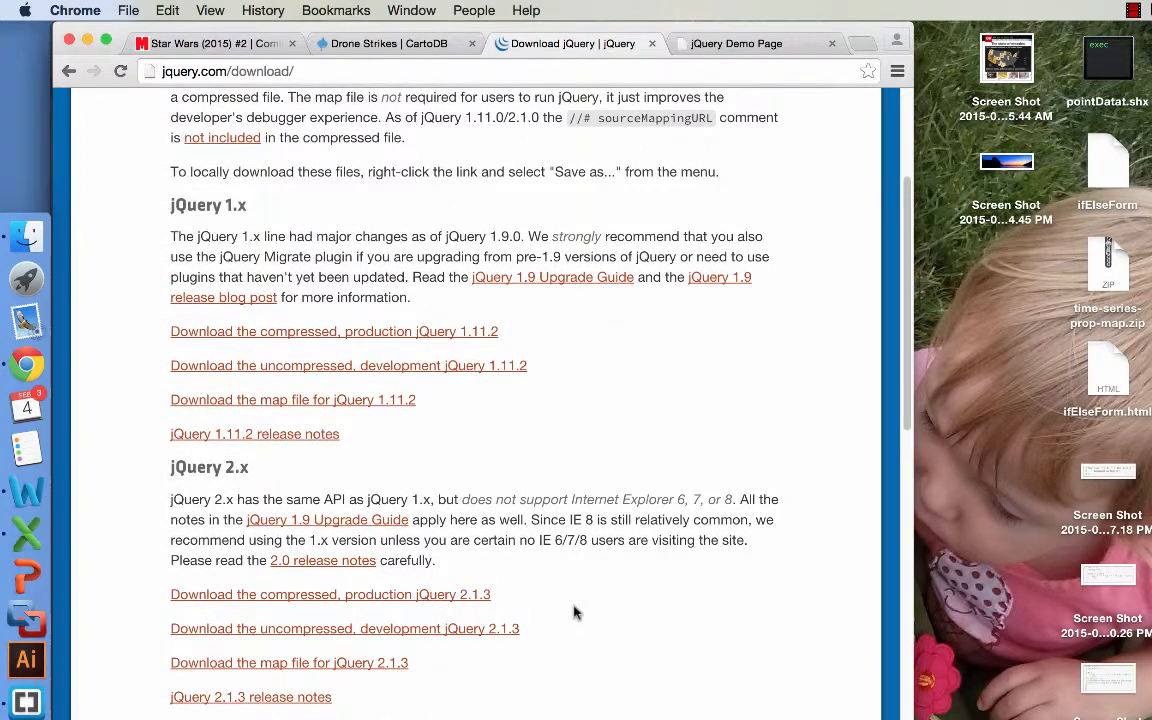
{"action": "mouse_move", "coordinate": [498, 564]}
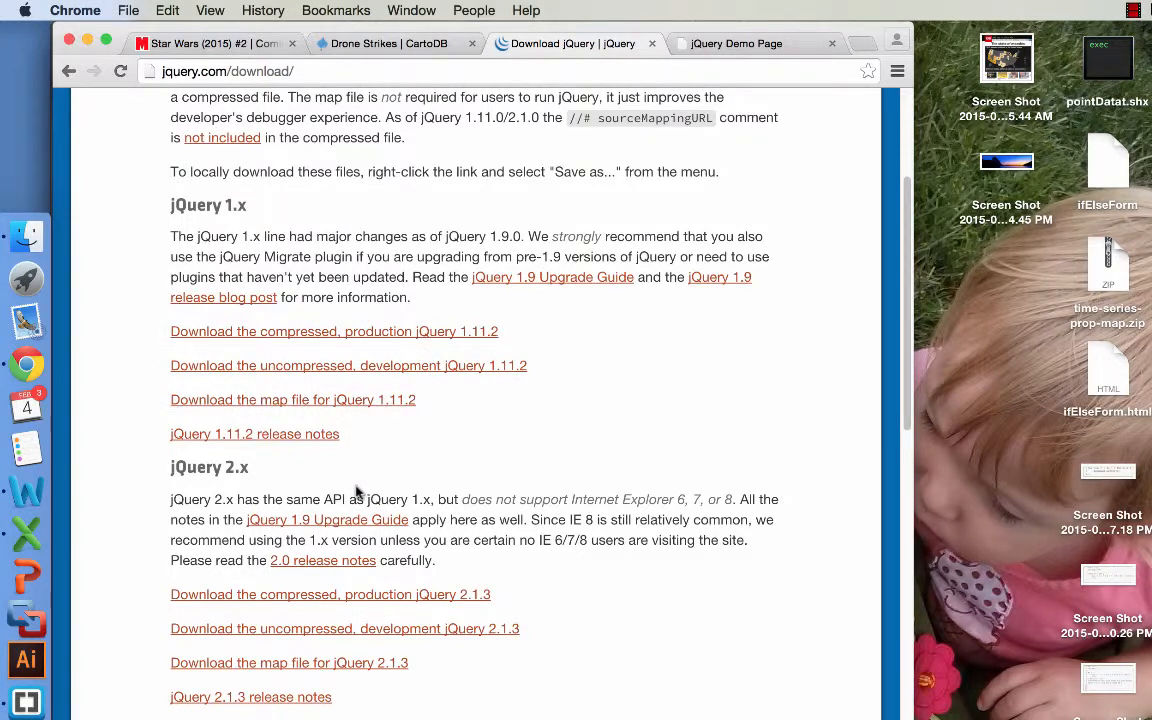
{"action": "mouse_move", "coordinate": [572, 520]}
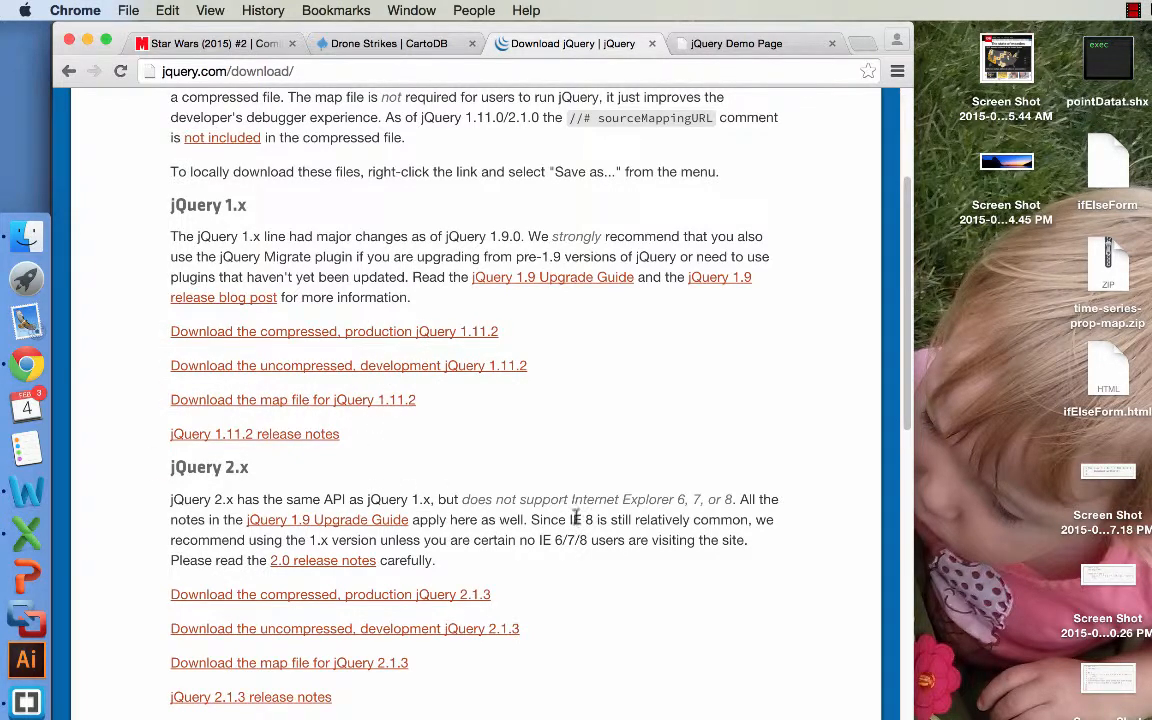
{"action": "mouse_move", "coordinate": [496, 516]}
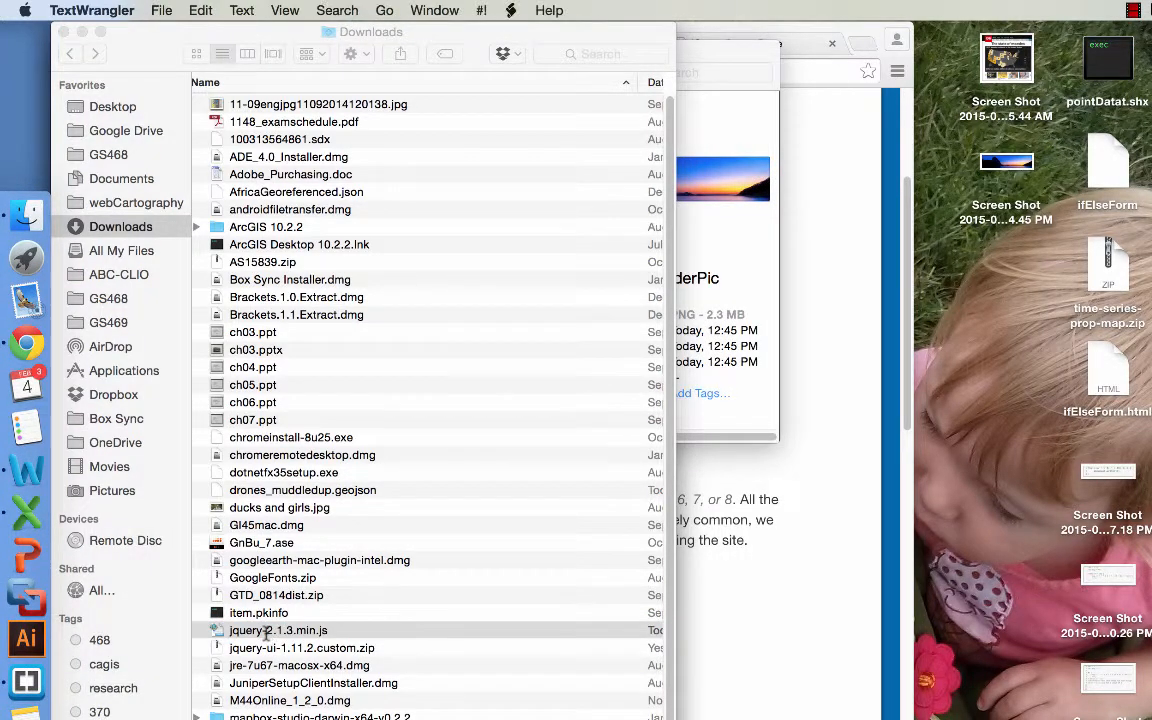
Step: Copy jquery-2.1.3.min.js from Downloads into the jQueryVid js folder
{"action": "double_click", "coordinate": [278, 630]}
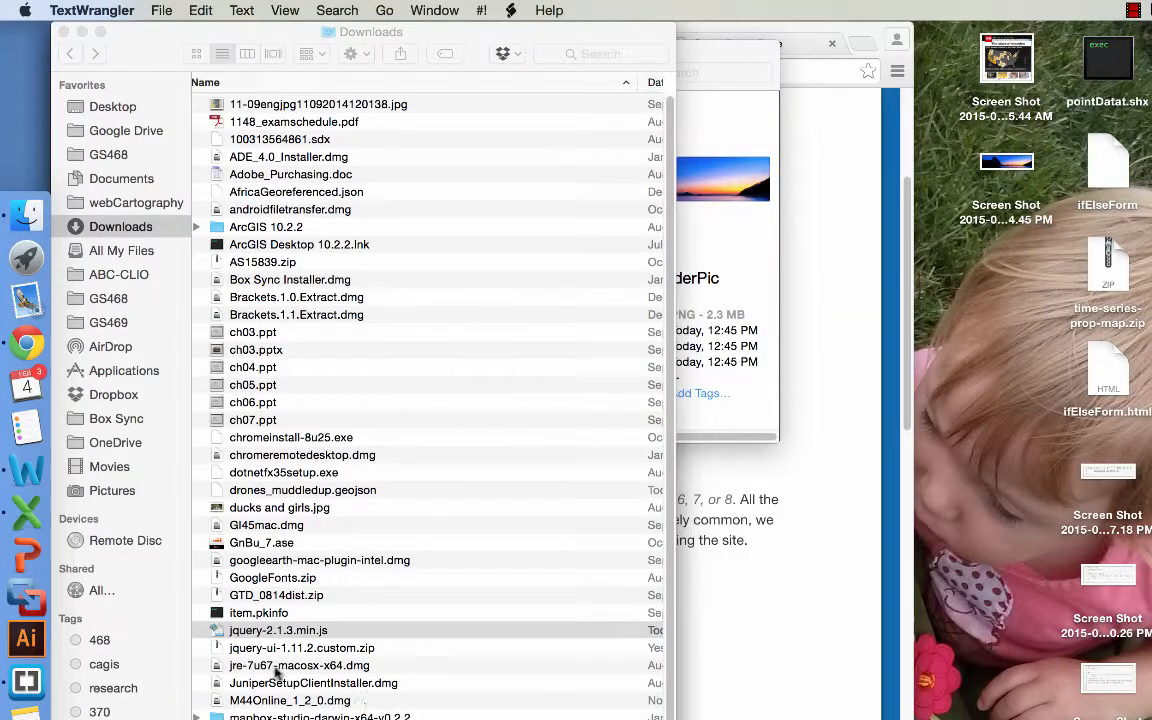
{"action": "left_click", "coordinate": [278, 630]}
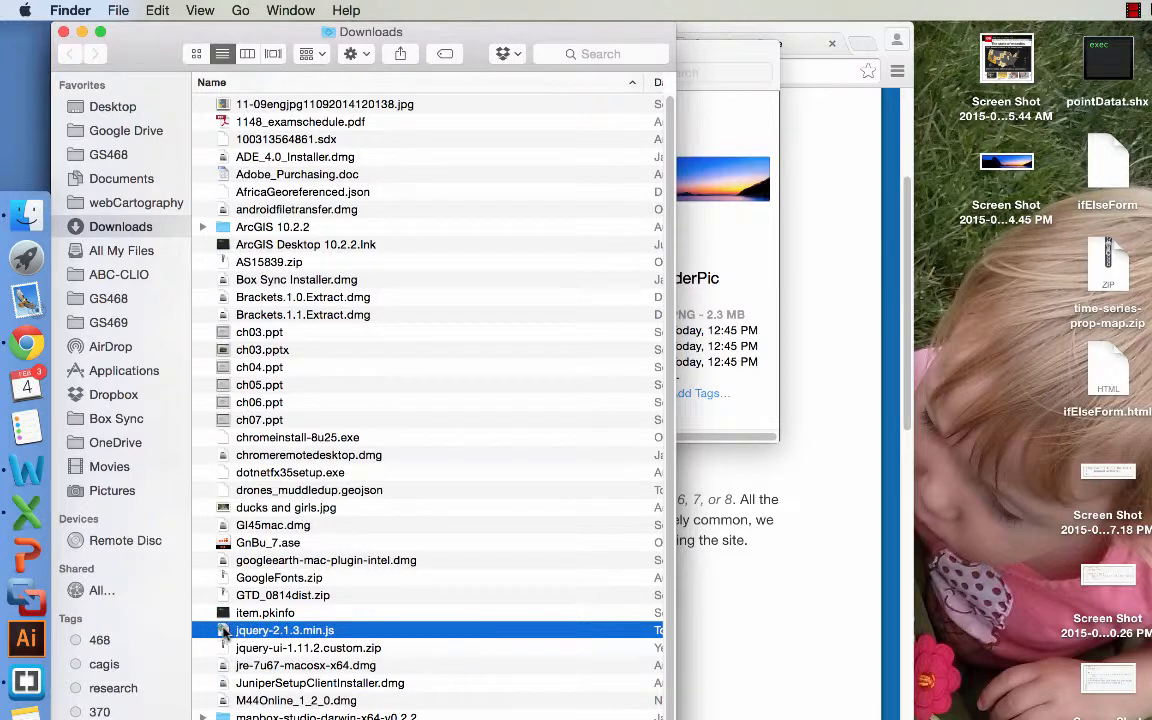
{"action": "right_click", "coordinate": [284, 630]}
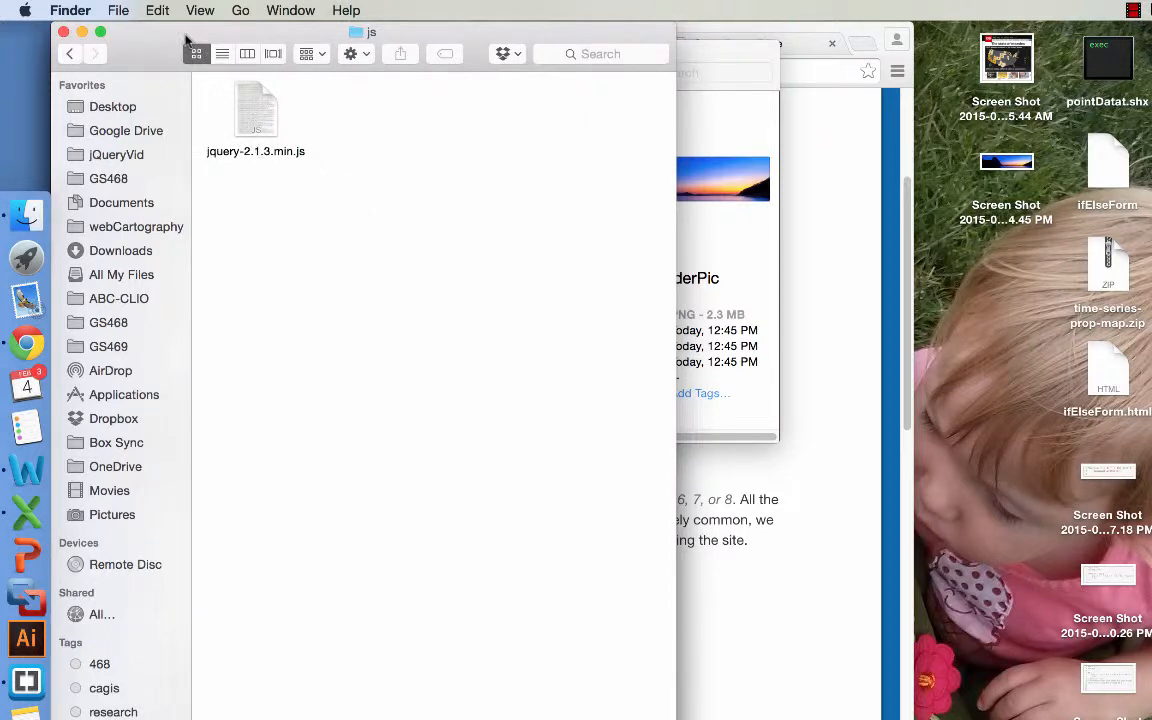
{"action": "left_click", "coordinate": [256, 108]}
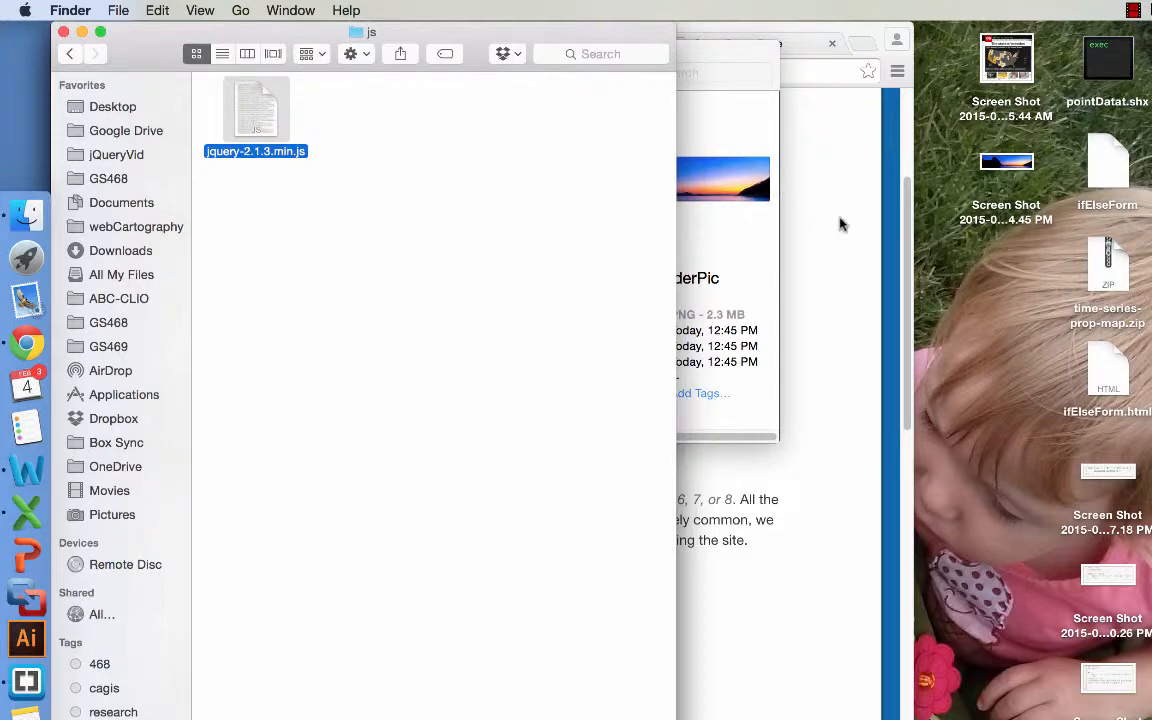
Step: Add <script src="js/jquery-2.1.3.min.js"></script> to the body and save index.html
{"action": "left_click", "coordinate": [26, 680]}
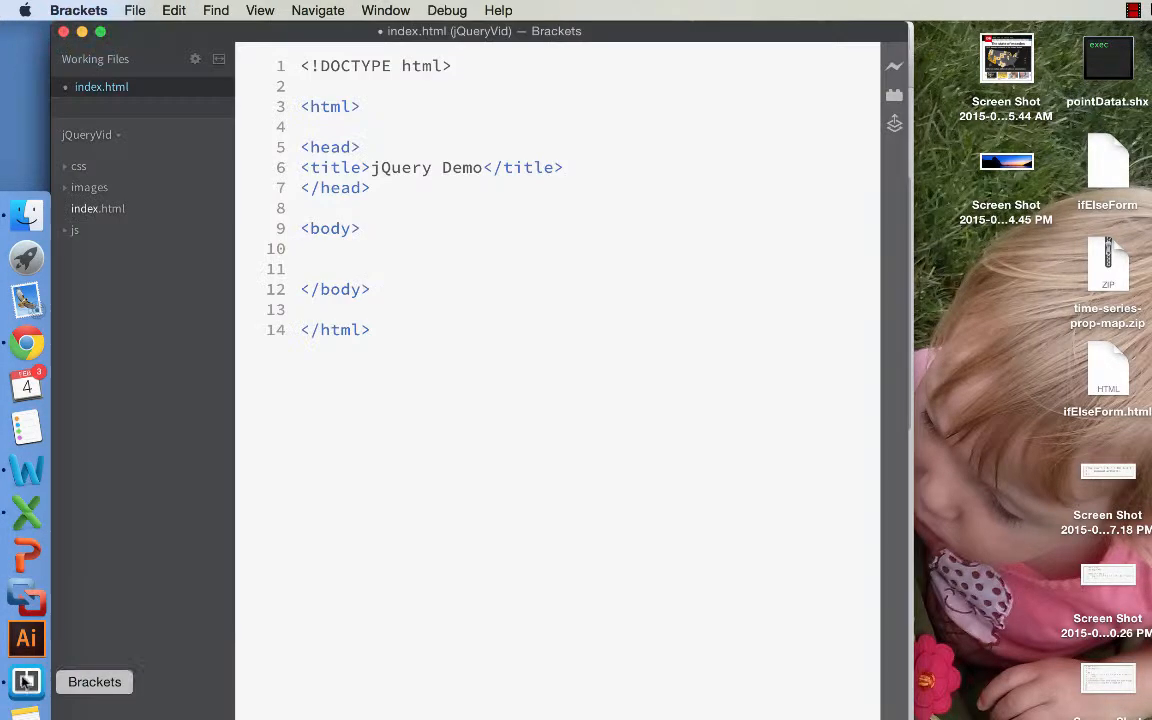
{"action": "type", "text": "<"}
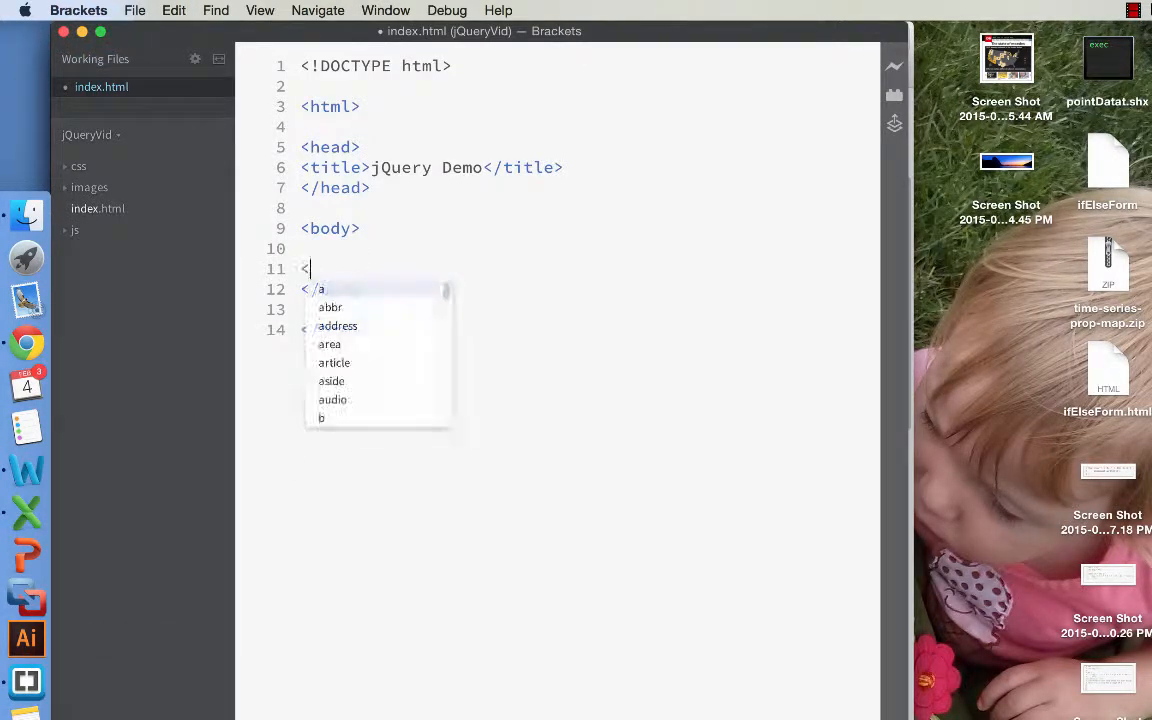
{"action": "type", "text": "script"}
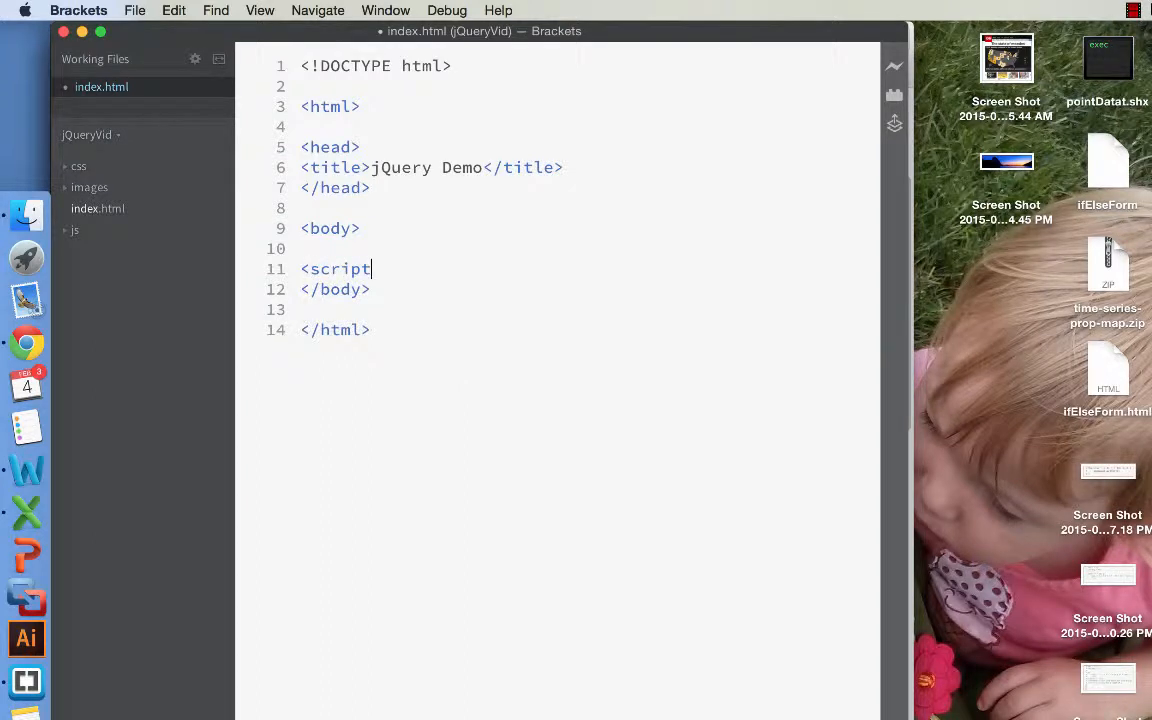
{"action": "type", "text": "src=\""}
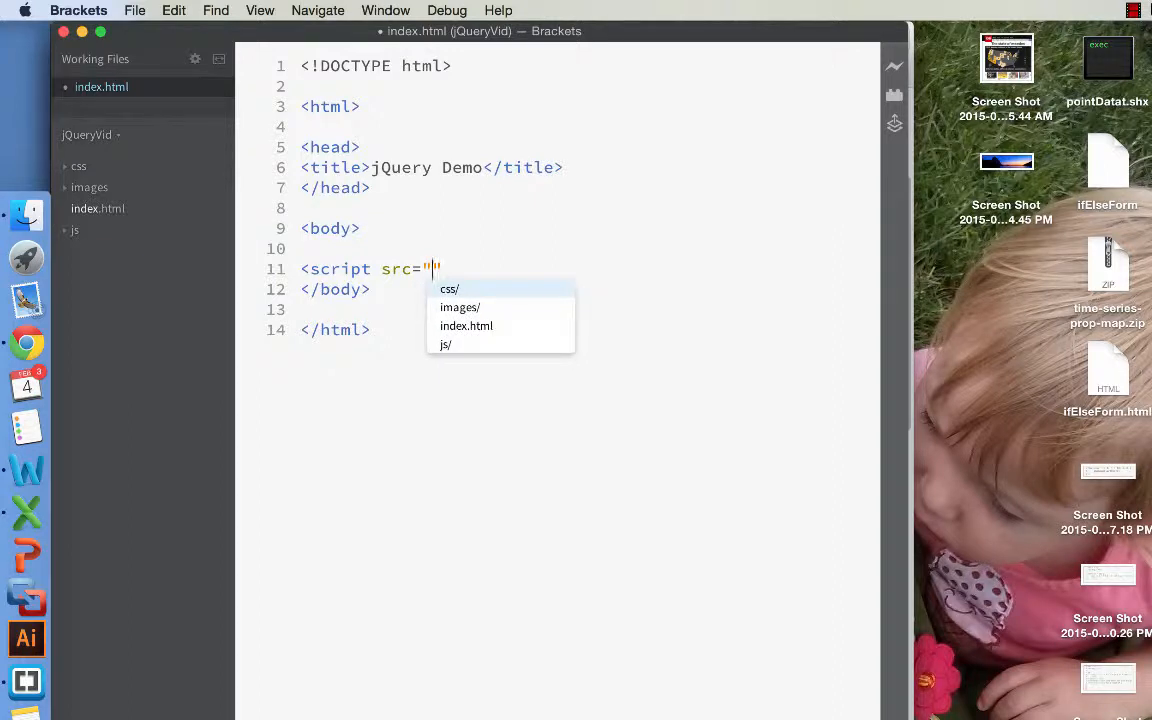
{"action": "left_click", "coordinate": [444, 344]}
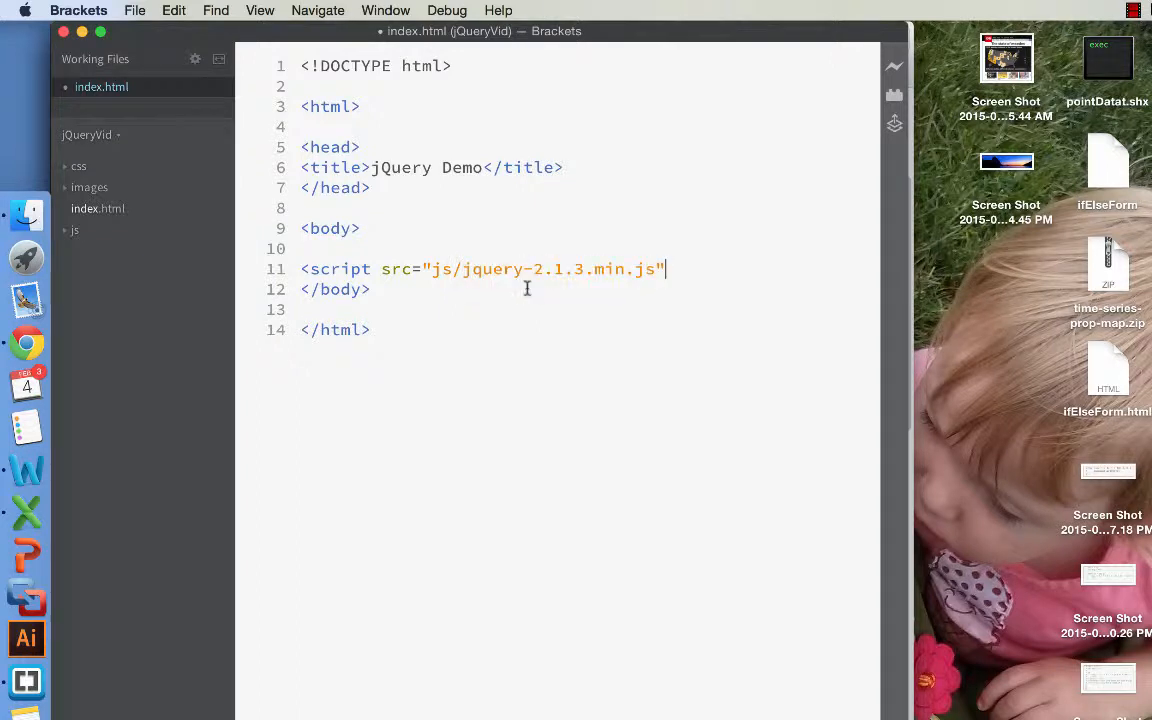
{"action": "type", "text": "></script>"}
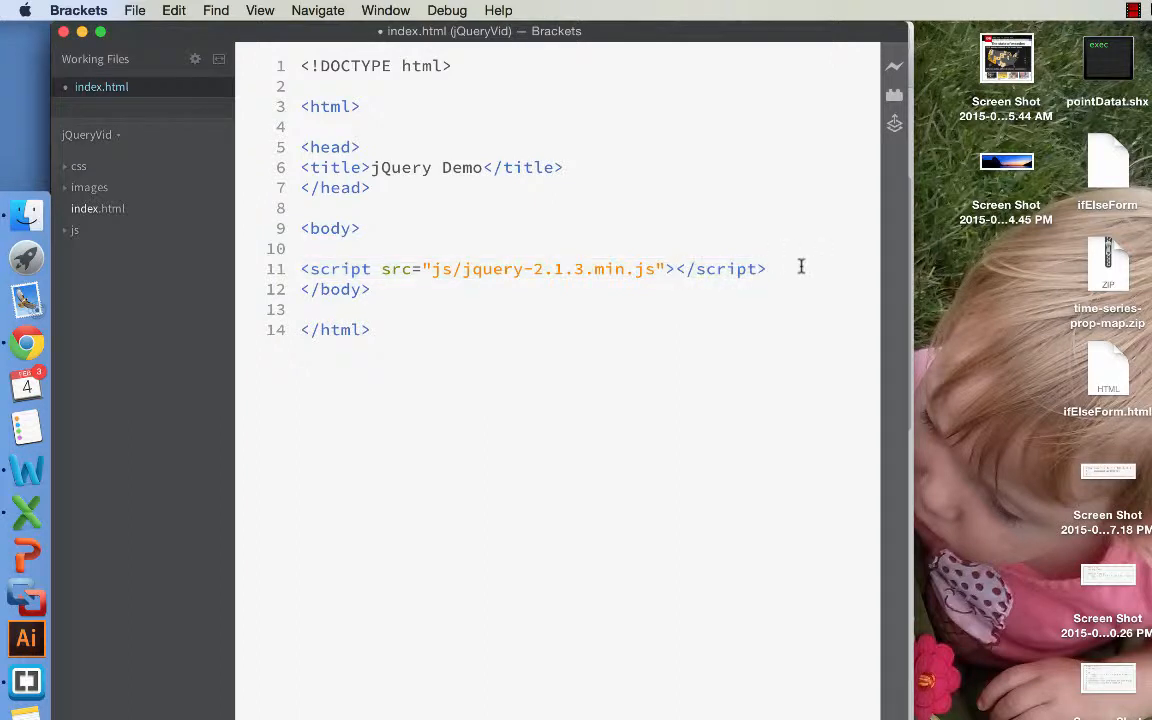
{"action": "left_click", "coordinate": [758, 268]}
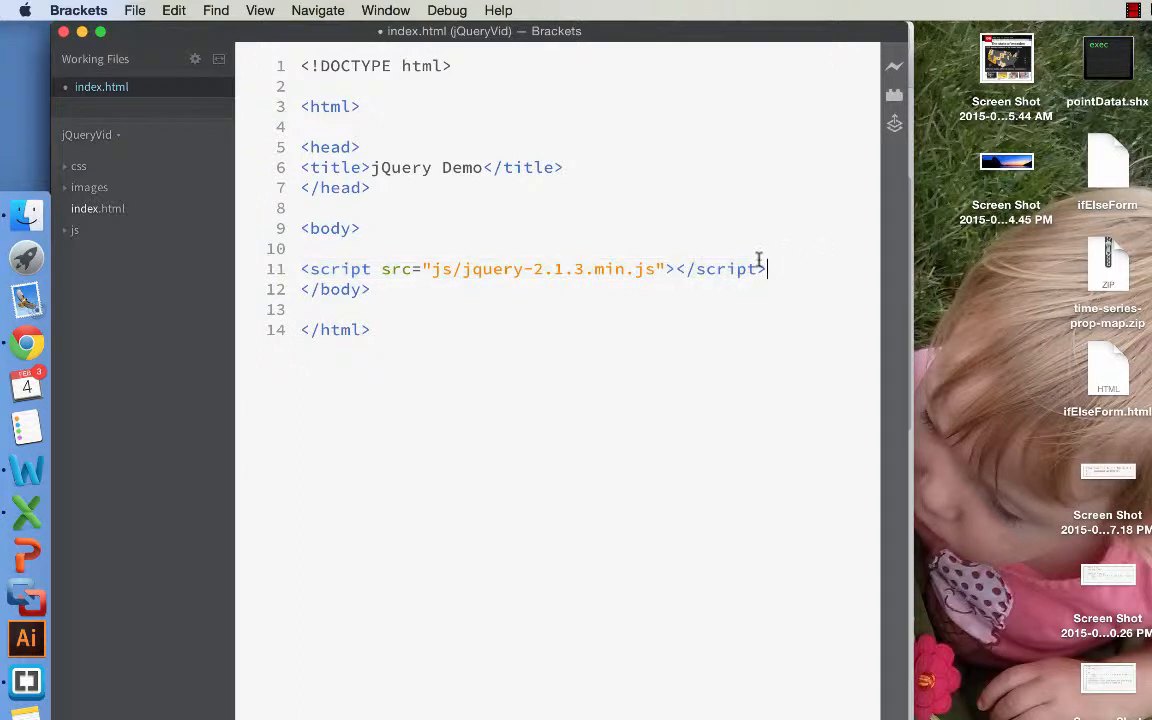
{"action": "key", "text": "enter"}
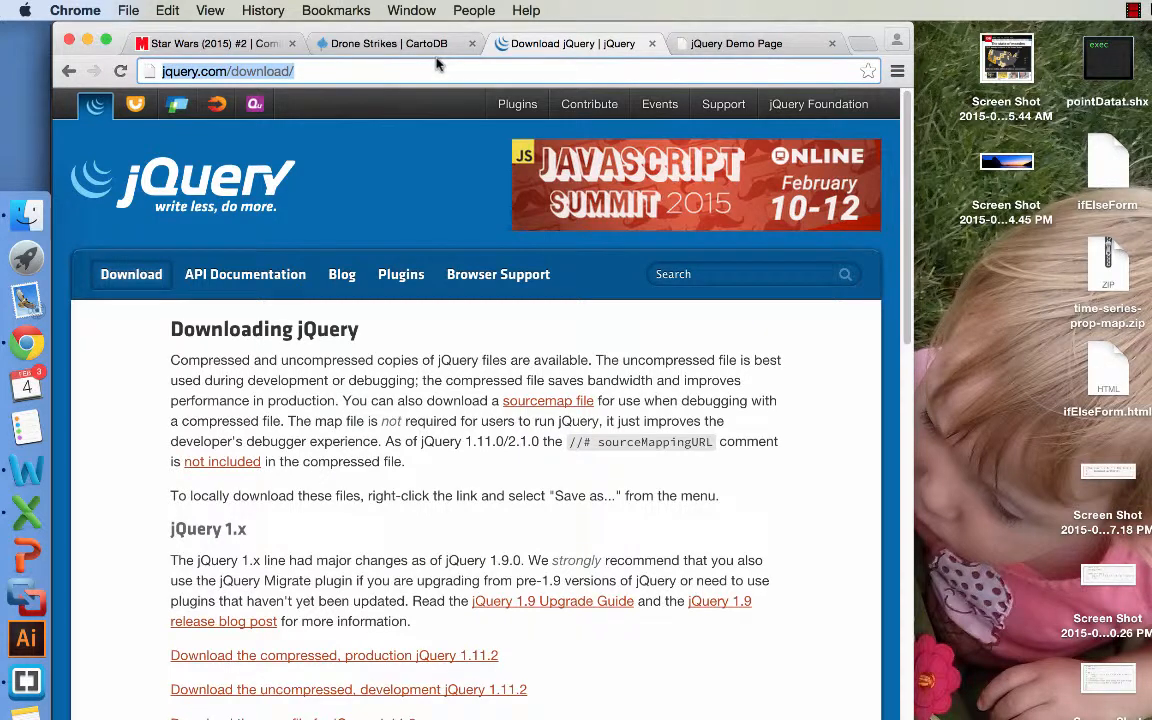
Step: Search for 'jquery ui', go to jqueryui.com and locate the jQuery UI 1.11.2 download box
{"action": "type", "text": "jquery%20ui"}
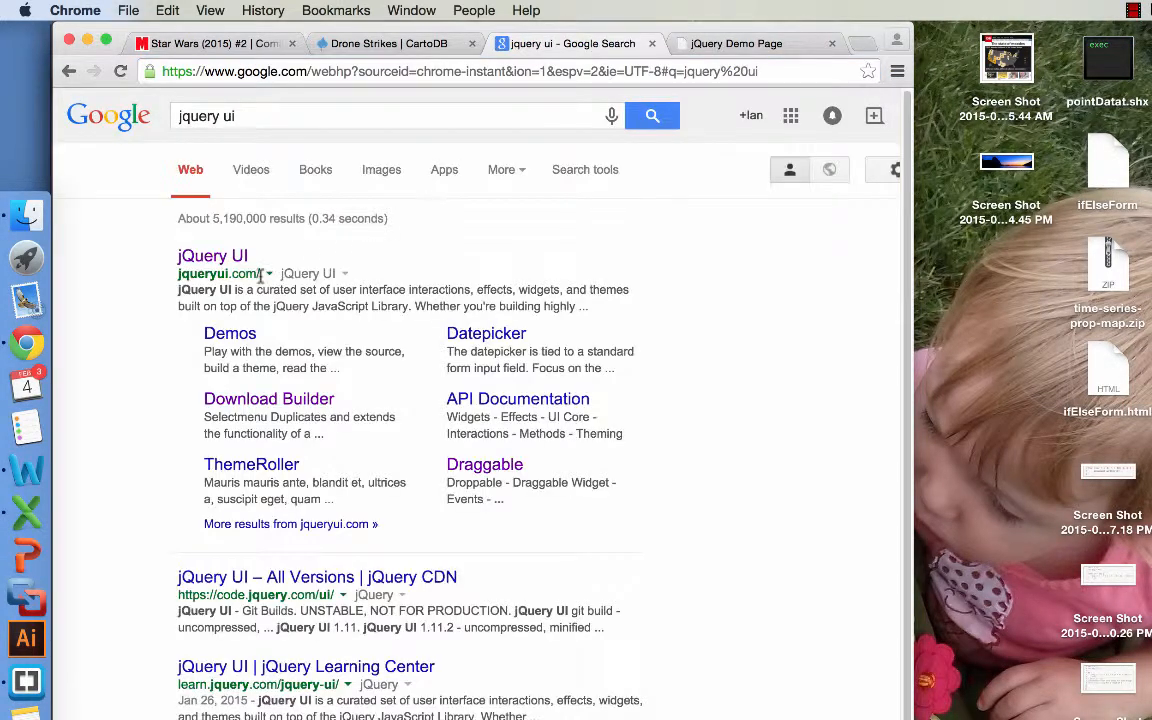
{"action": "left_click", "coordinate": [212, 256]}
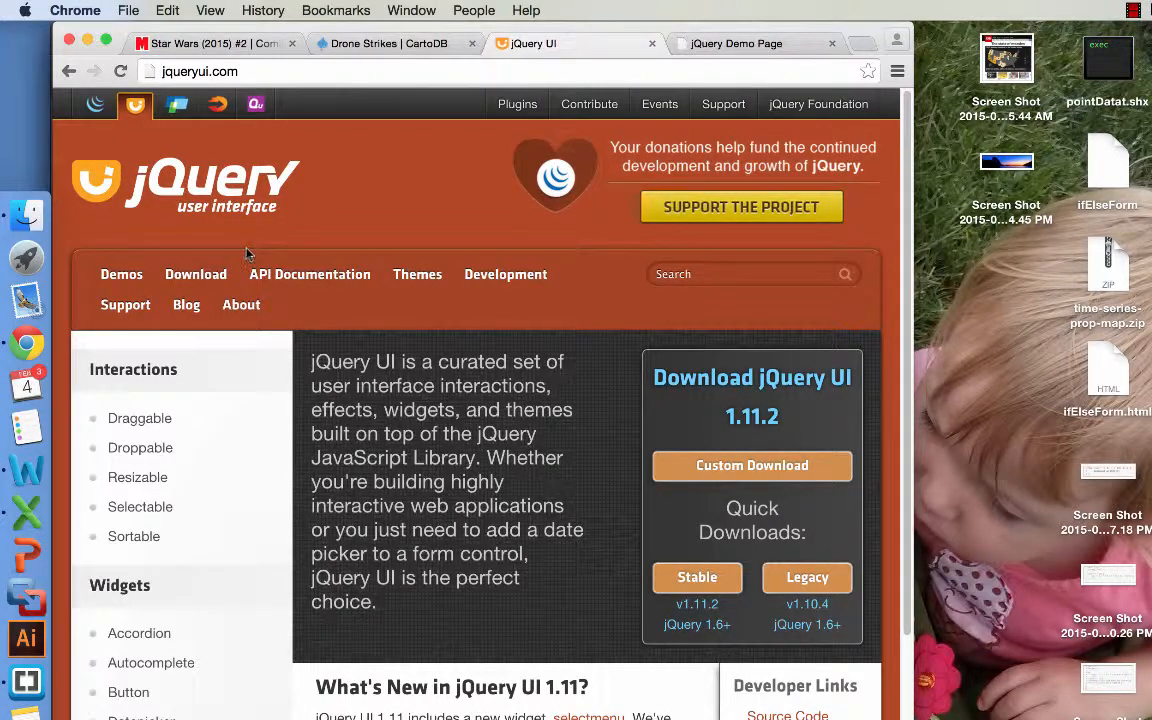
{"action": "mouse_move", "coordinate": [596, 458]}
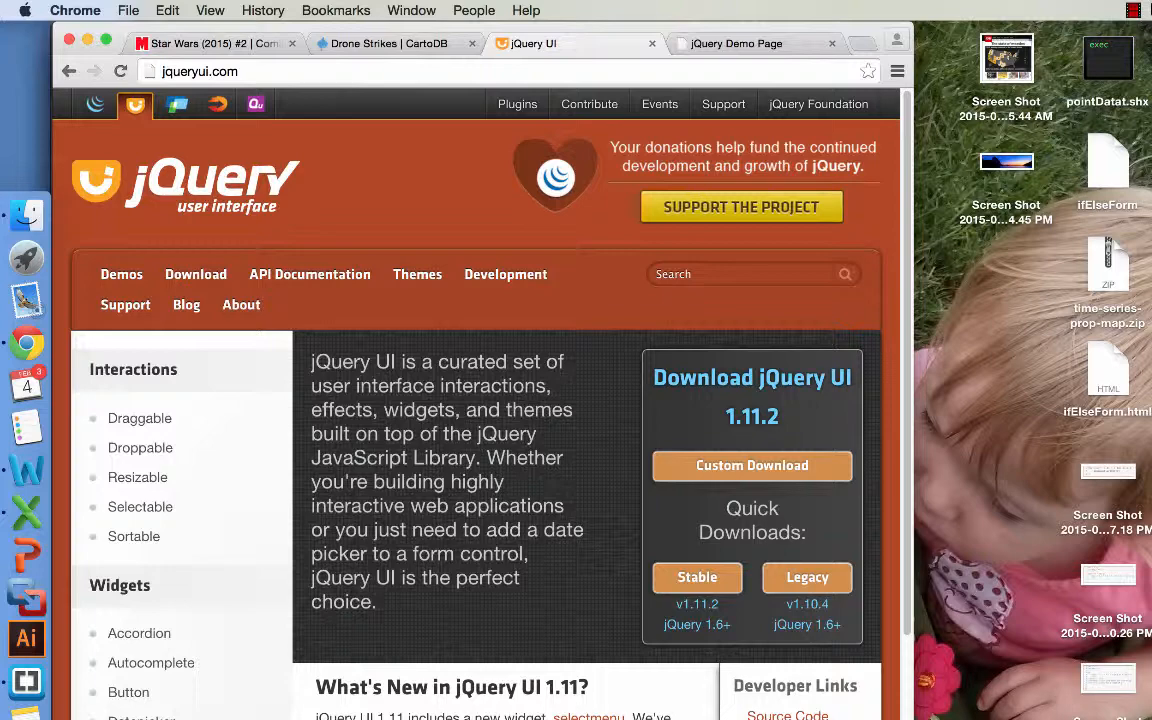
{"action": "scroll", "scroll_direction": "down", "scroll_amount": 3}
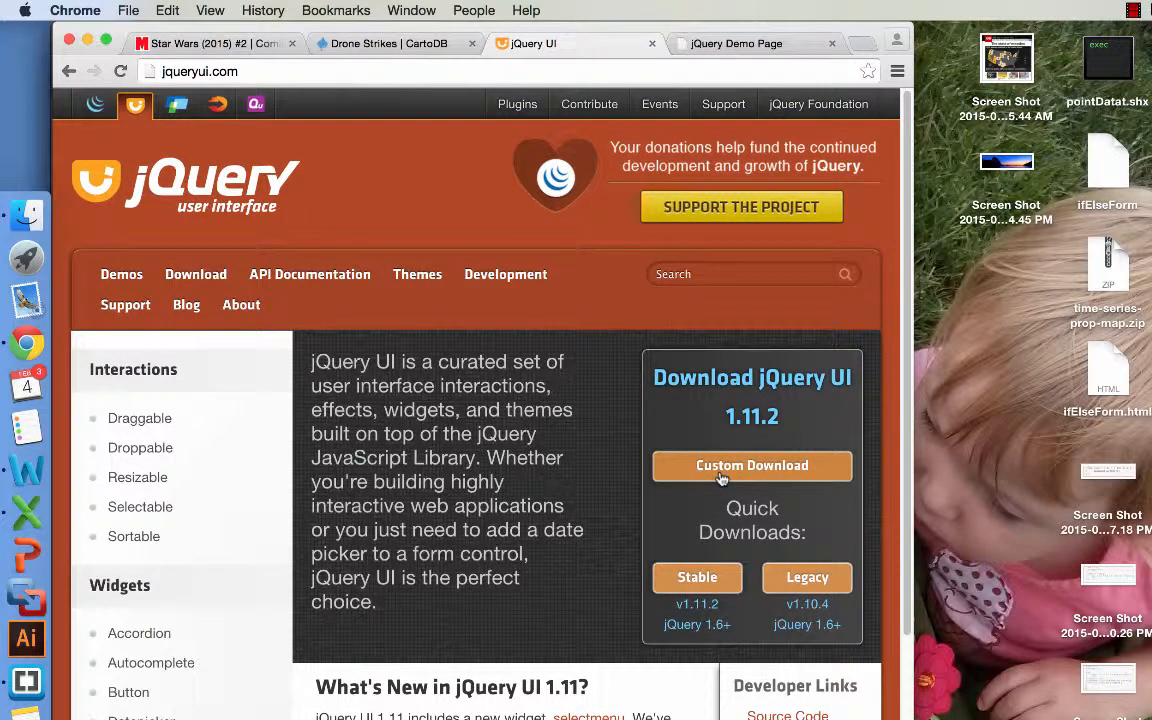
{"action": "mouse_move", "coordinate": [656, 520]}
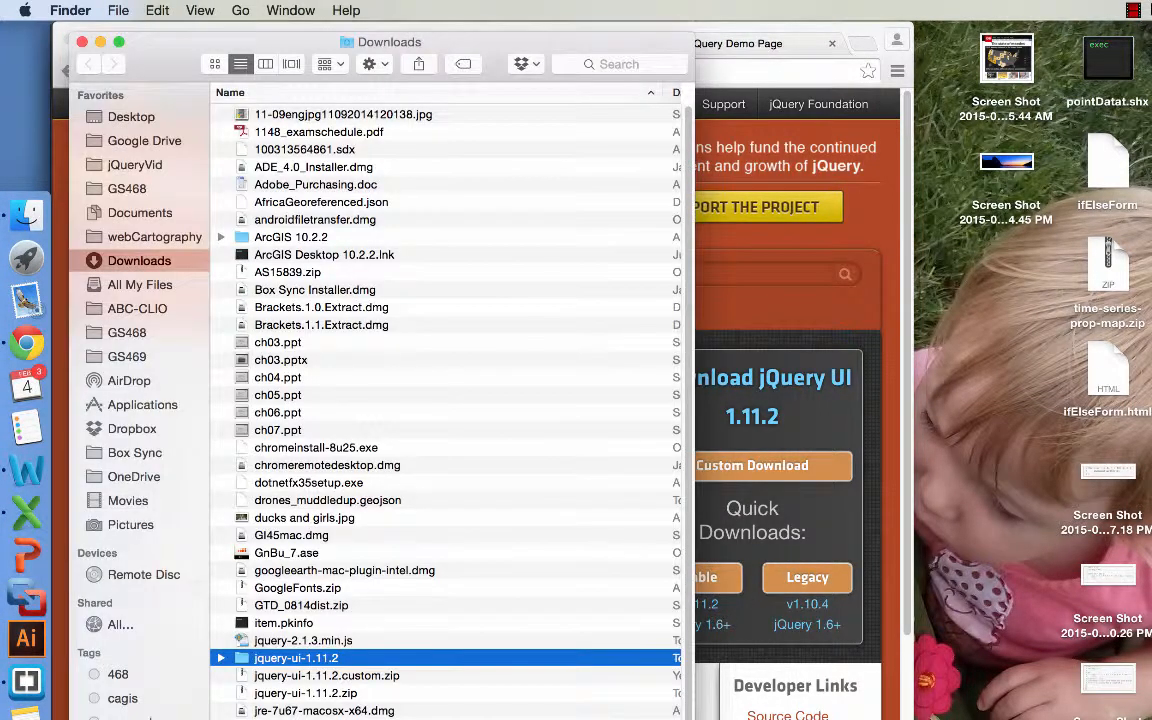
Step: Browse the extracted jquery-ui-1.11.2 folder, previewing its theme images and stylesheet files
{"action": "double_click", "coordinate": [296, 656]}
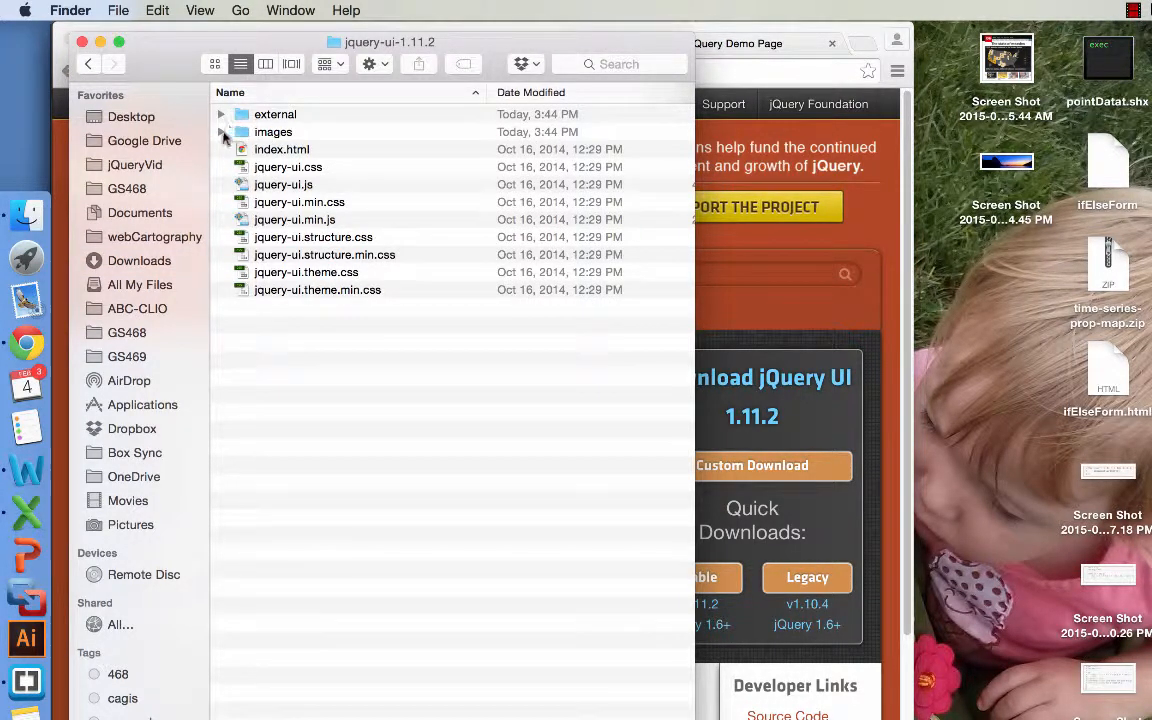
{"action": "left_click", "coordinate": [220, 132]}
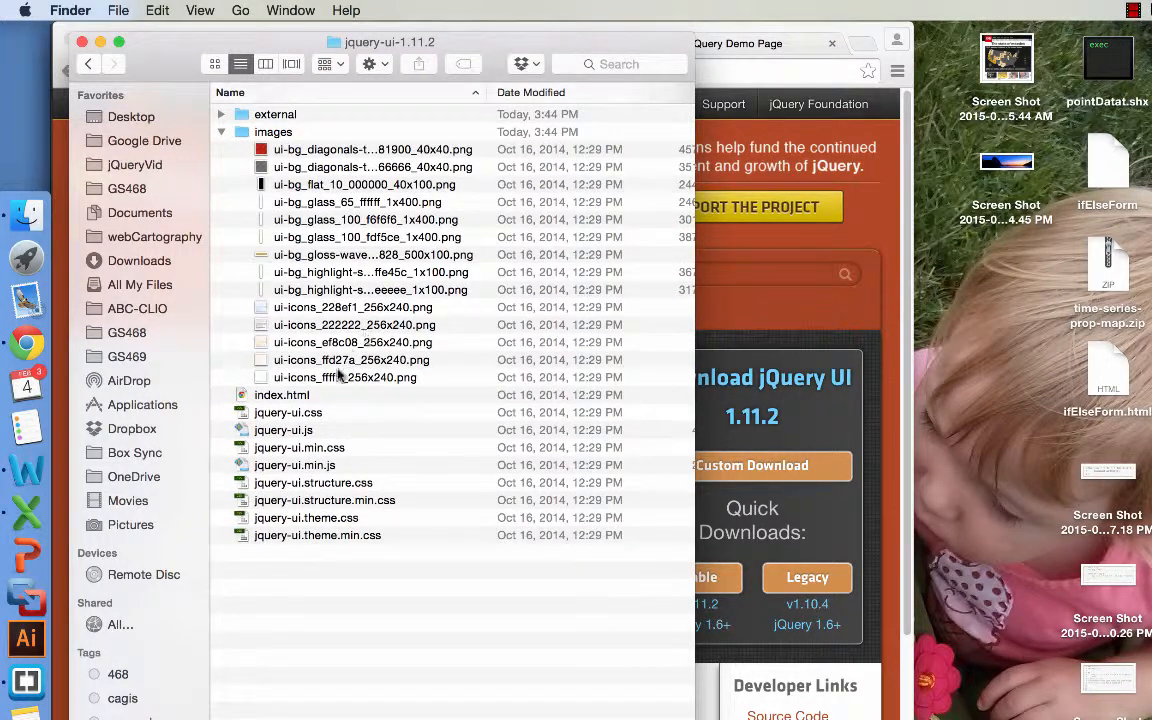
{"action": "mouse_move", "coordinate": [336, 196]}
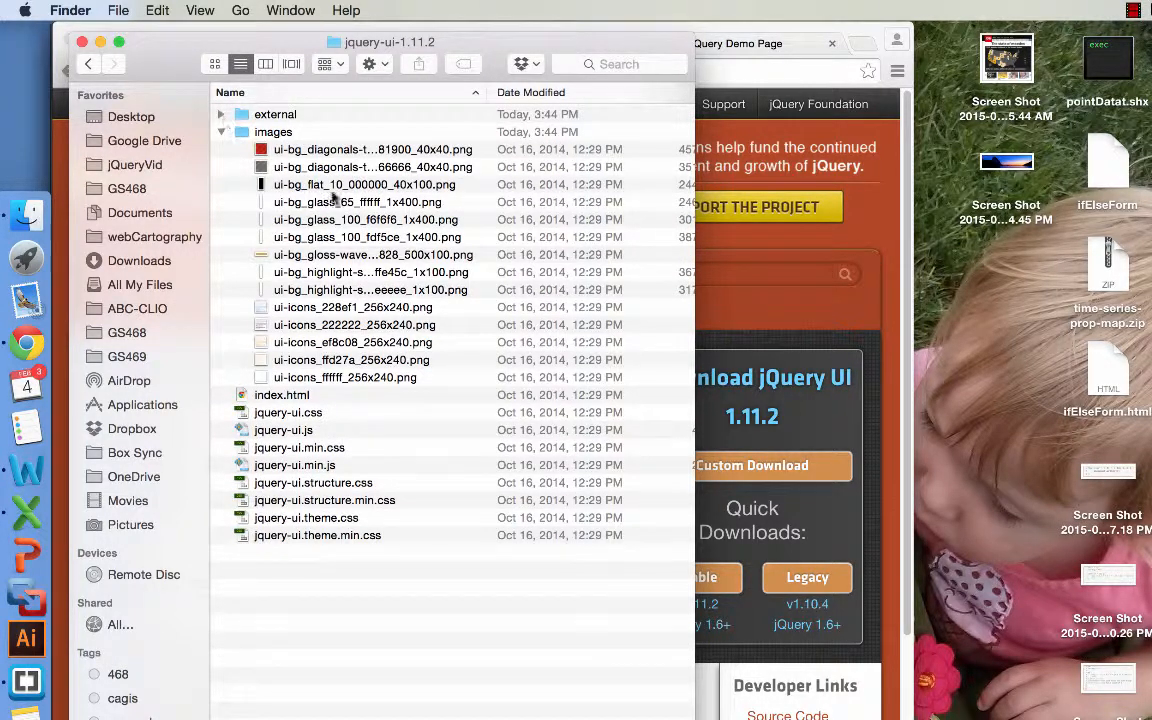
{"action": "left_click", "coordinate": [370, 254]}
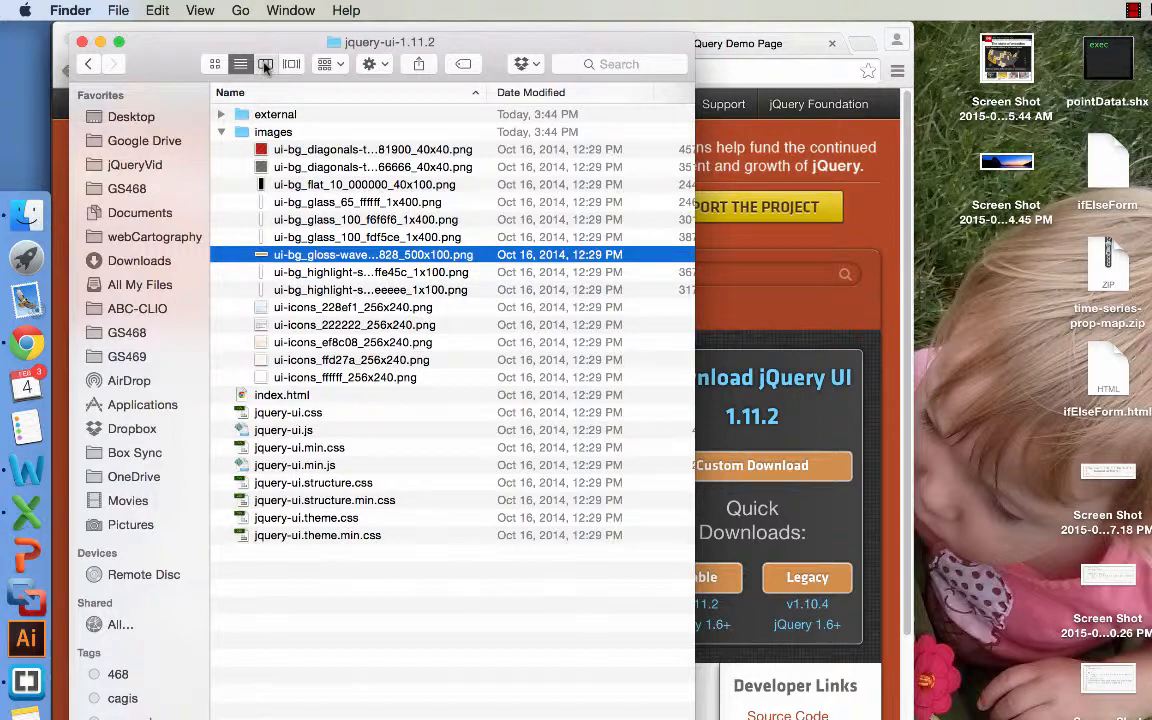
{"action": "left_click", "coordinate": [264, 64]}
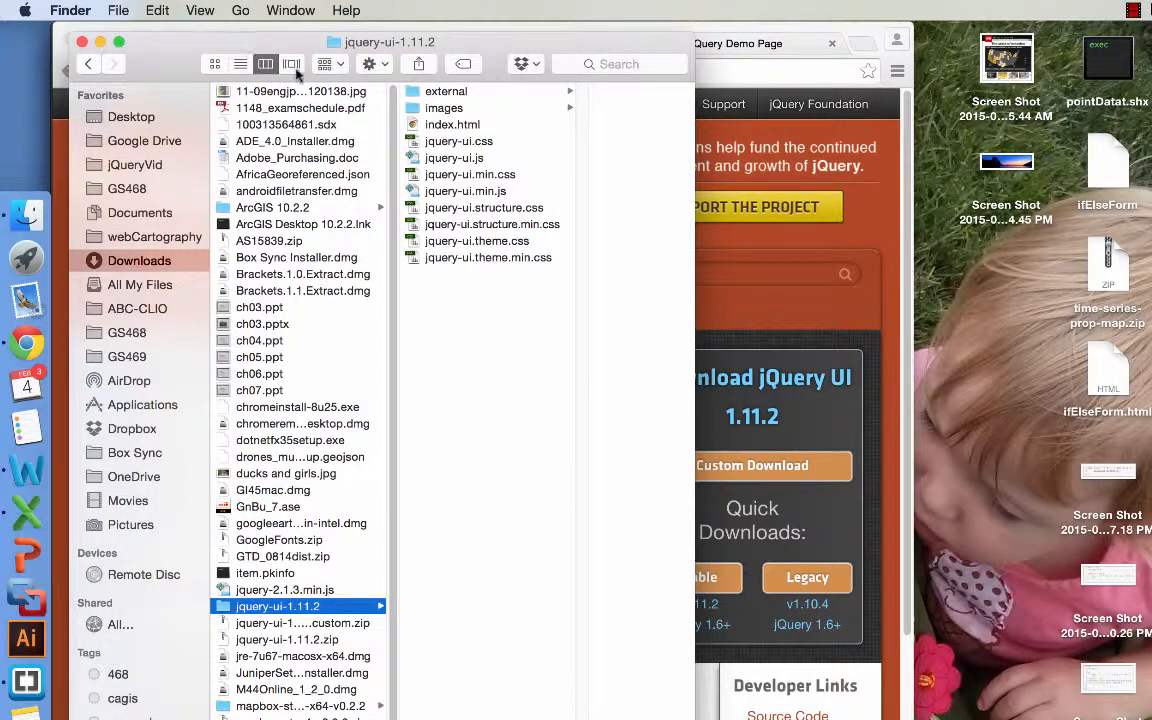
{"action": "left_click", "coordinate": [290, 64]}
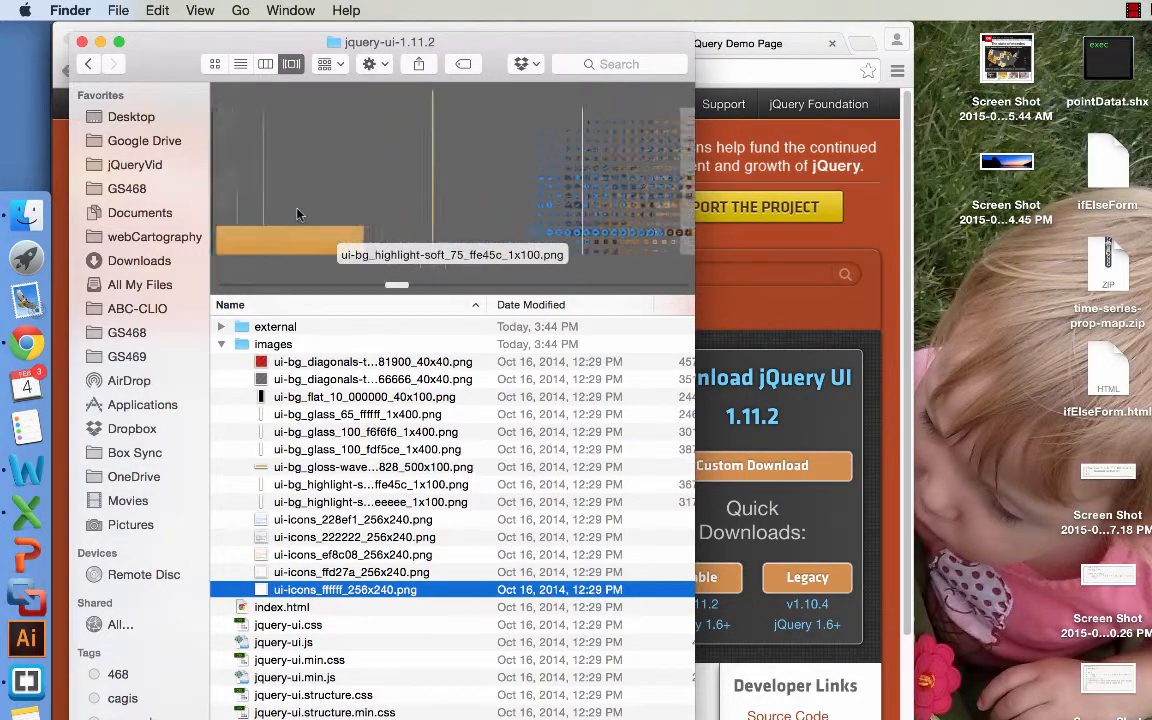
{"action": "left_click", "coordinate": [368, 484]}
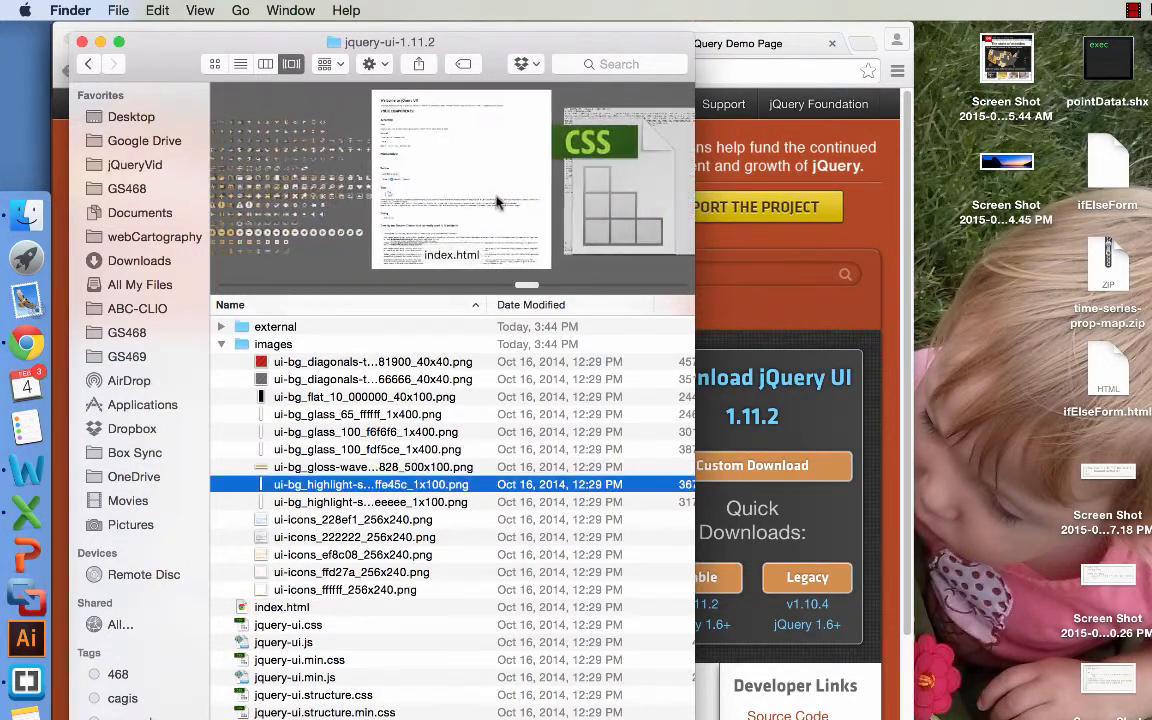
{"action": "left_click", "coordinate": [300, 660]}
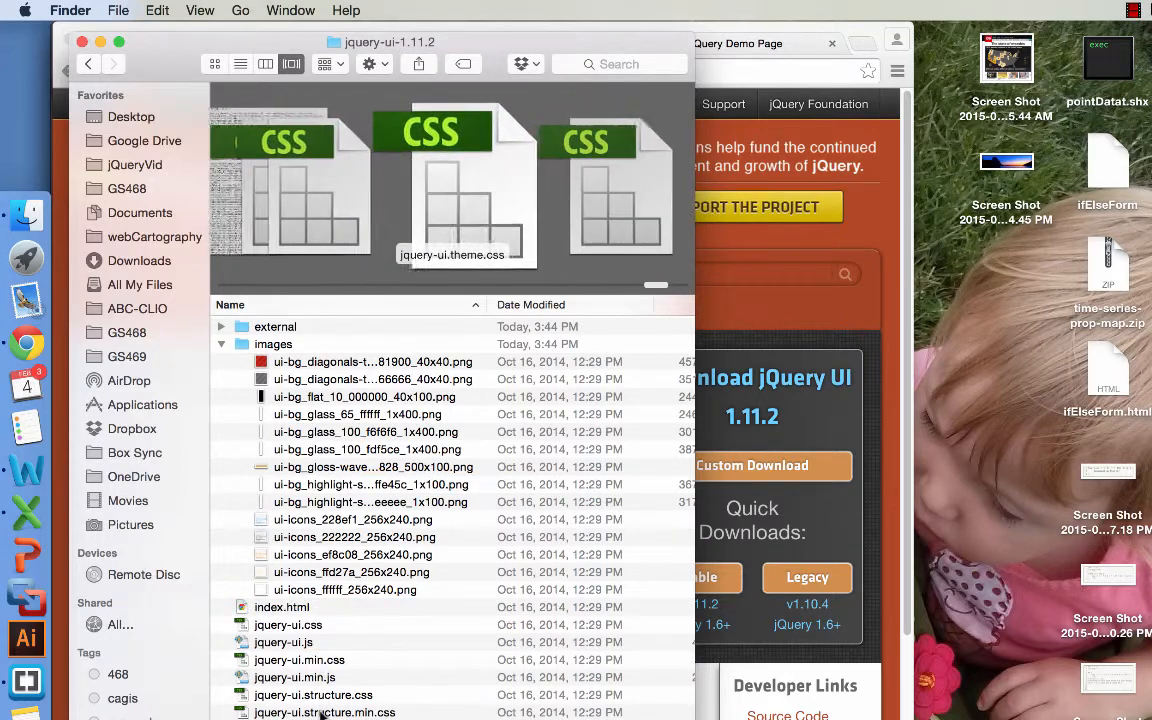
{"action": "left_click", "coordinate": [324, 712]}
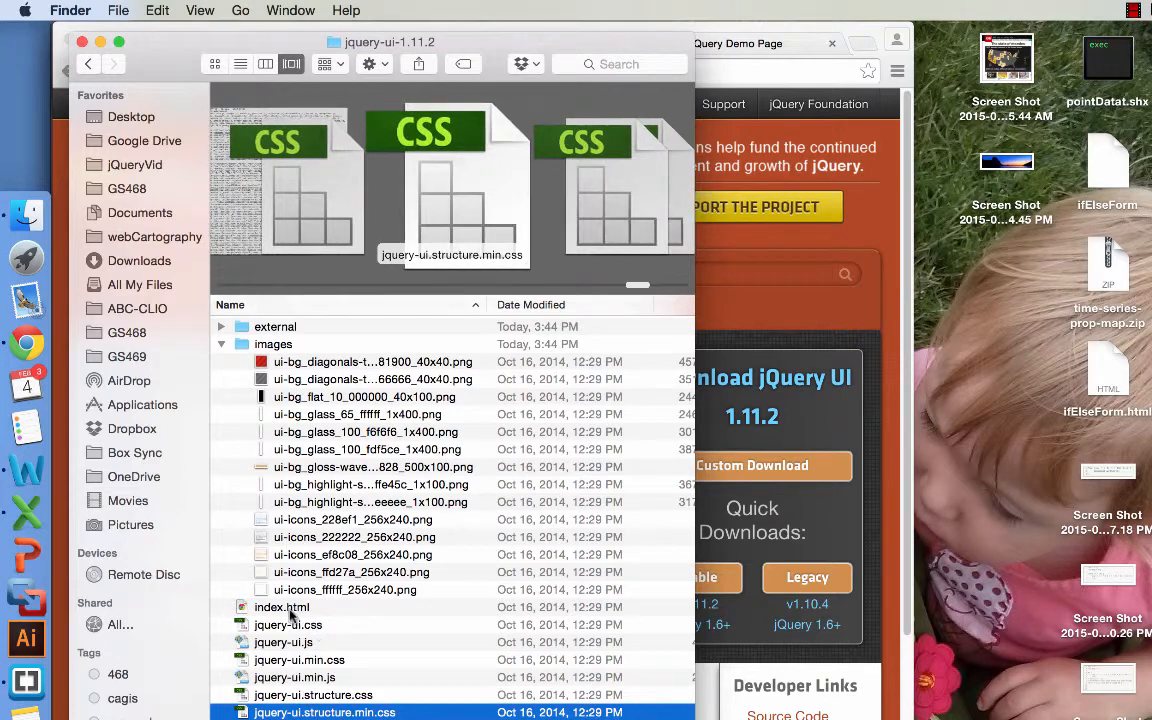
Step: Skip the bundled index.html and copy jquery-ui.min.js for the project's js folder
{"action": "left_click", "coordinate": [282, 608]}
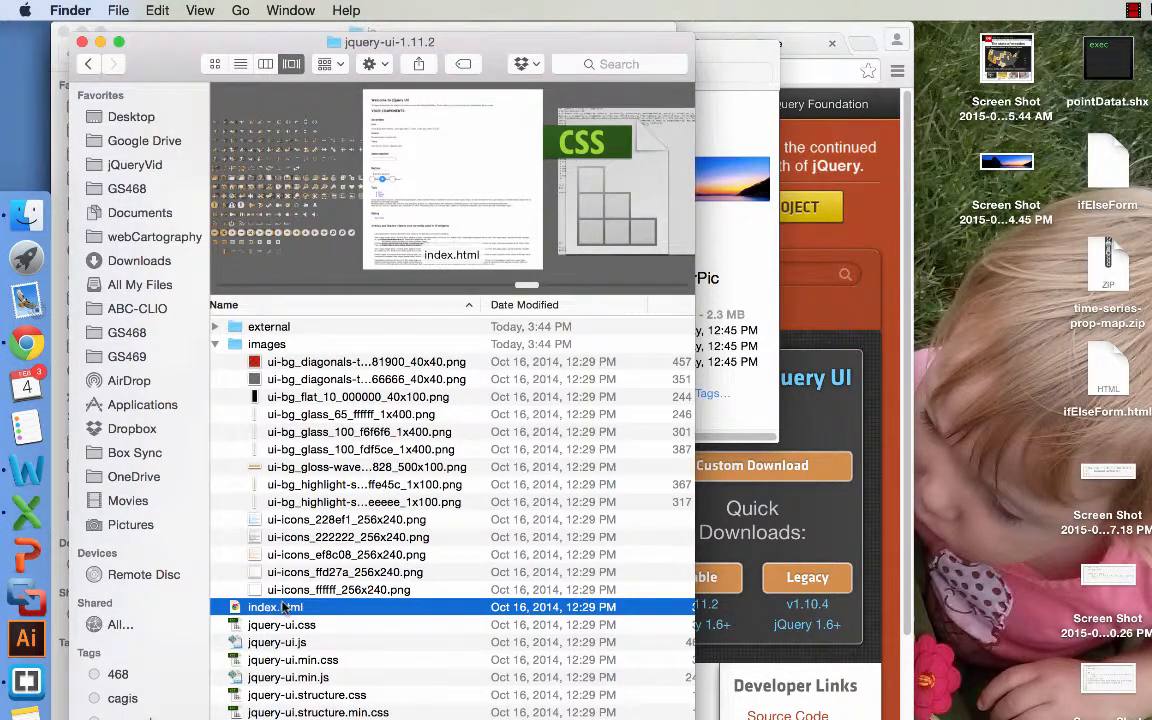
{"action": "right_click", "coordinate": [276, 608]}
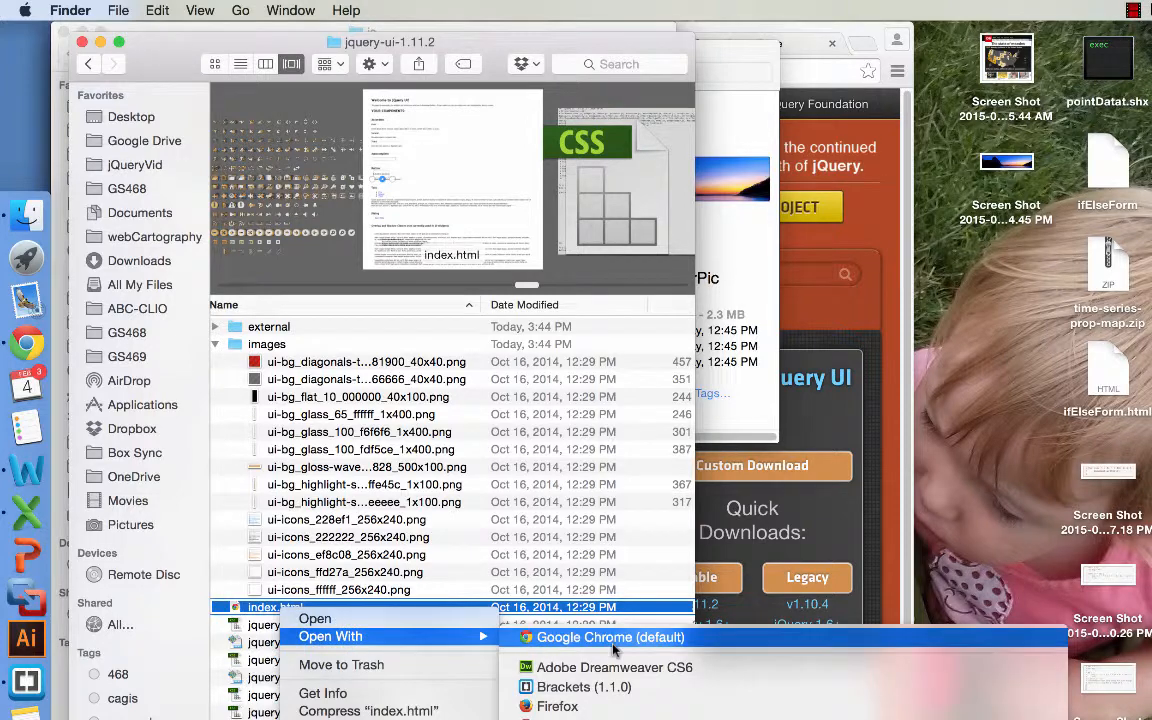
{"action": "left_click", "coordinate": [610, 636]}
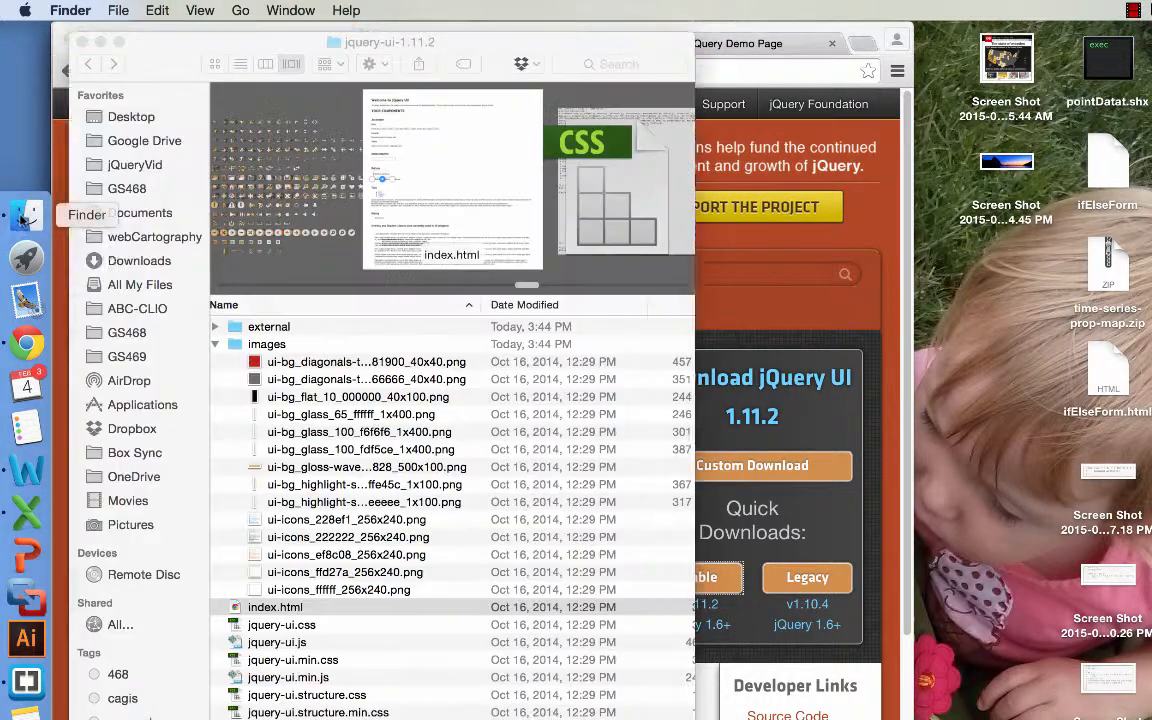
{"action": "left_click", "coordinate": [276, 608]}
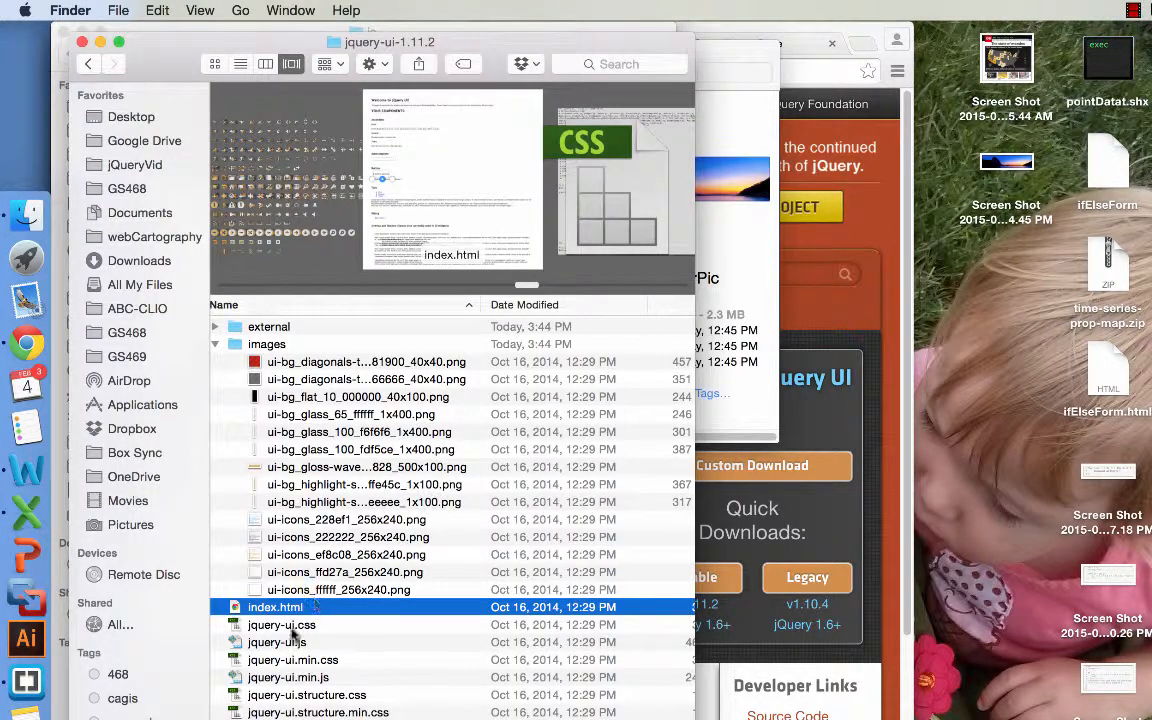
{"action": "left_click", "coordinate": [288, 676]}
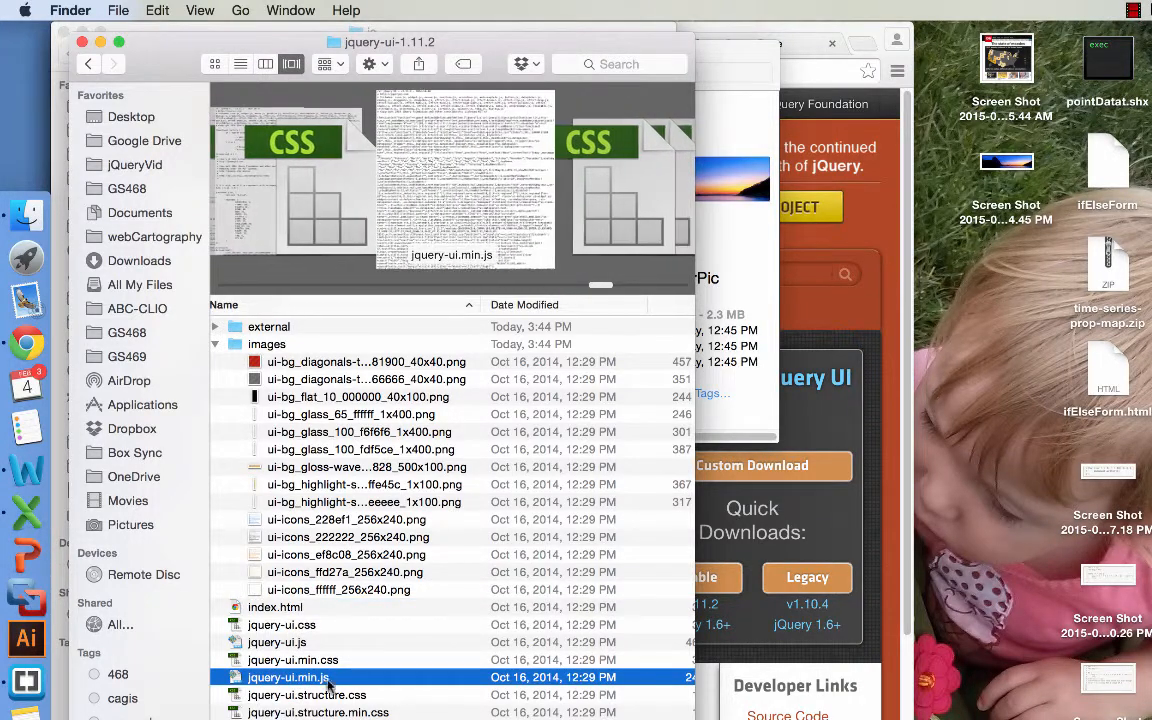
{"action": "right_click", "coordinate": [290, 676]}
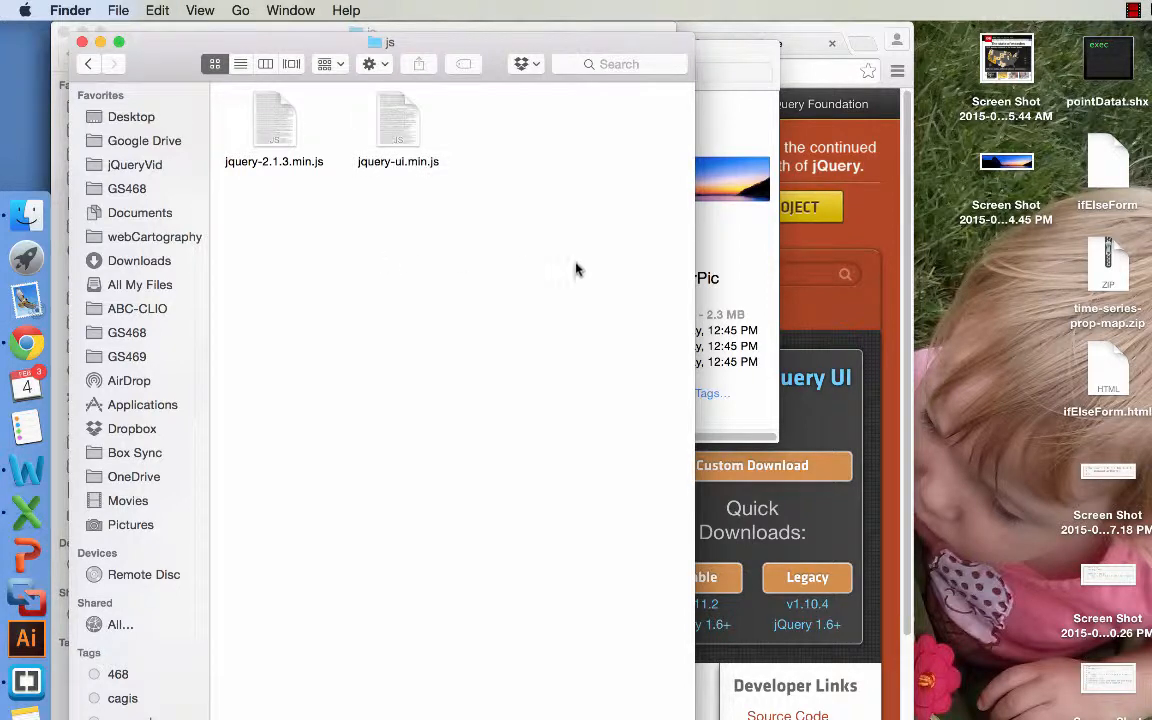
{"action": "mouse_move", "coordinate": [742, 84]}
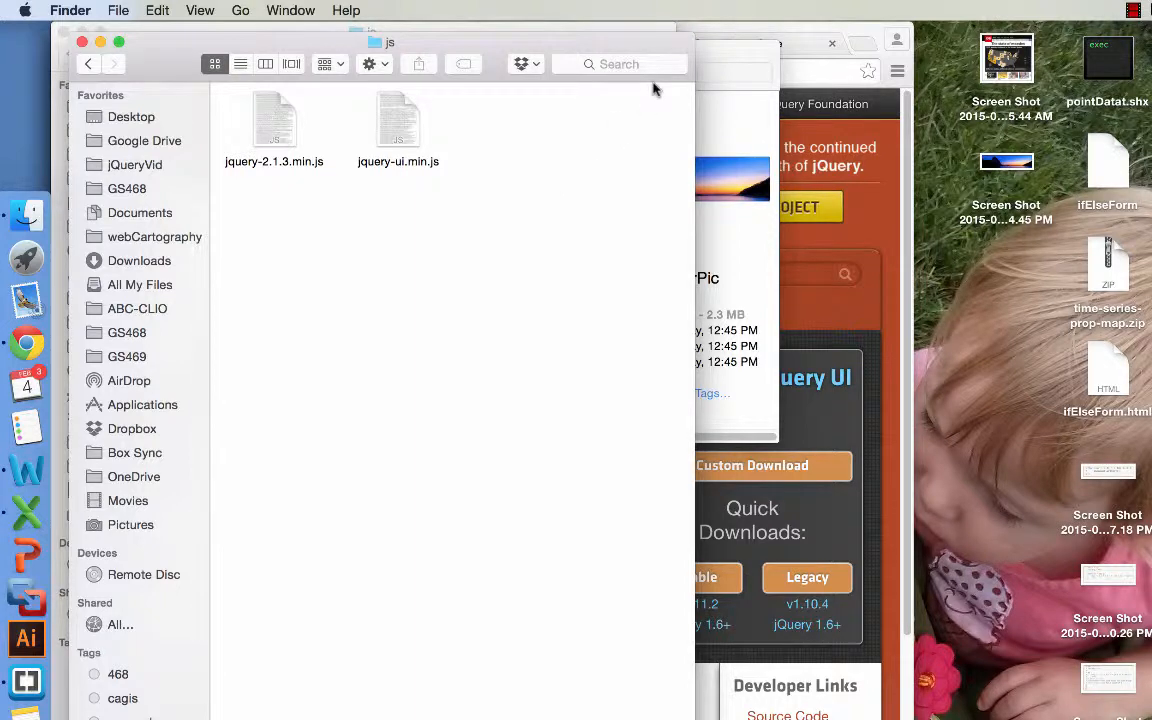
{"action": "mouse_move", "coordinate": [180, 104]}
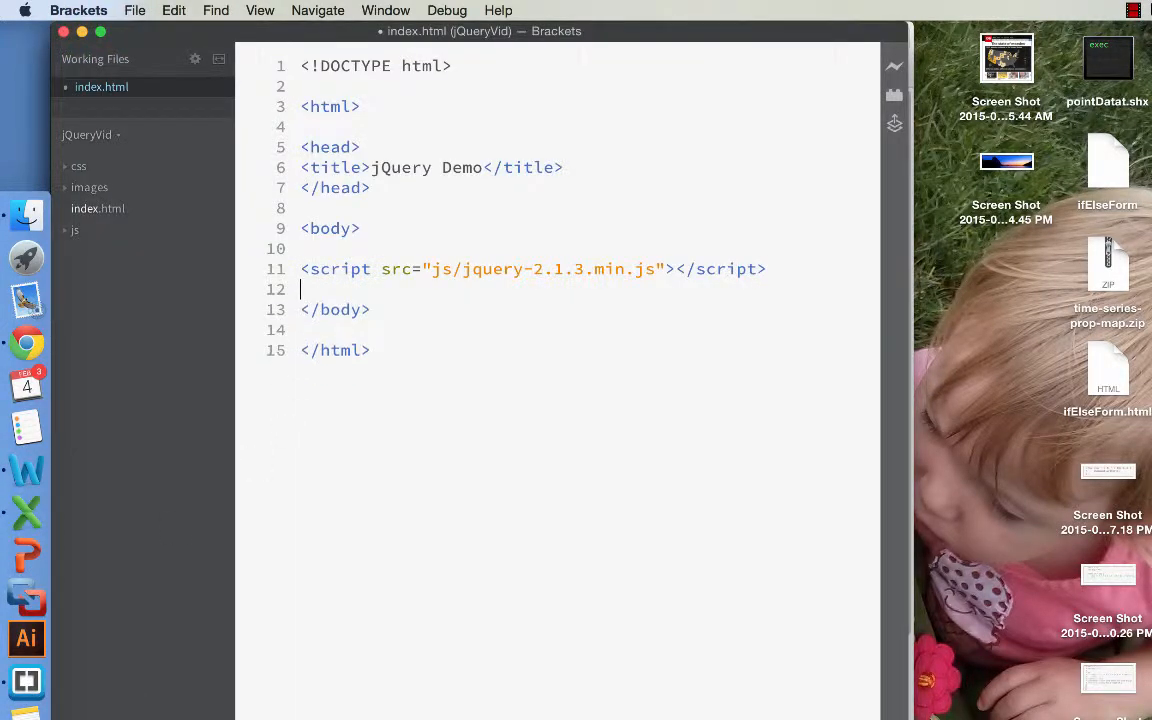
Step: Add <script src="js/jquery-ui.min.js"></script> on line 12 after the jQuery script
{"action": "type", "text": "<script src="}
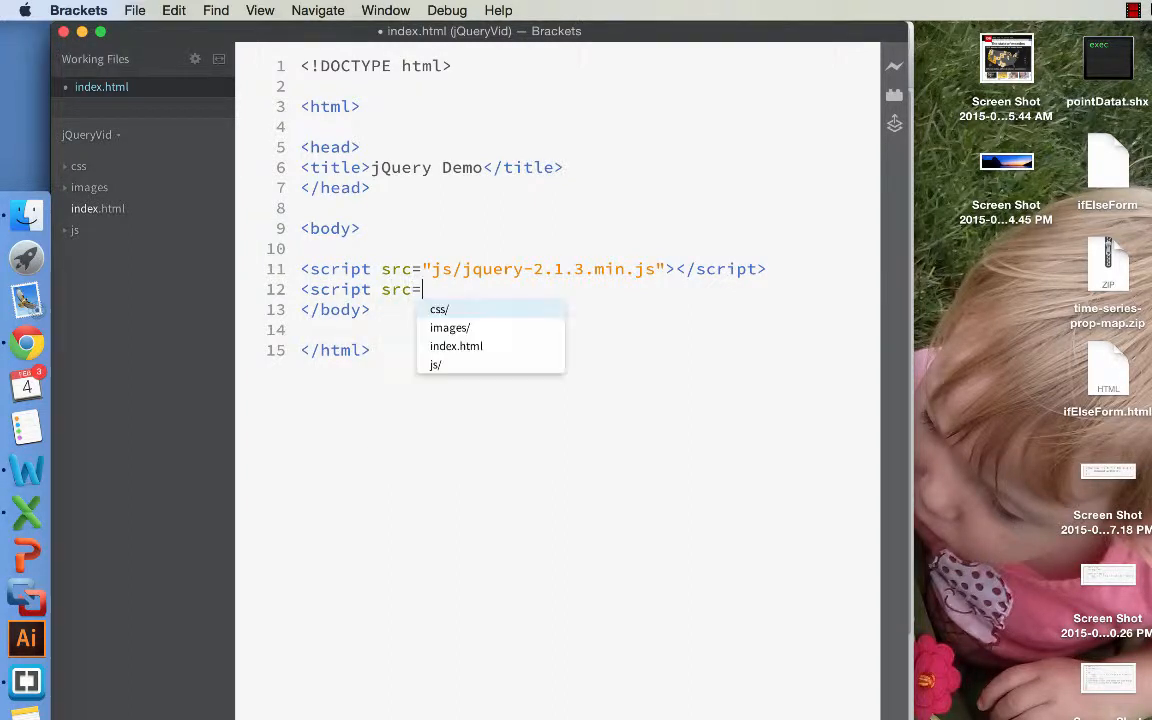
{"action": "type", "text": "\"js\""}
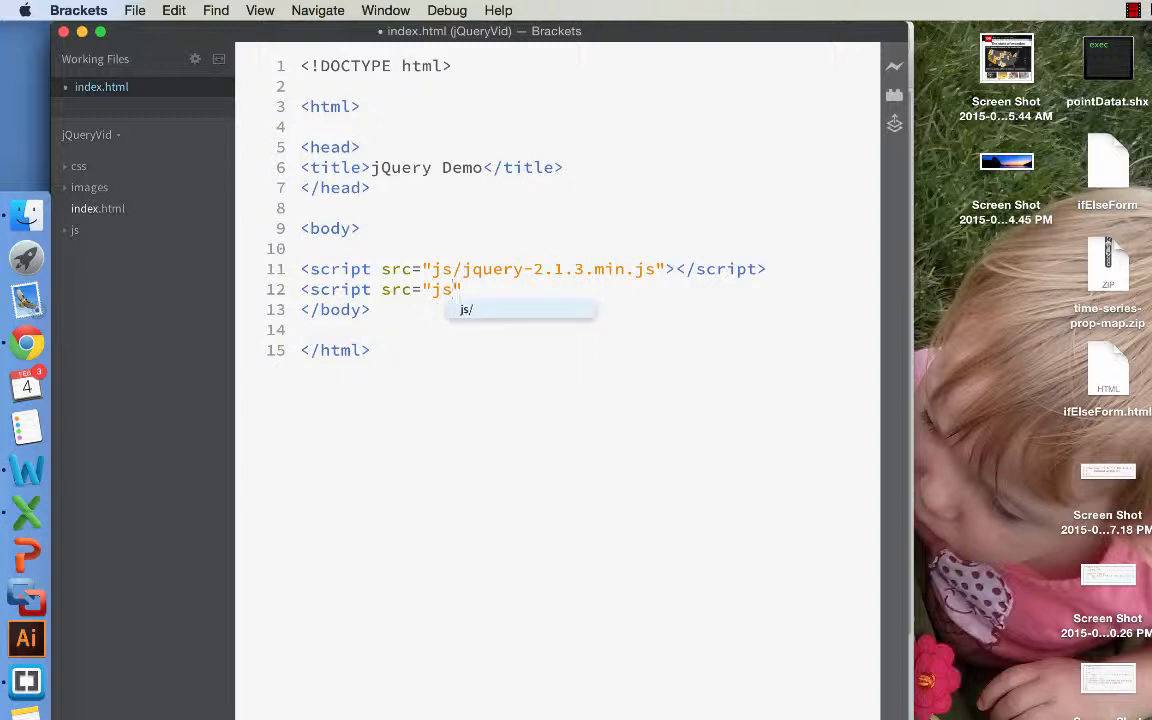
{"action": "type", "text": "jq"}
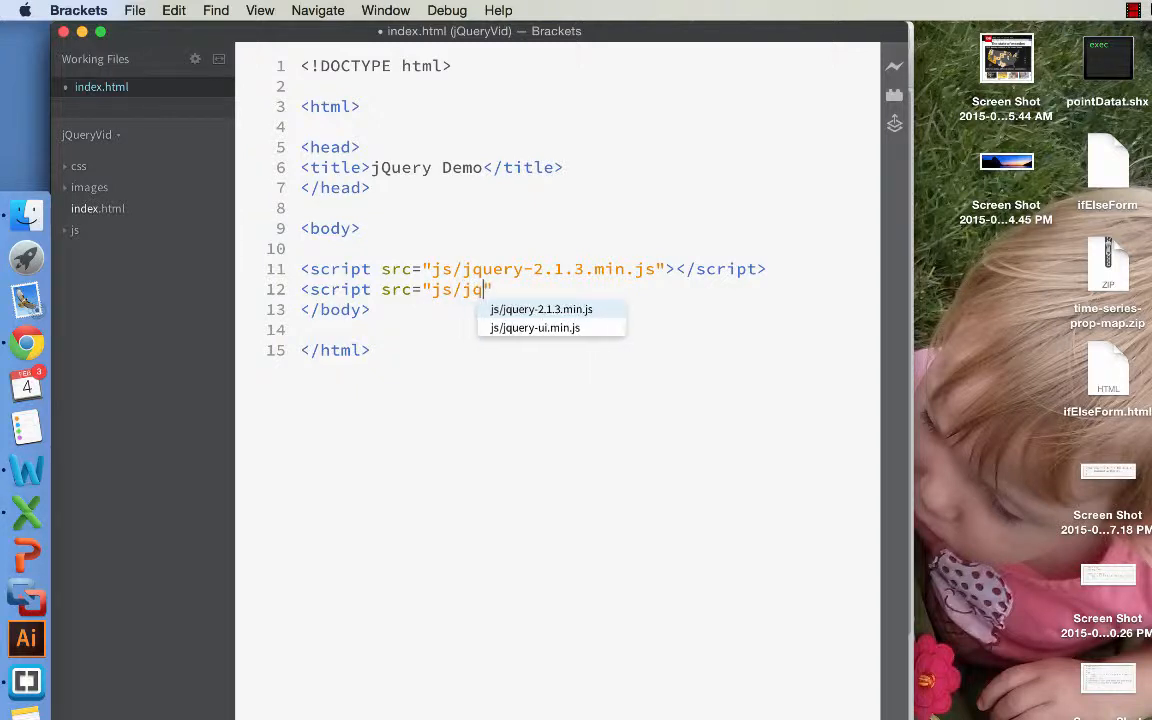
{"action": "type", "text": "uery-"}
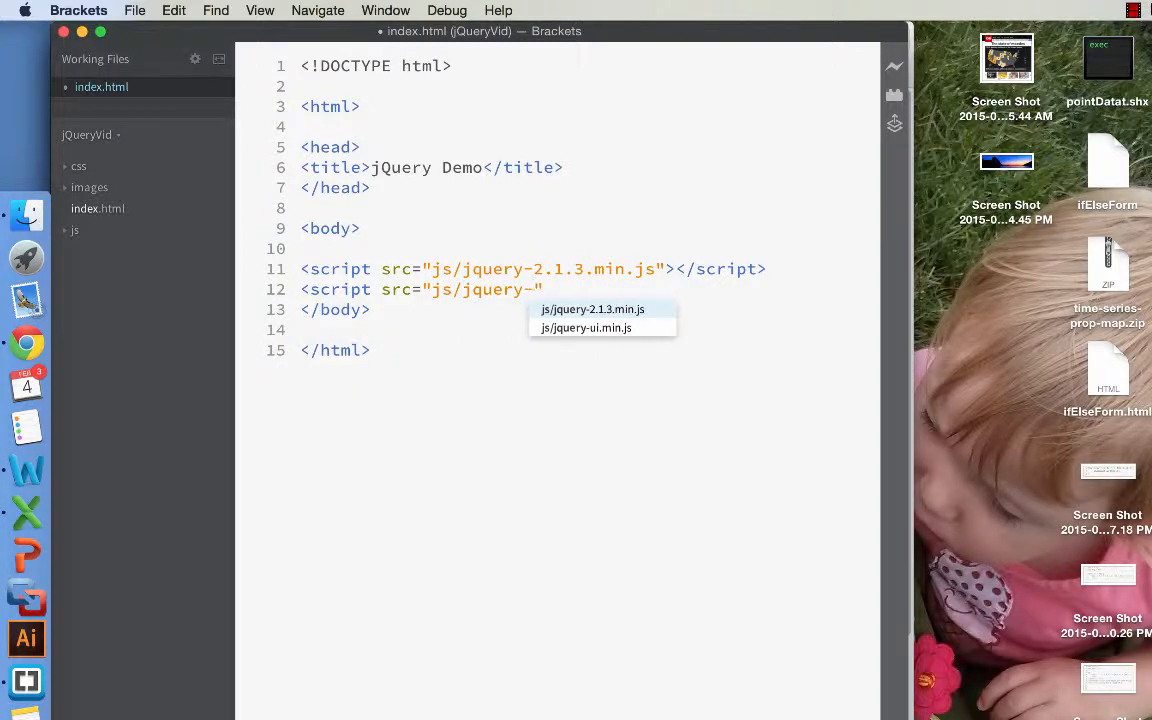
{"action": "left_click", "coordinate": [586, 328]}
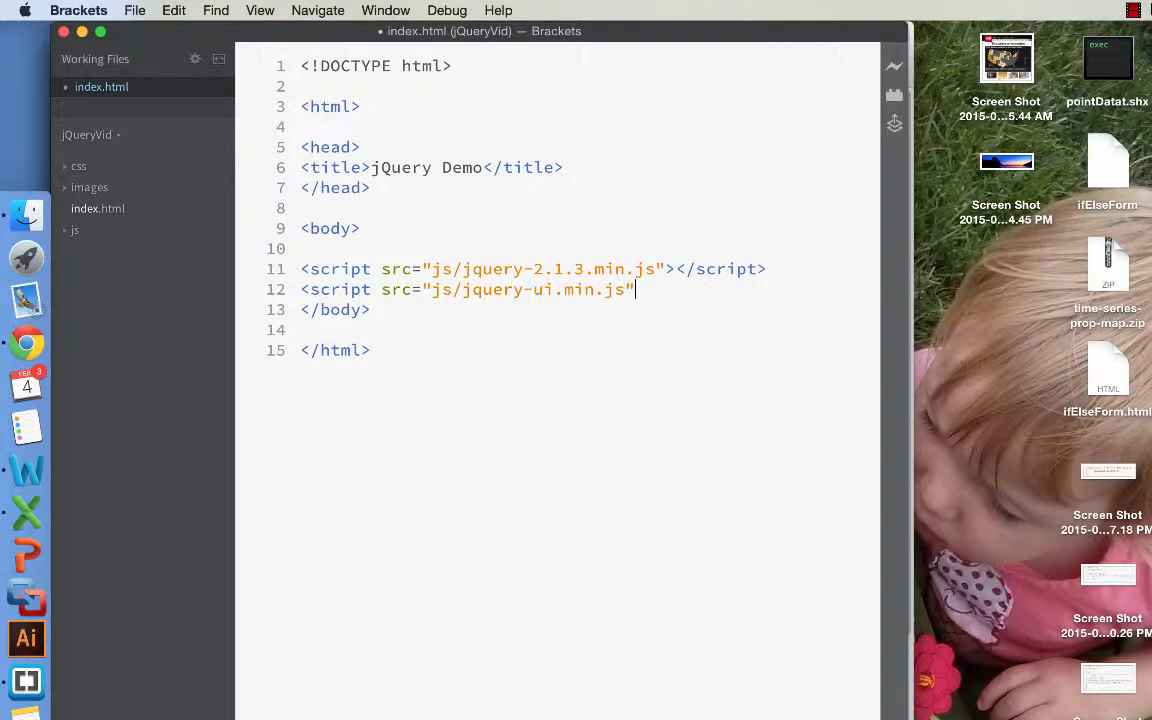
{"action": "type", "text": "></script>"}
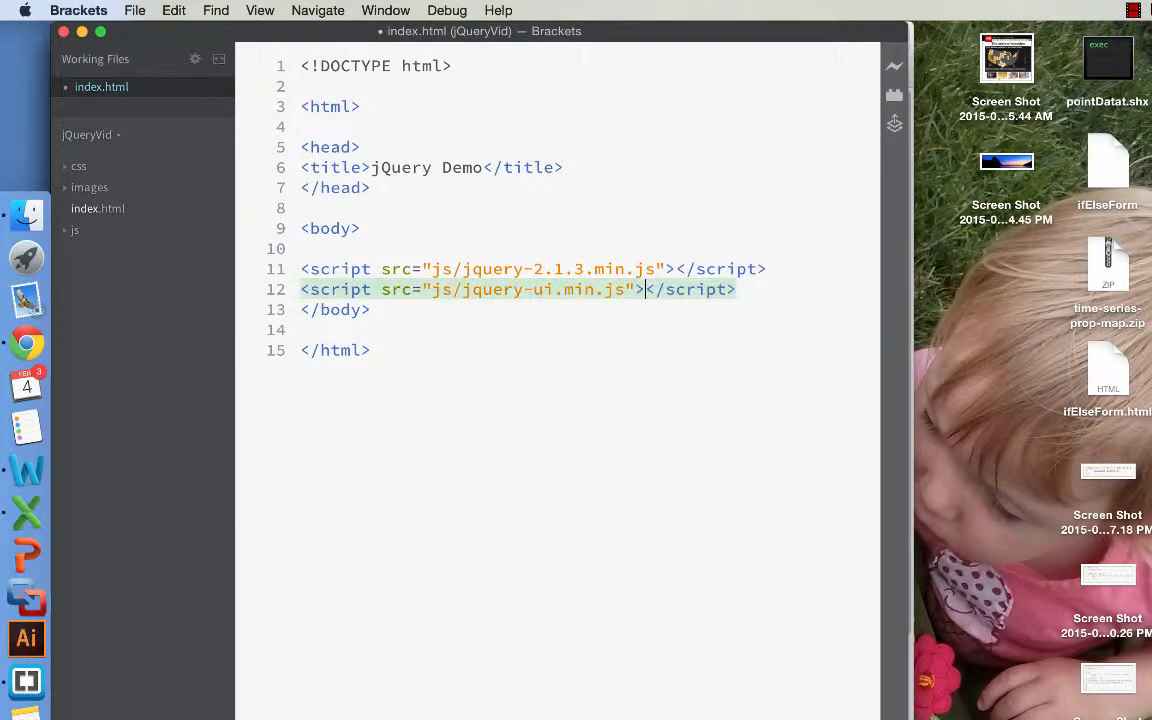
{"action": "left_click", "coordinate": [738, 288]}
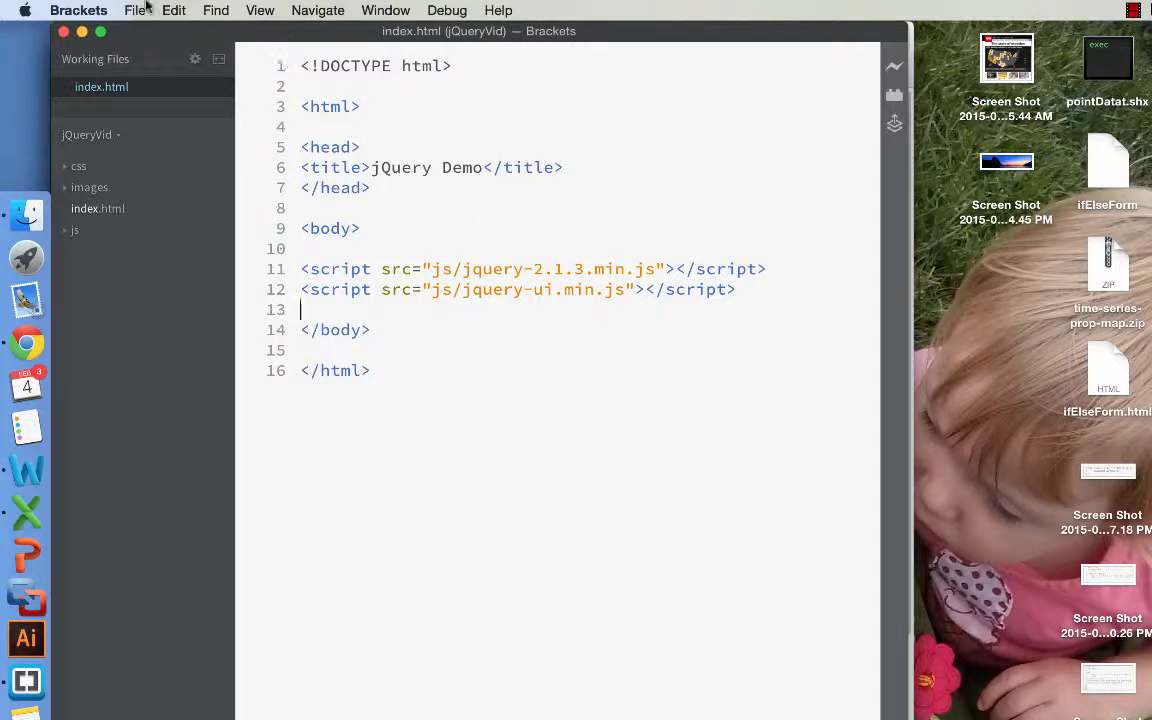
Step: Create a new untitled file containing the comment //my personal js file
{"action": "left_click", "coordinate": [134, 10]}
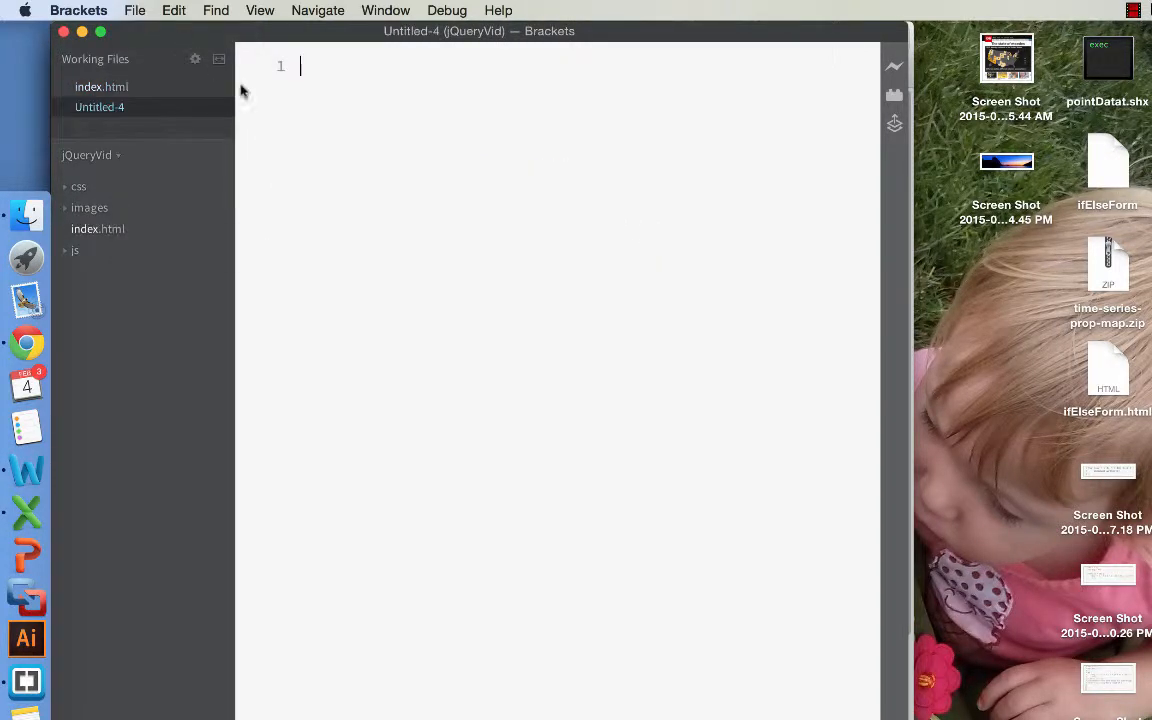
{"action": "type", "text": "//my personal js fi"}
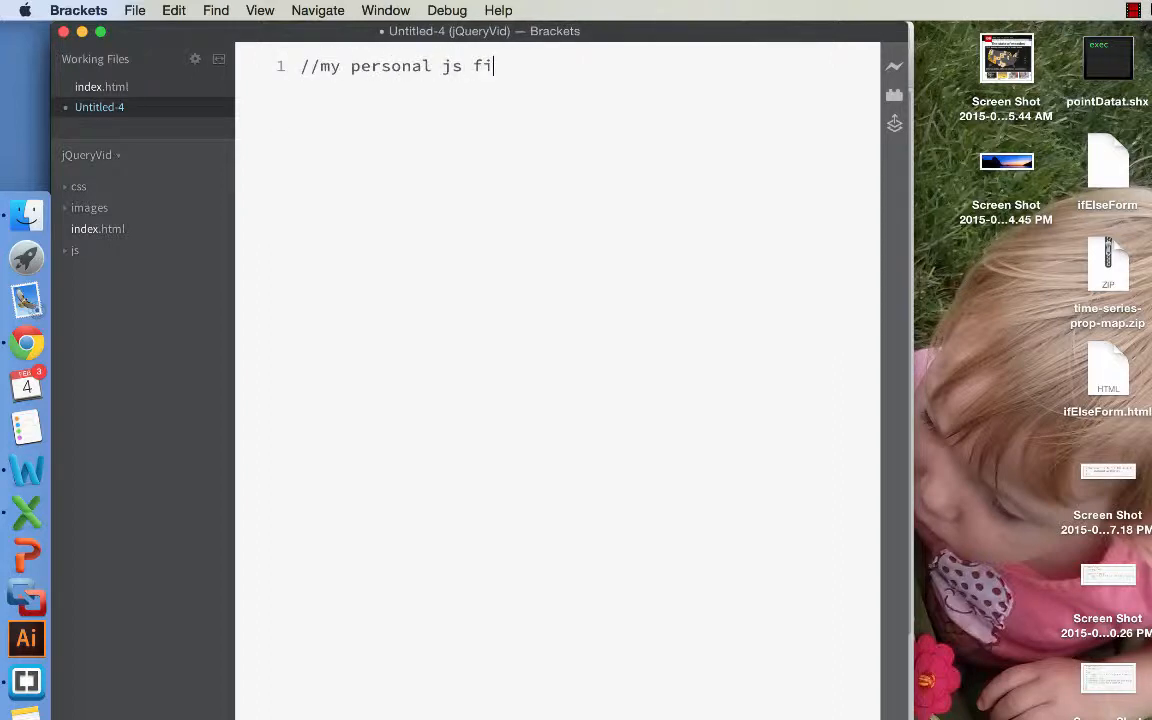
{"action": "type", "text": "le"}
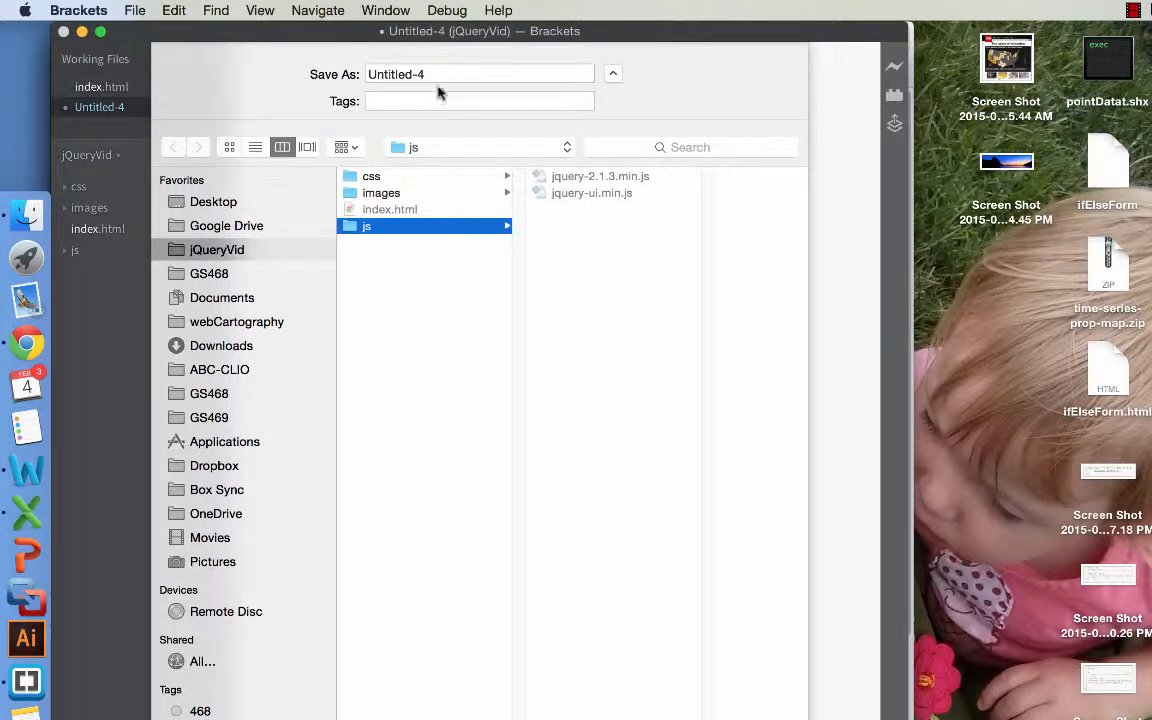
Step: Save the new file as script.js in the js folder
{"action": "left_click", "coordinate": [480, 74]}
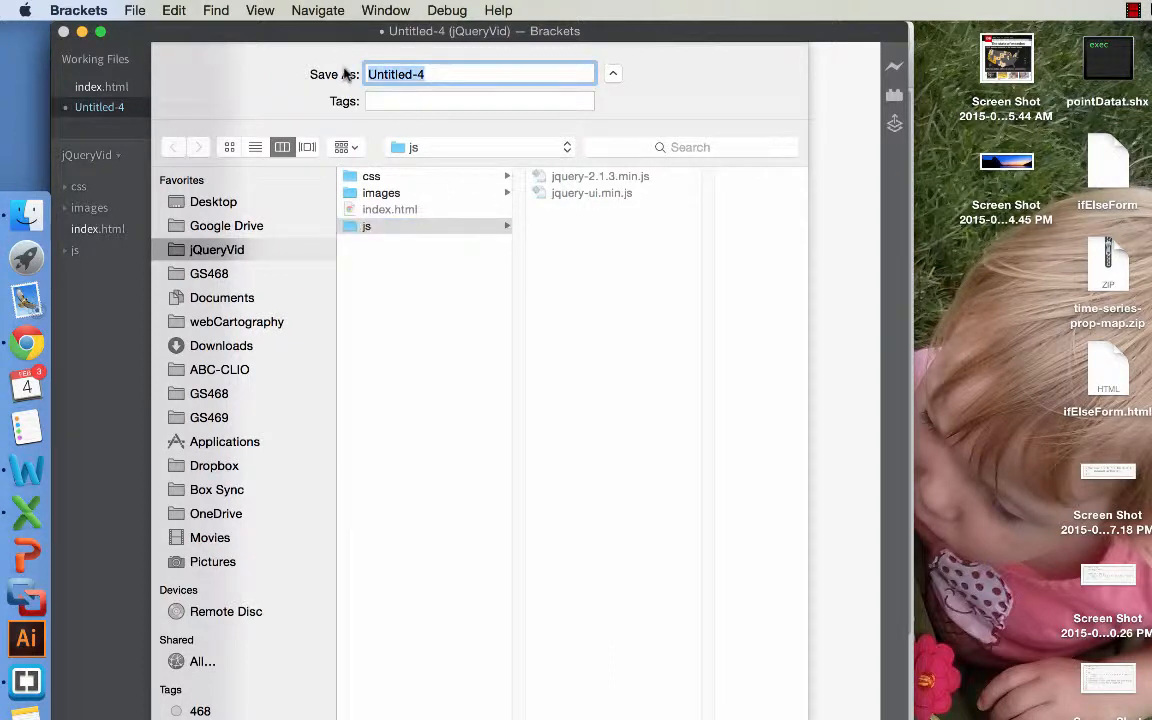
{"action": "type", "text": "script"}
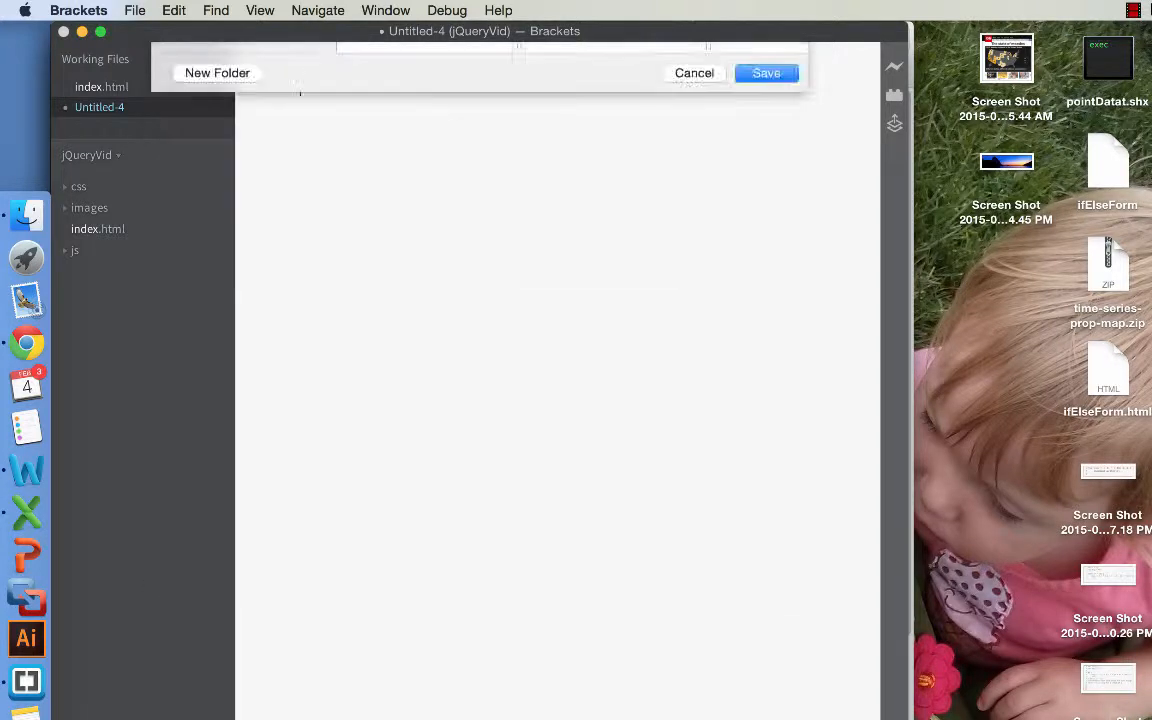
{"action": "left_click", "coordinate": [766, 72]}
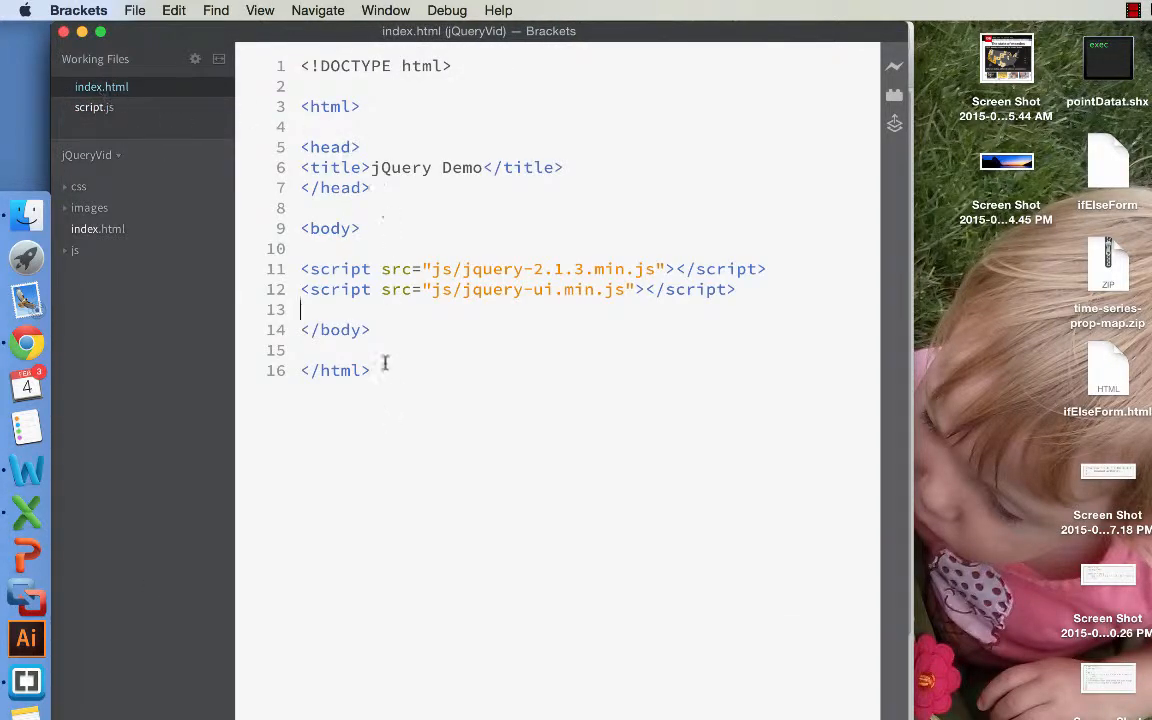
Step: Add <script src="js/script.js"></script> below the jQuery UI script and space out the body
{"action": "type", "text": "<scr"}
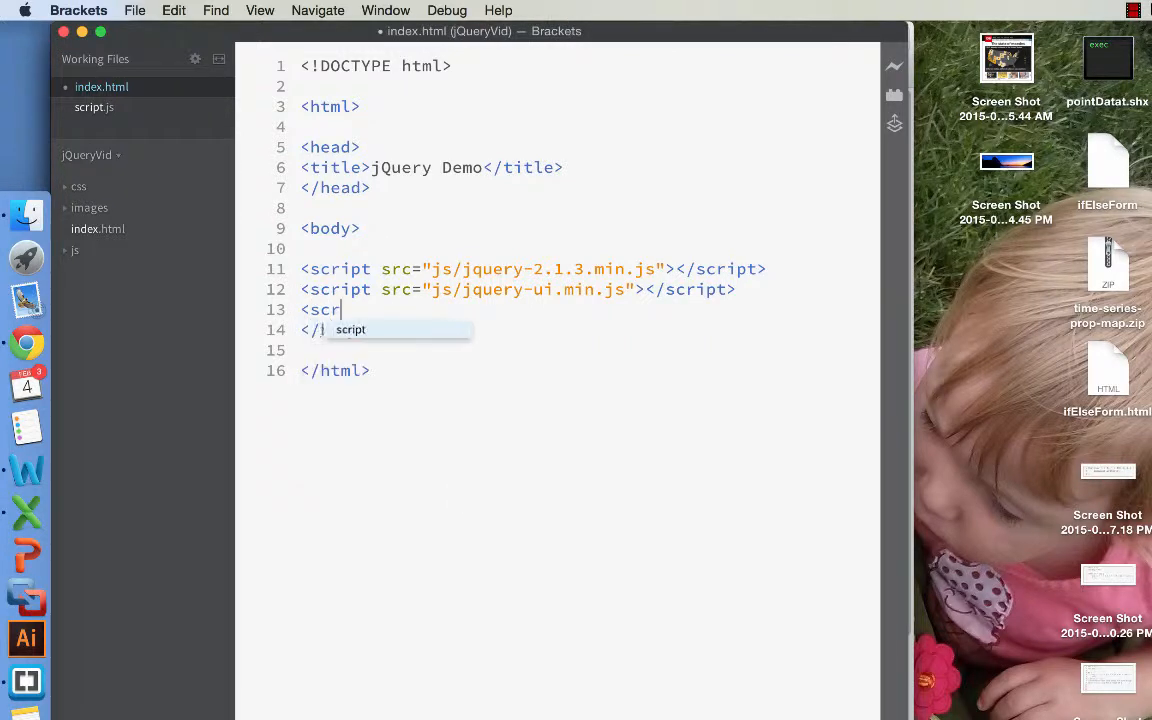
{"action": "type", "text": "ipt src=\""}
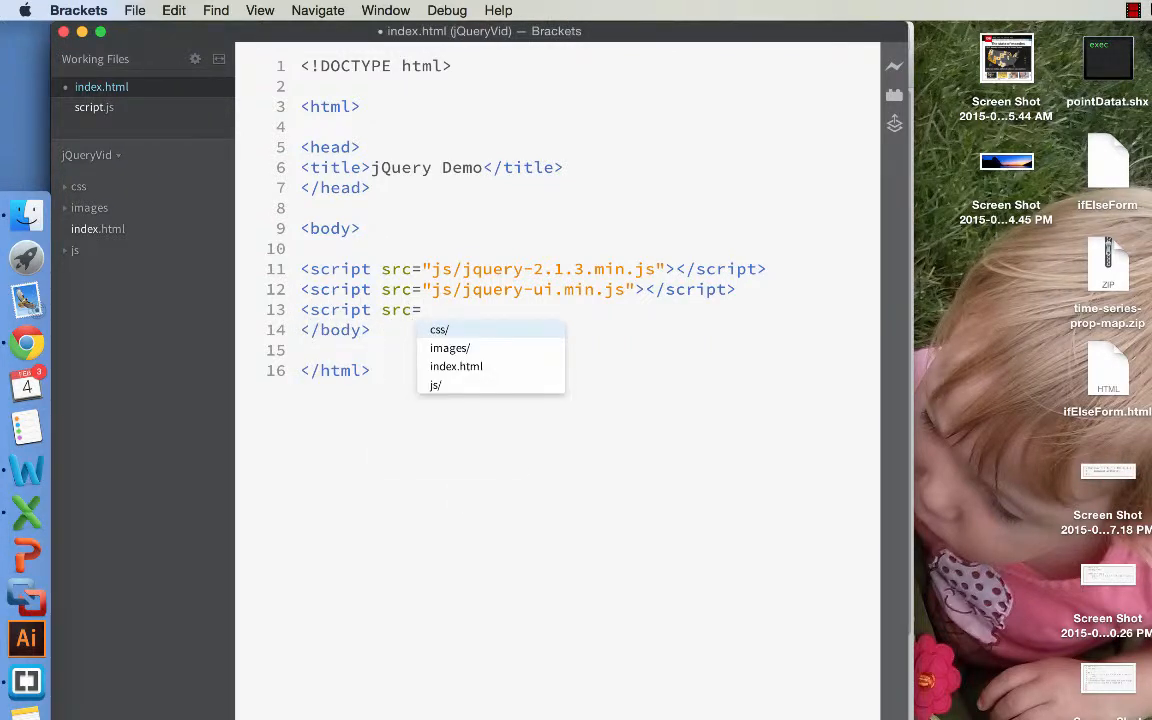
{"action": "type", "text": "js"}
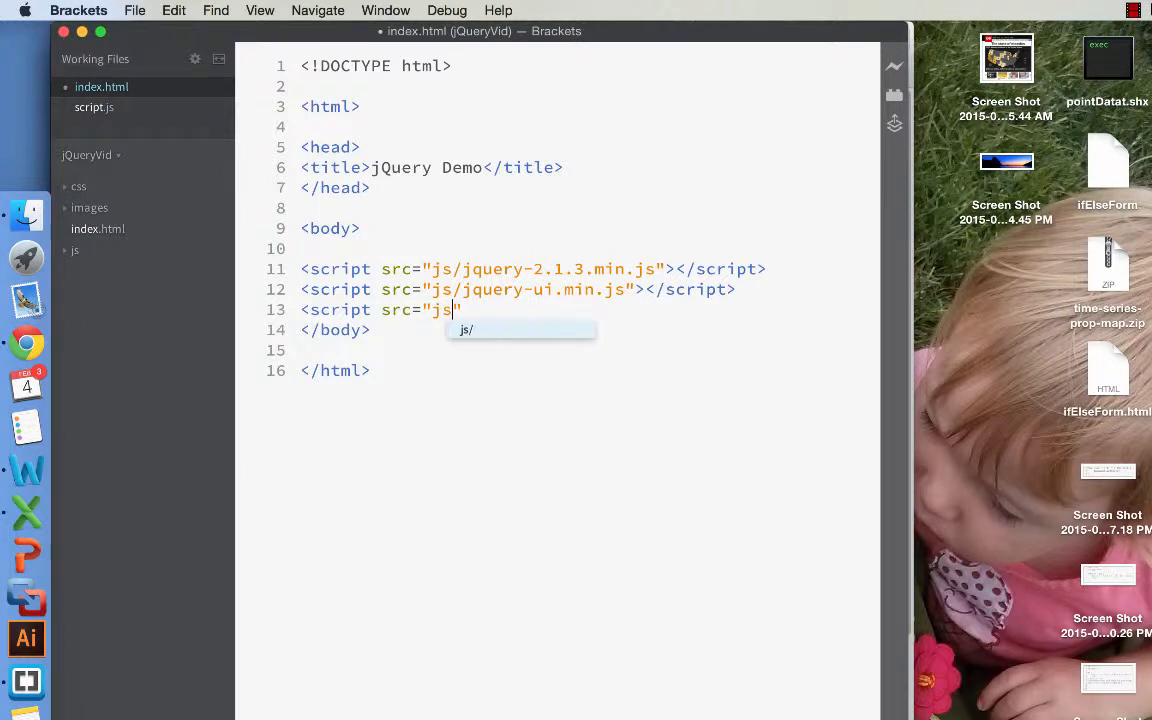
{"action": "type", "text": "/"}
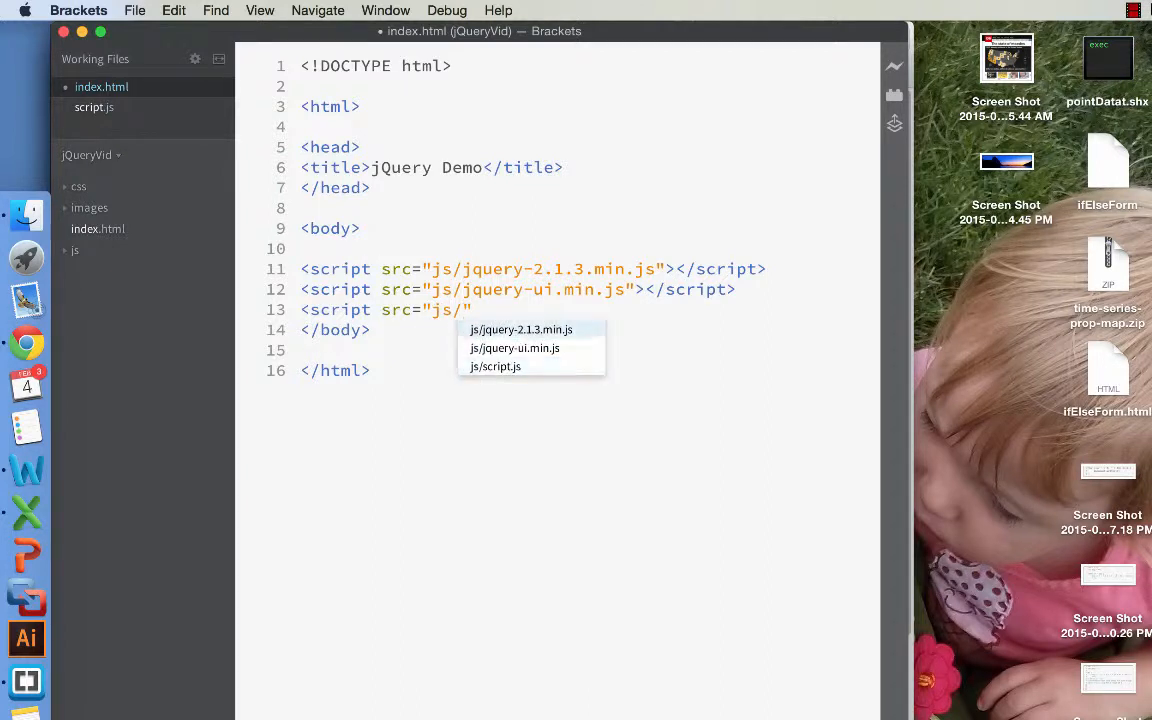
{"action": "left_click", "coordinate": [494, 366]}
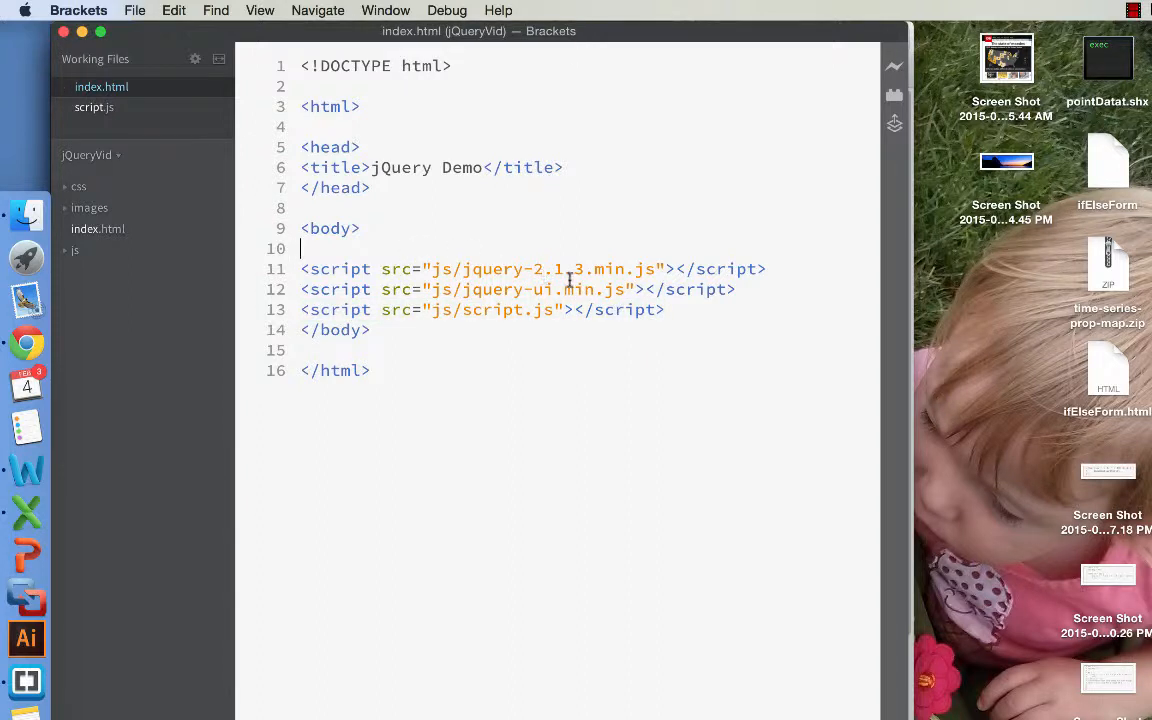
{"action": "key", "text": "enter"}
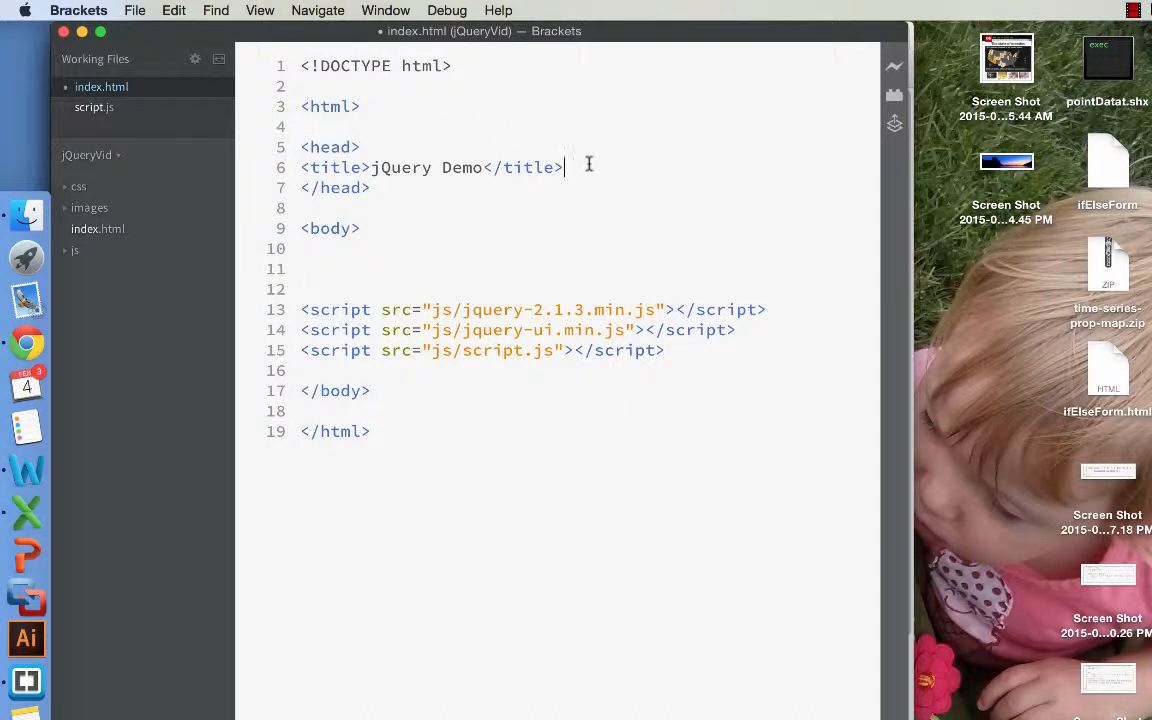
Step: Start a <link rel=" element after the title in the head, taking the hinted rel value
{"action": "type", "text": "<"}
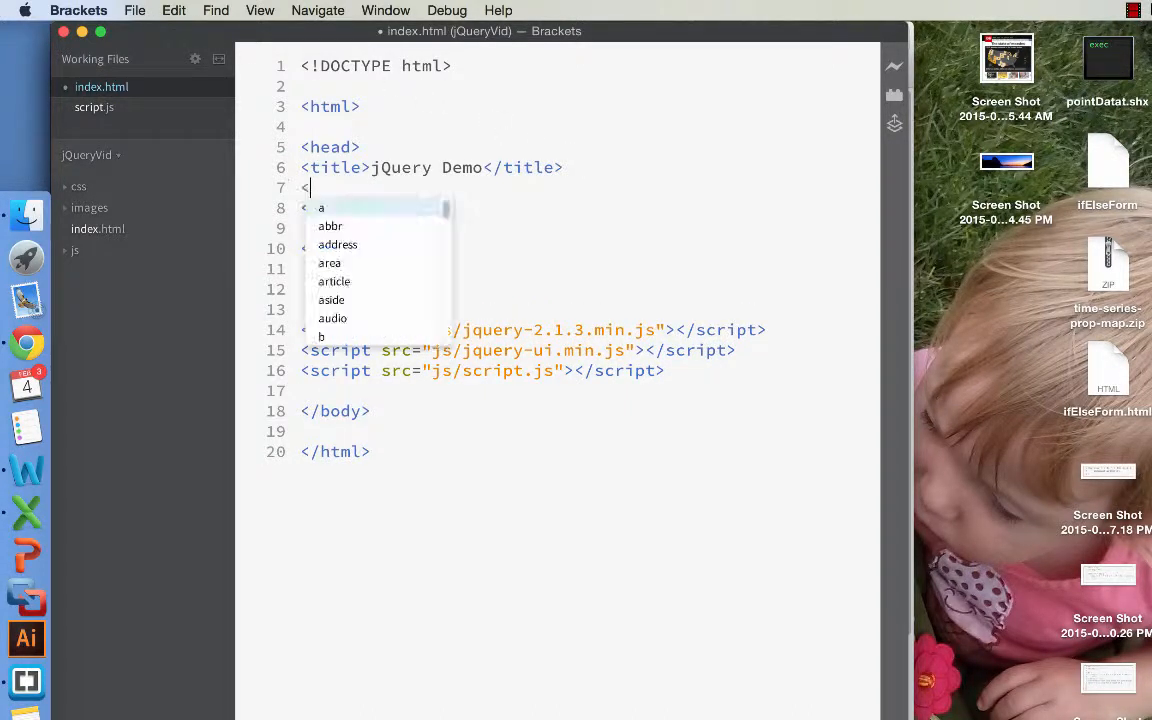
{"action": "type", "text": "link"}
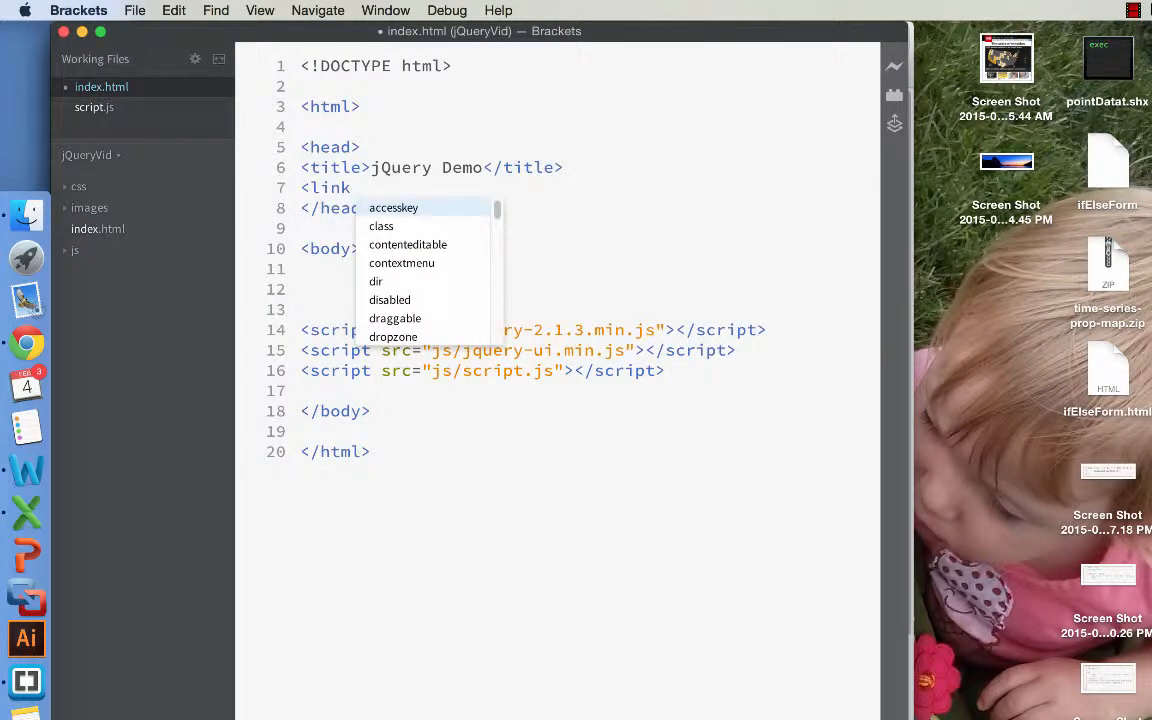
{"action": "type", "text": "rel=\""}
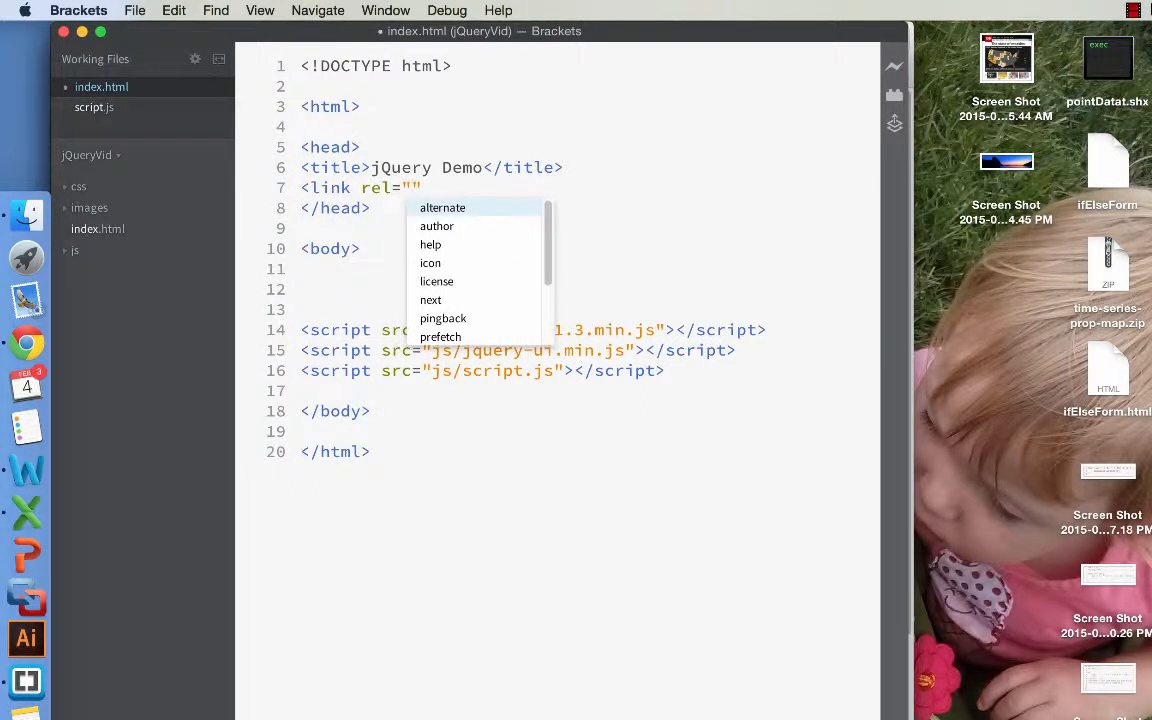
{"action": "type", "text": "te"}
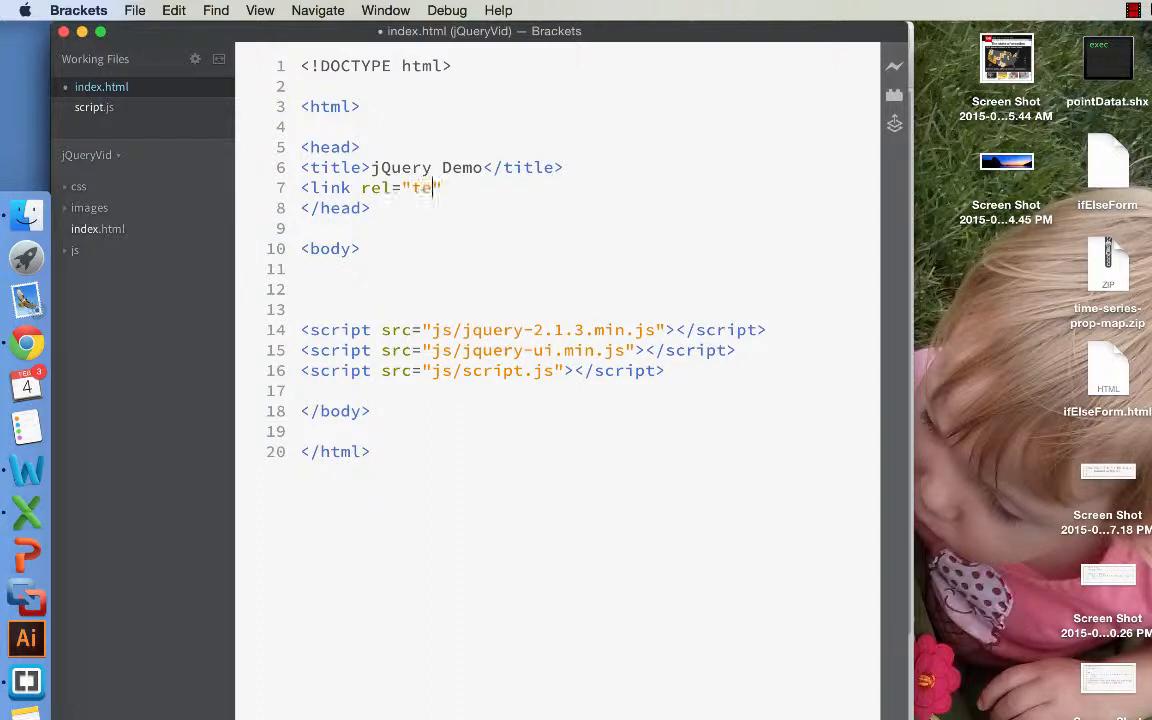
{"action": "key", "text": "backspace"}
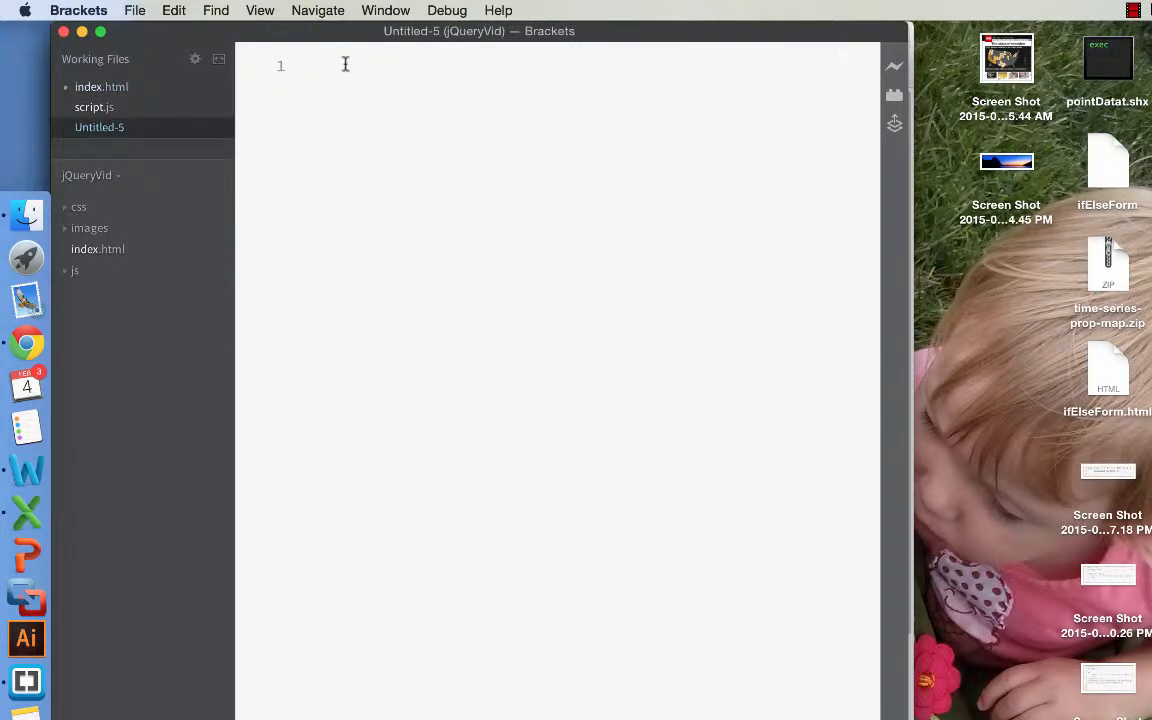
Step: Write a b rule with background-color: white and padding: 5px
{"action": "type", "text": "b"}
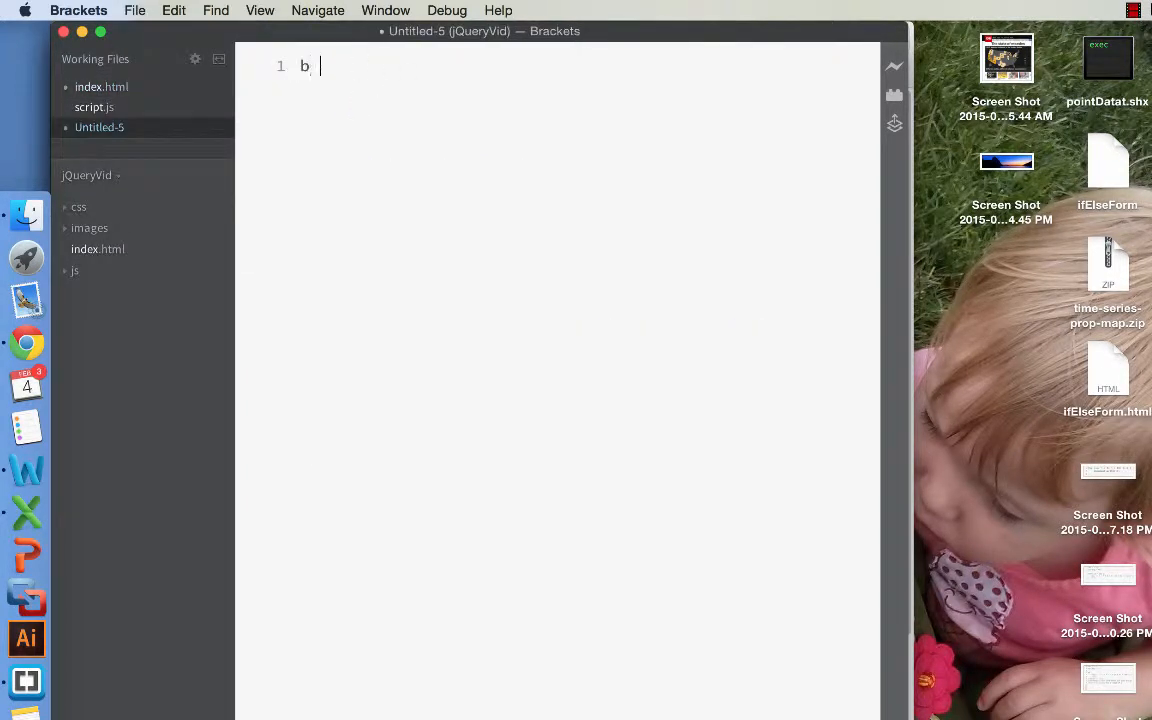
{"action": "type", "text": "{"}
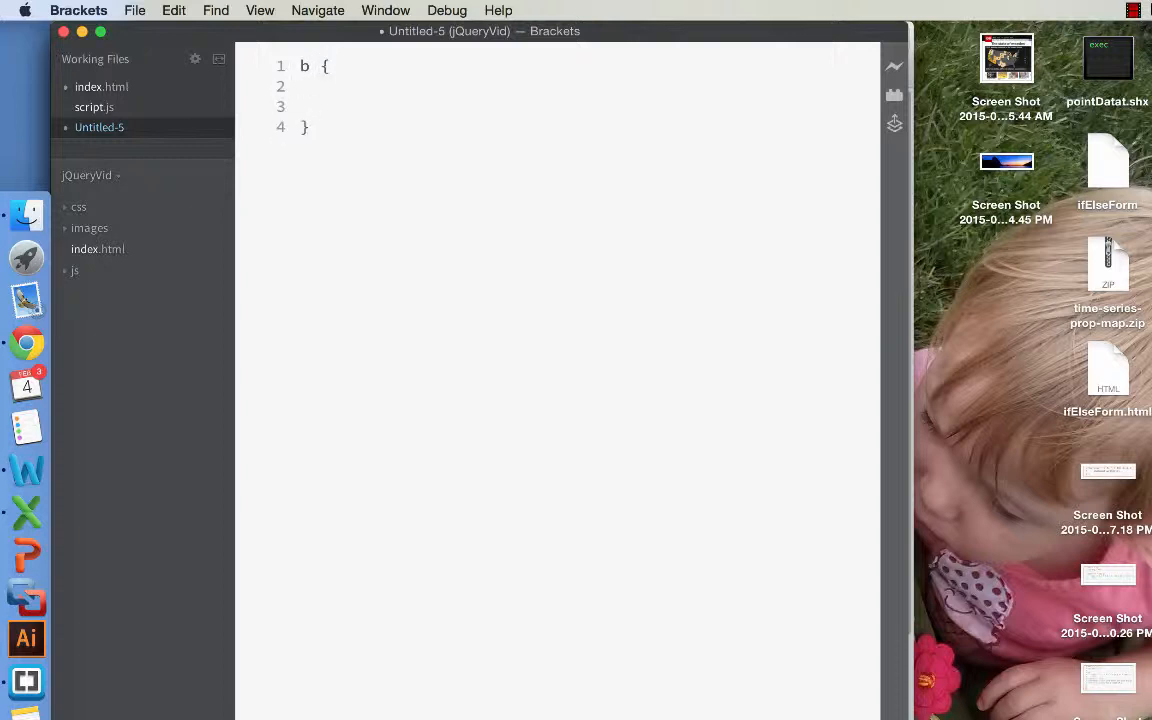
{"action": "left_click", "coordinate": [340, 86]}
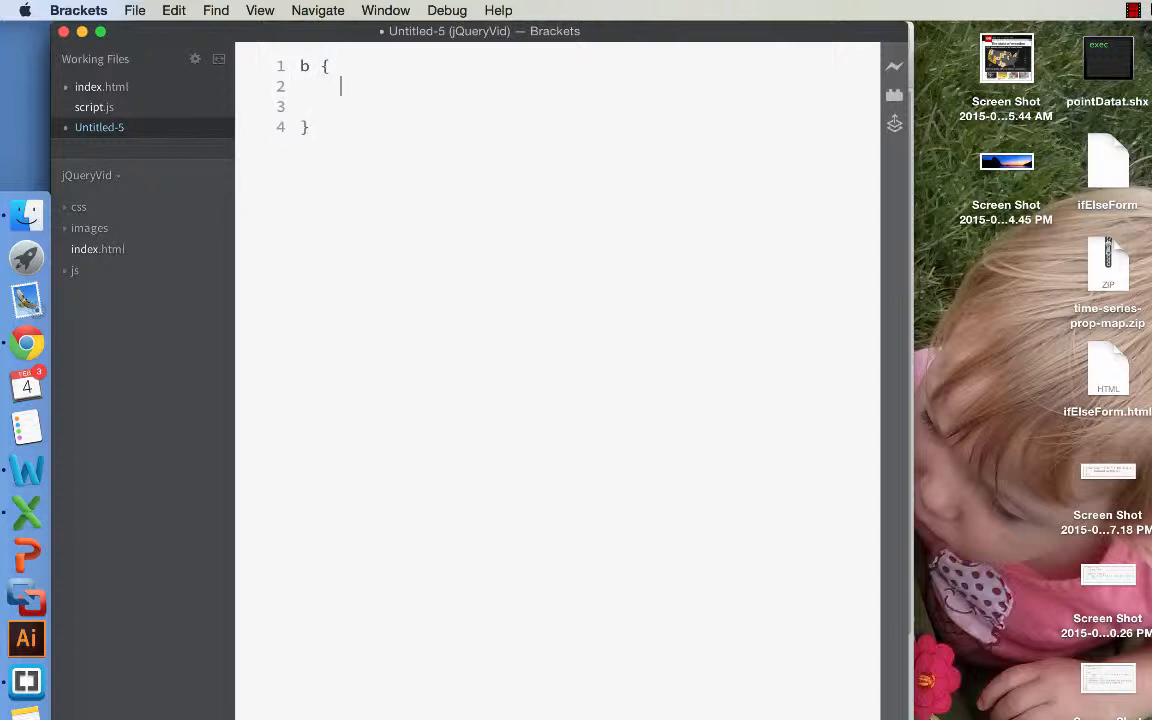
{"action": "type", "text": "backgro"}
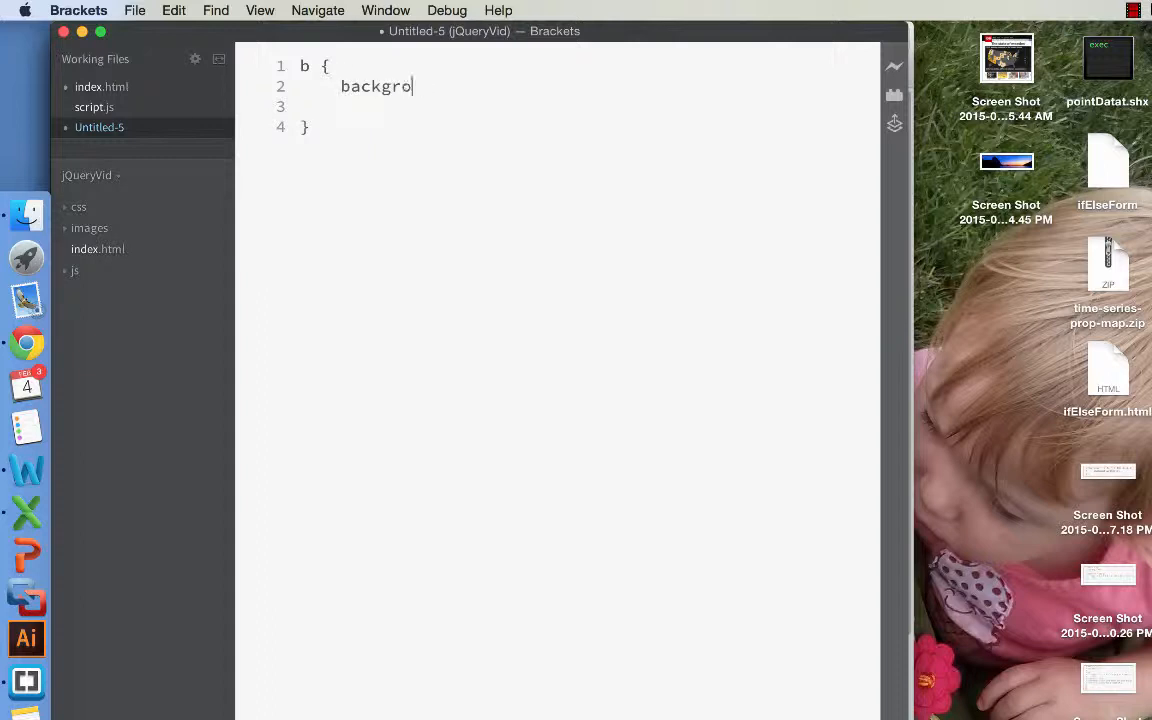
{"action": "type", "text": "und-color:"}
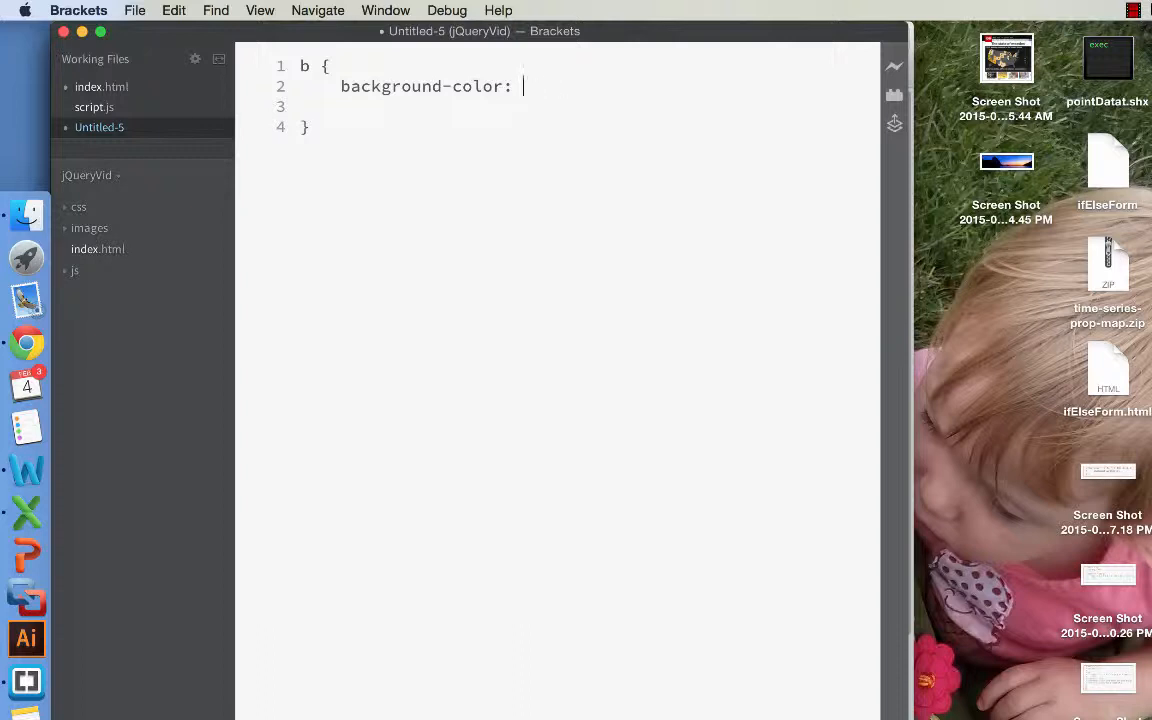
{"action": "type", "text": "white;"}
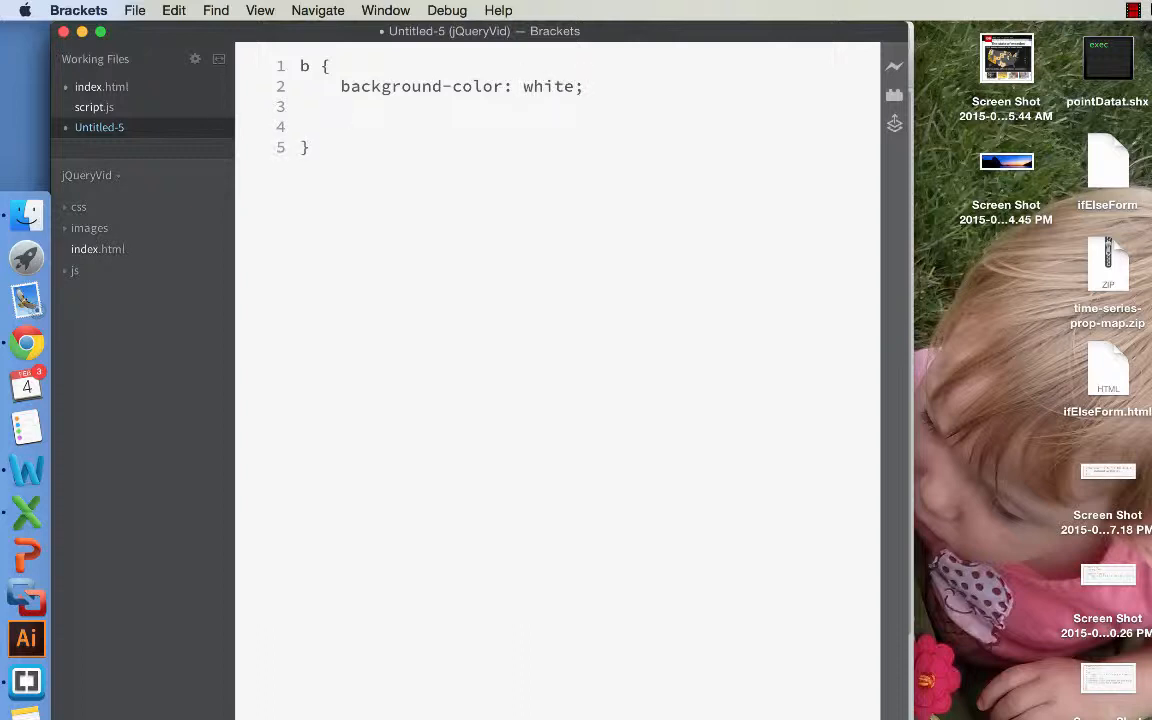
{"action": "type", "text": "padding"}
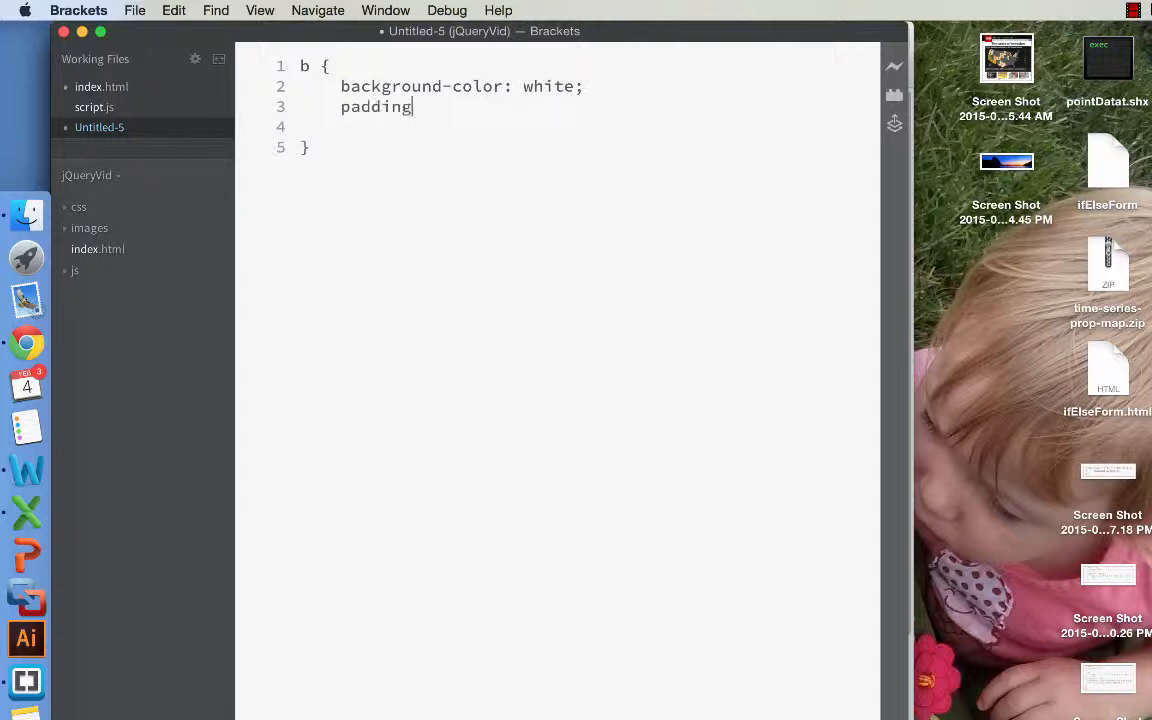
{"action": "type", "text": ":"}
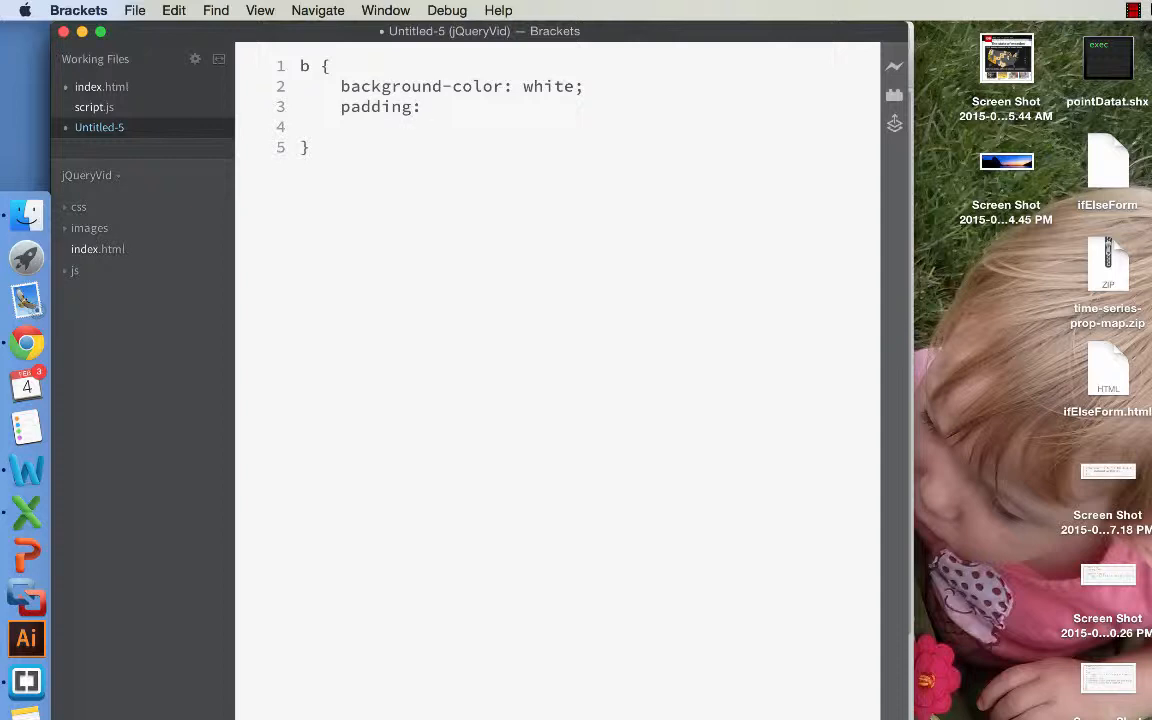
{"action": "type", "text": "5px;"}
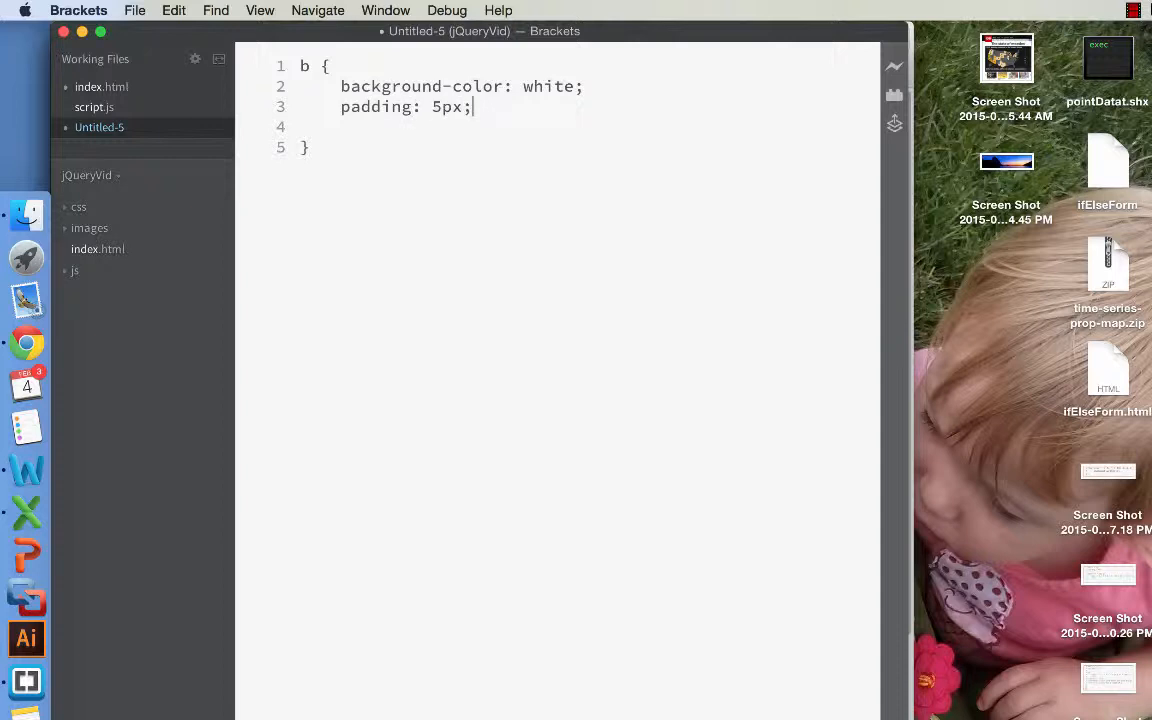
Step: Write an html rule with background-color: black and start saving with Cmd+S
{"action": "type", "text": "h"}
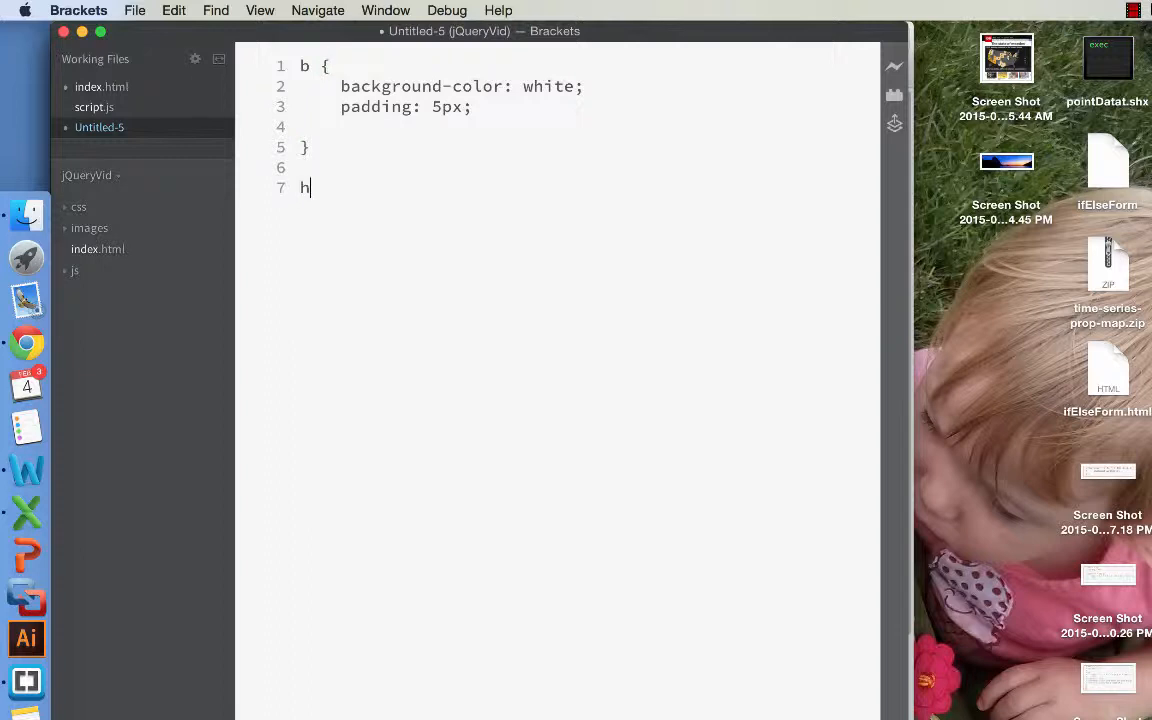
{"action": "type", "text": "tml {"}
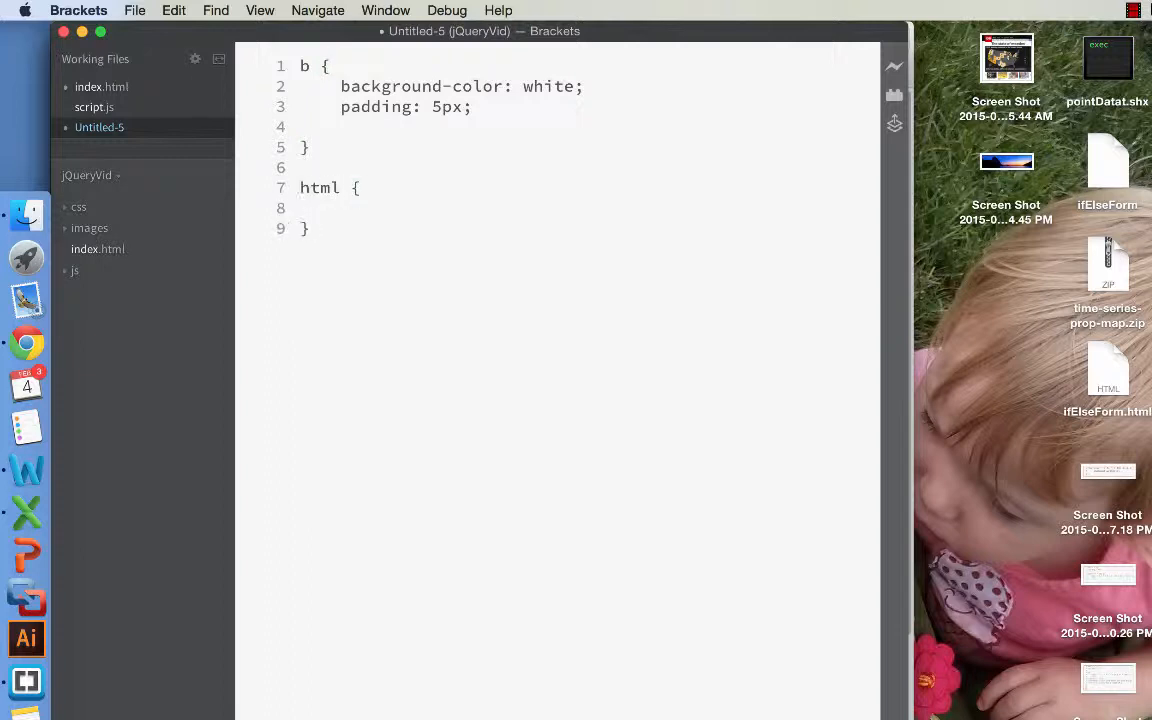
{"action": "type", "text": "background-c"}
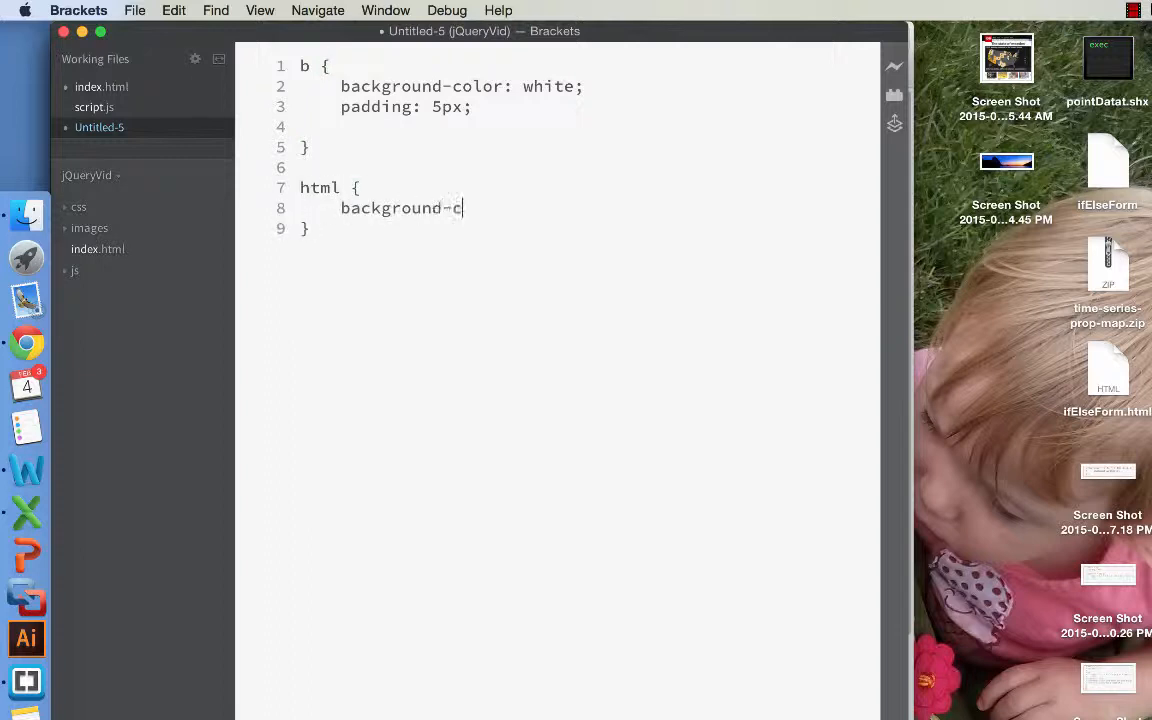
{"action": "type", "text": "olor: bl"}
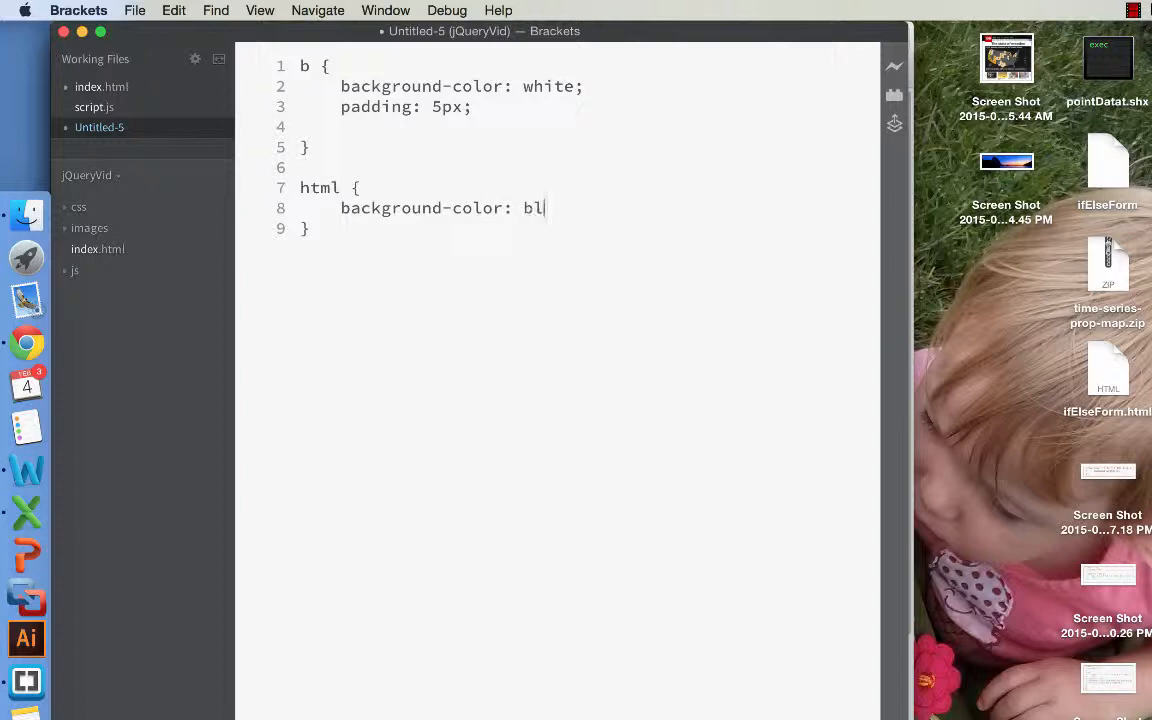
{"action": "type", "text": "ack;"}
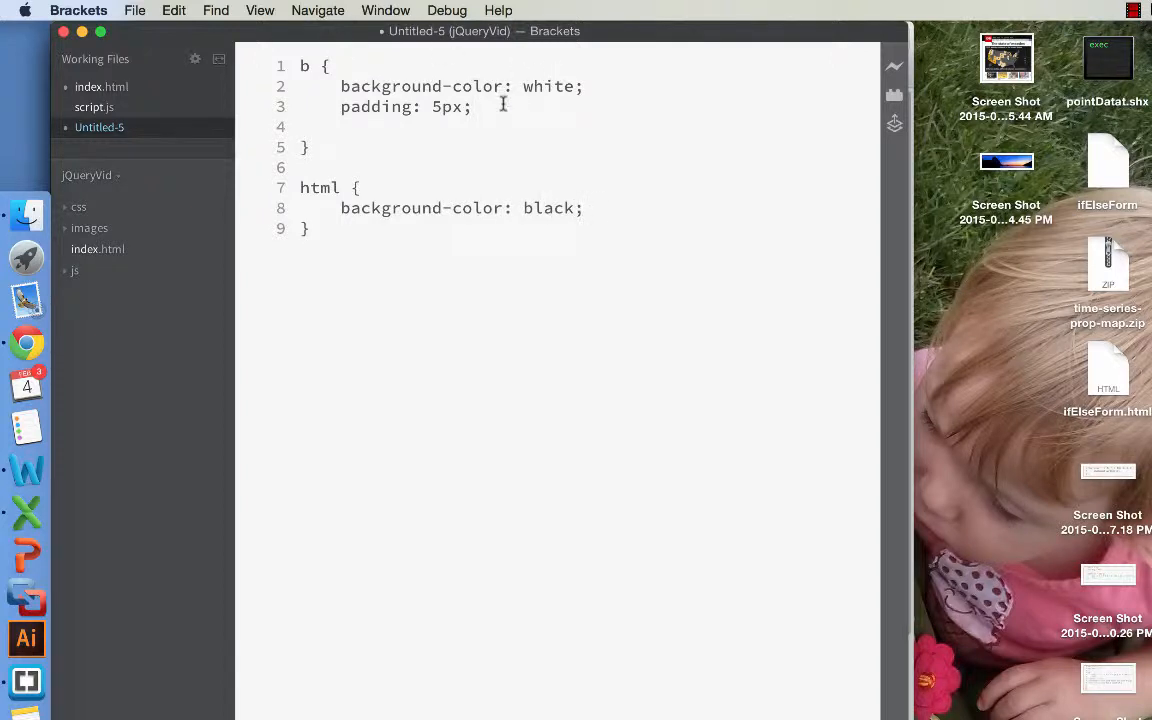
{"action": "key", "text": "cmd+s"}
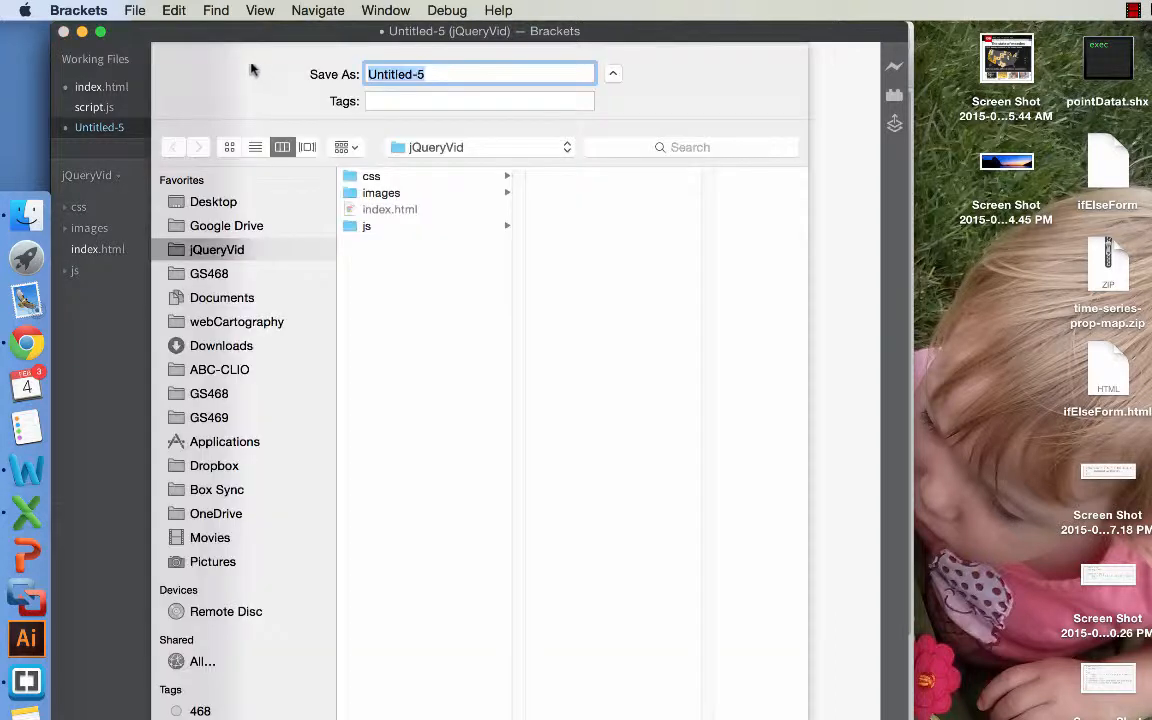
Step: Save the stylesheet as style.css inside the css folder
{"action": "left_click", "coordinate": [372, 176]}
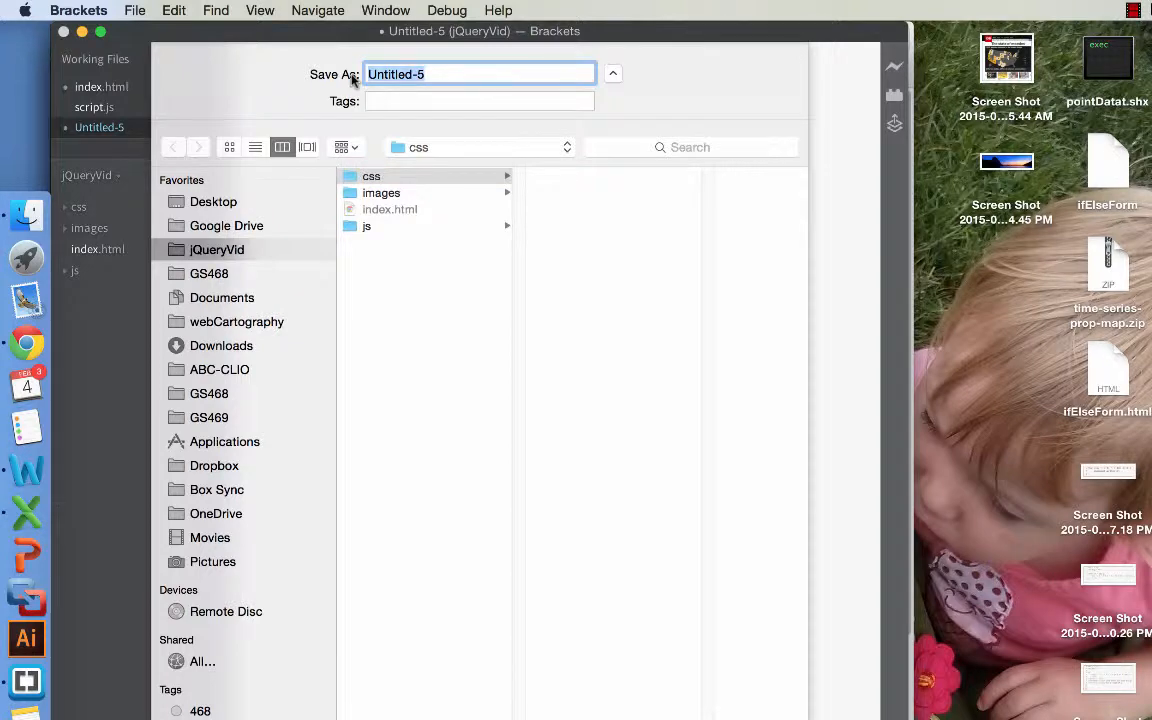
{"action": "type", "text": "style"}
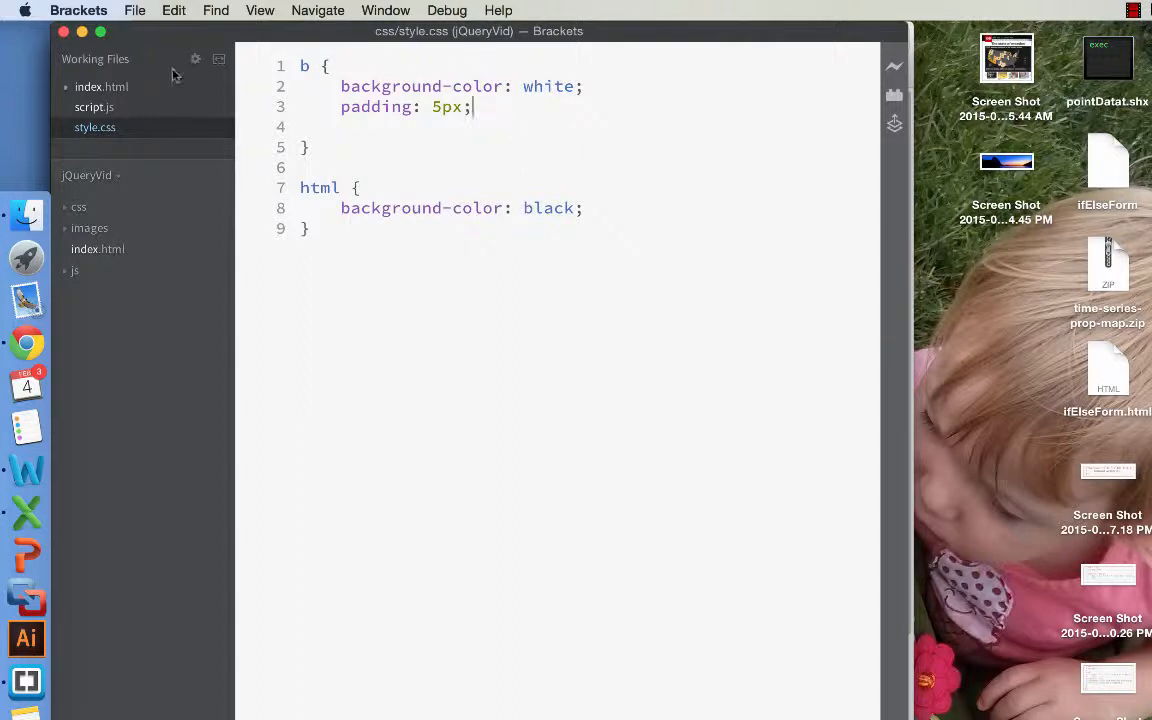
Step: Back in index.html, begin the link's href pointing into the css folder
{"action": "left_click", "coordinate": [100, 88]}
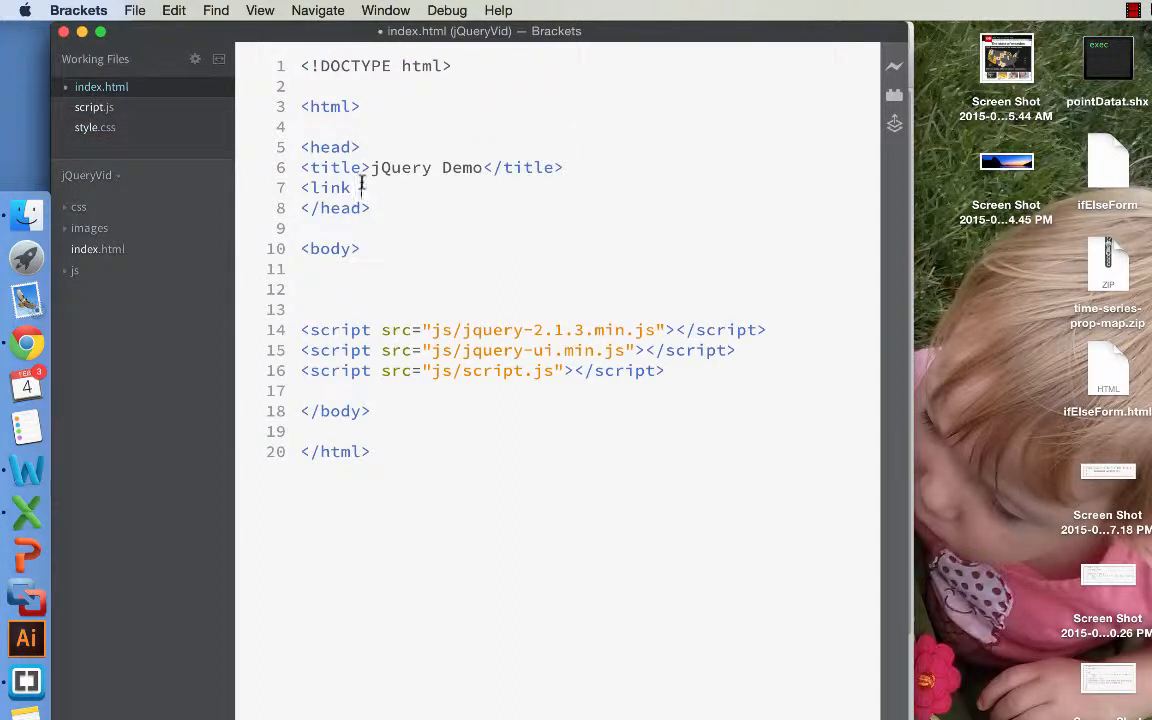
{"action": "type", "text": "href="}
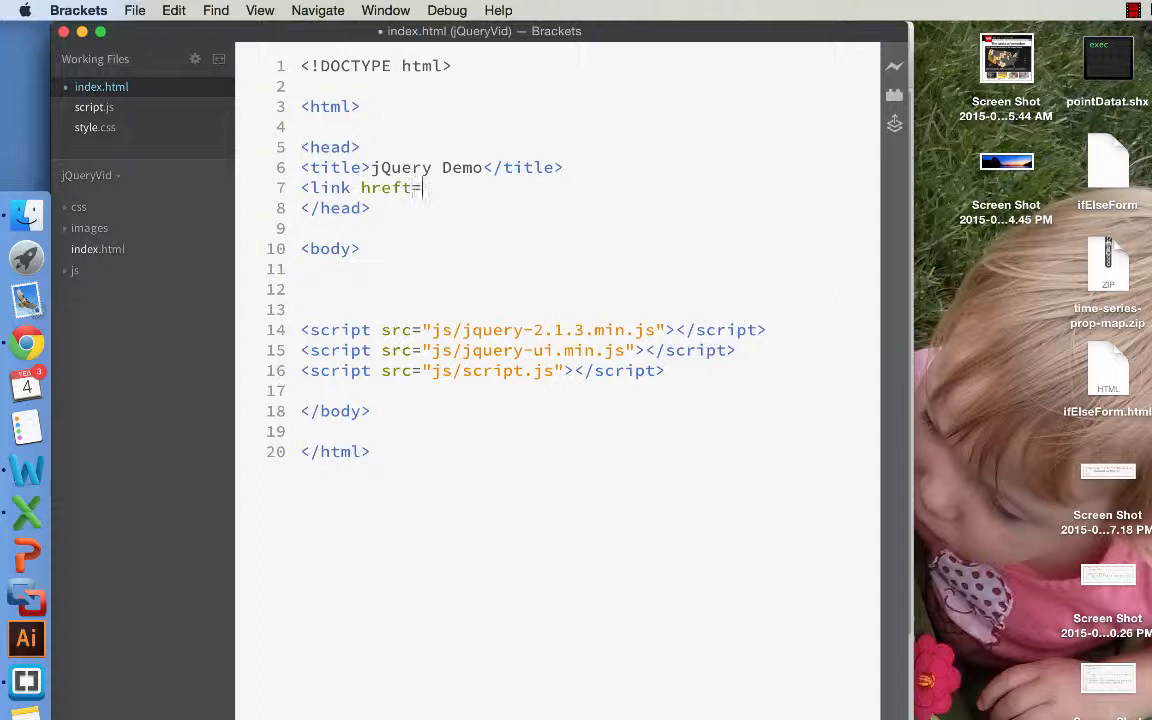
{"action": "type", "text": "\"\""}
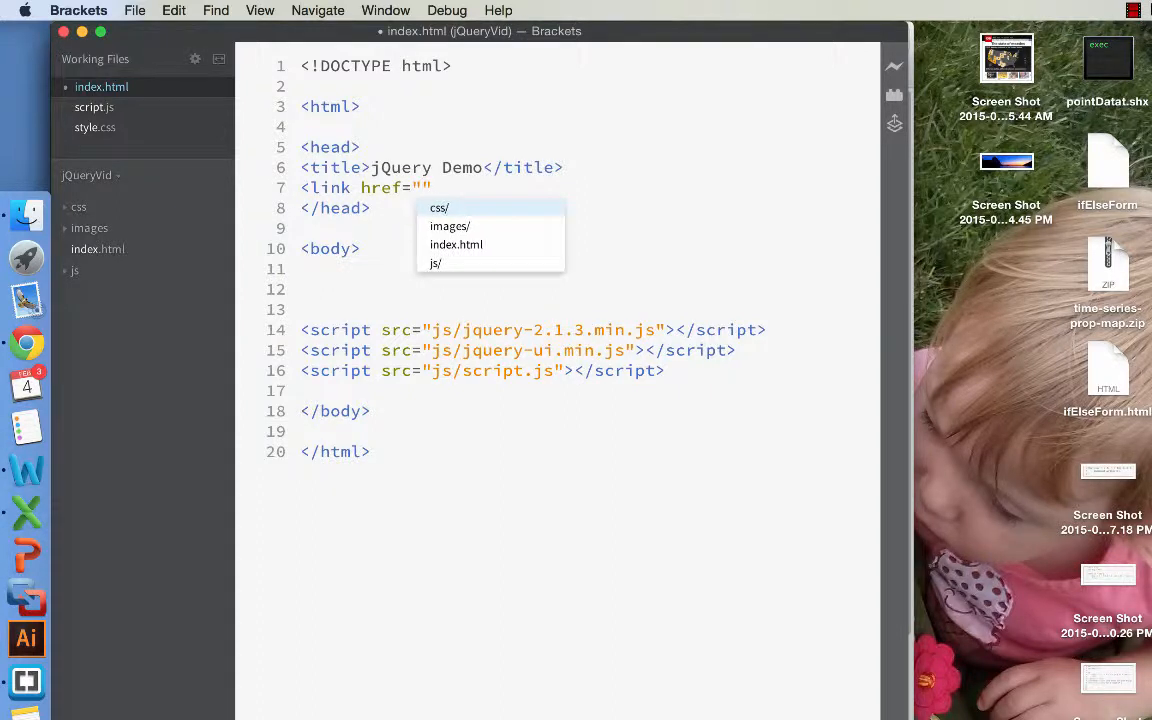
{"action": "left_click", "coordinate": [438, 206]}
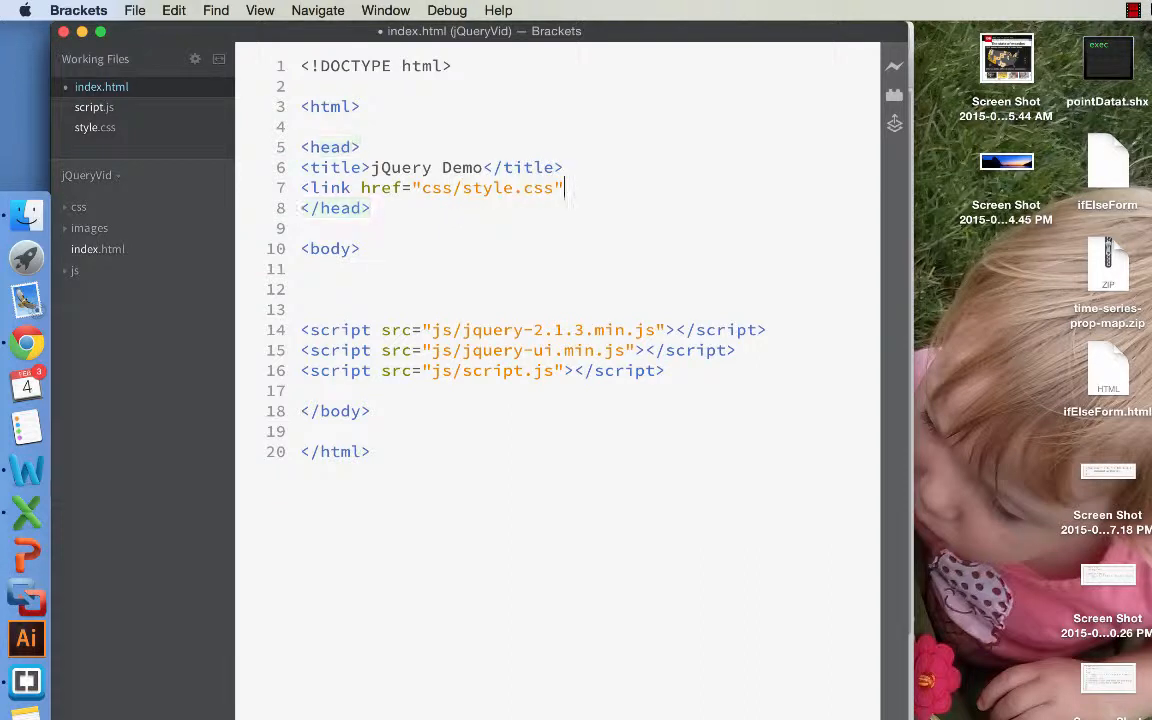
Step: Complete <link type="text/css" rel="stylesheet" href="css/style.css" /> in the head and save
{"action": "type", "text": "type=\""}
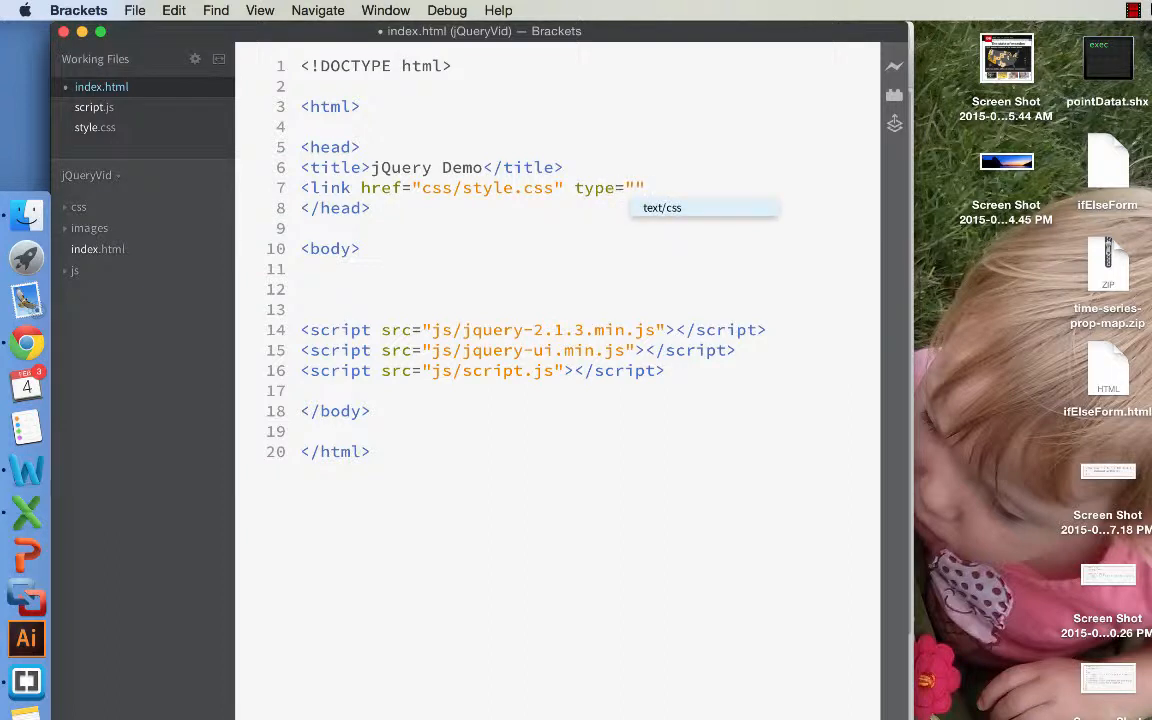
{"action": "type", "text": "text/css\" rel=\"\""}
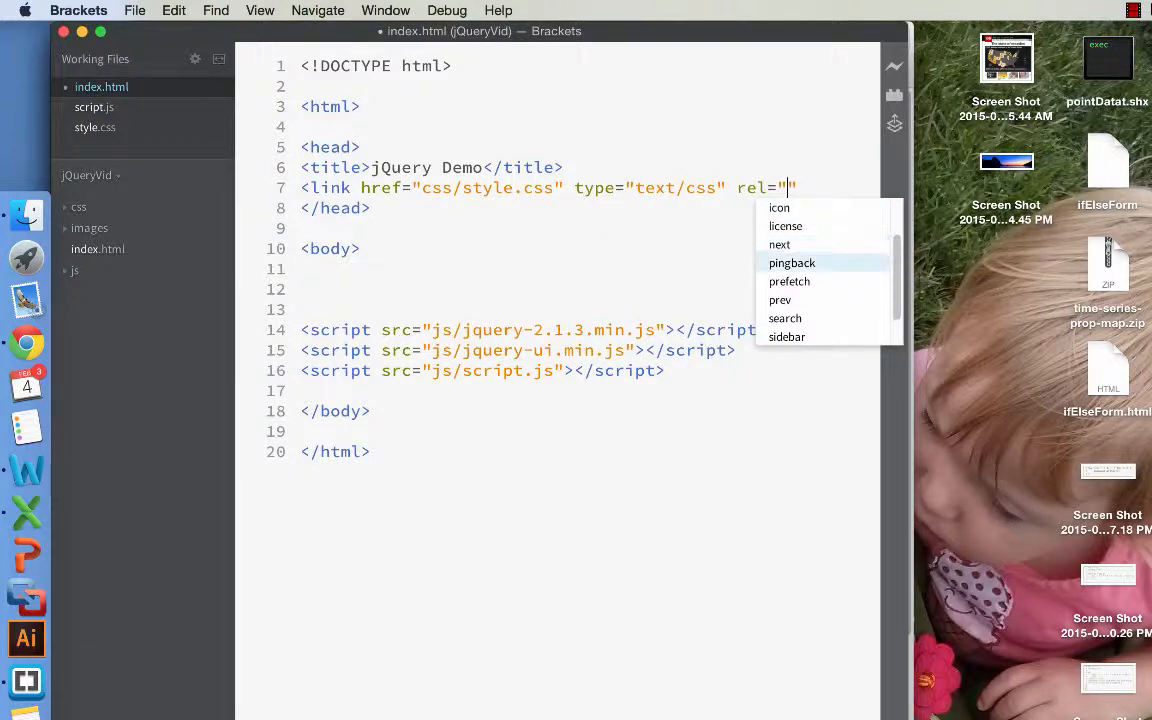
{"action": "type", "text": "stylesheet"}
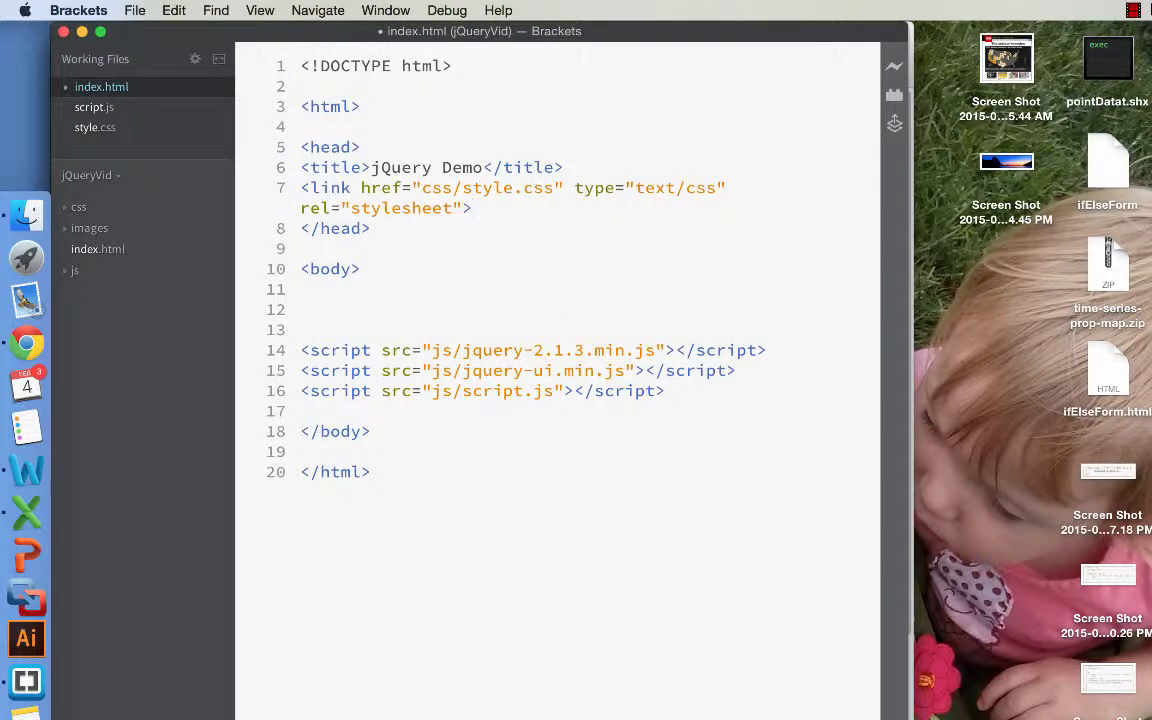
{"action": "type", "text": "/"}
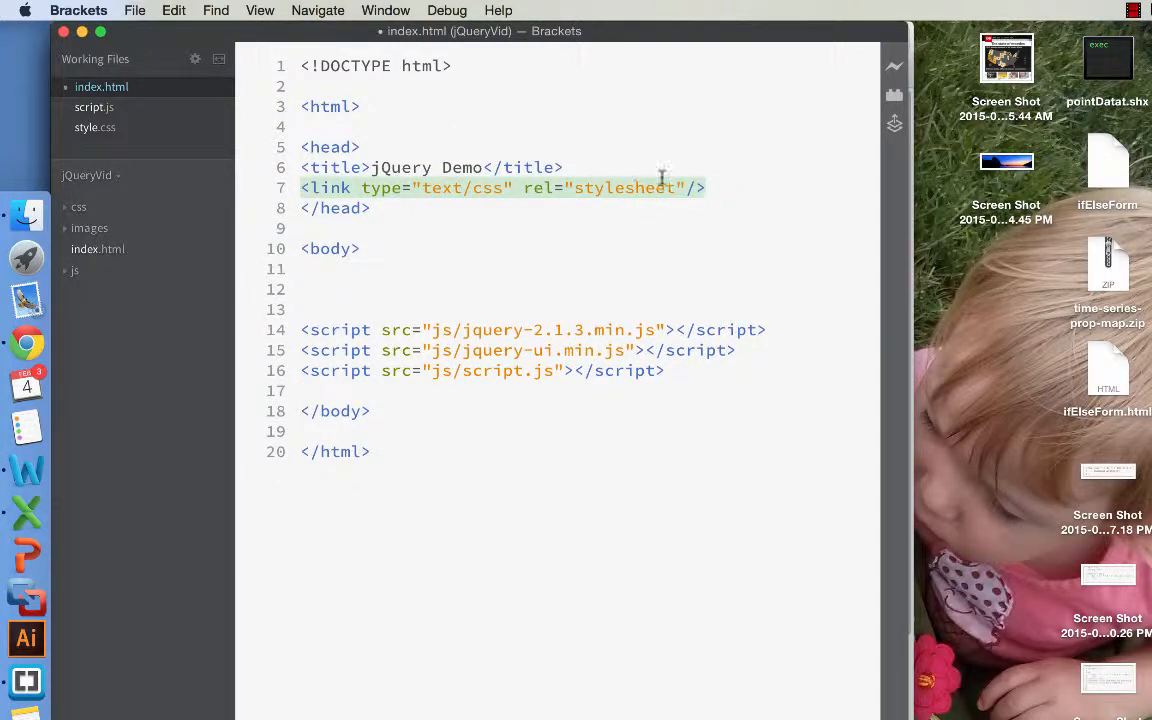
{"action": "type", "text": "href=\"css/style.css\""}
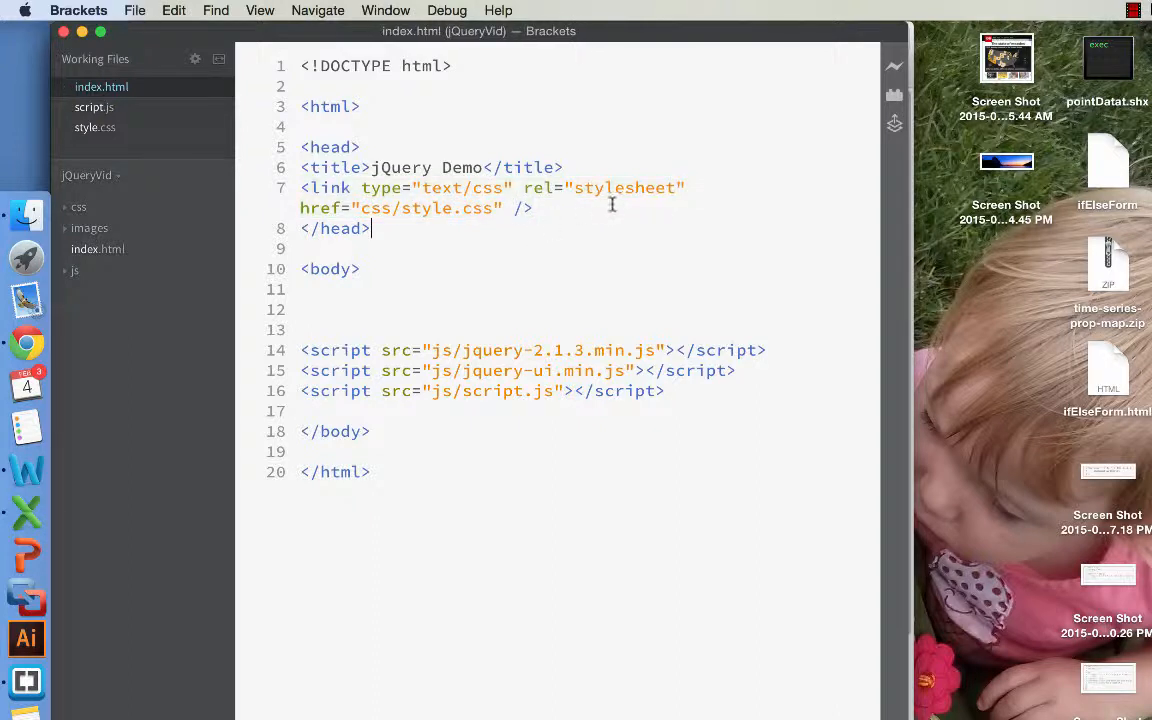
{"action": "key", "text": "Return"}
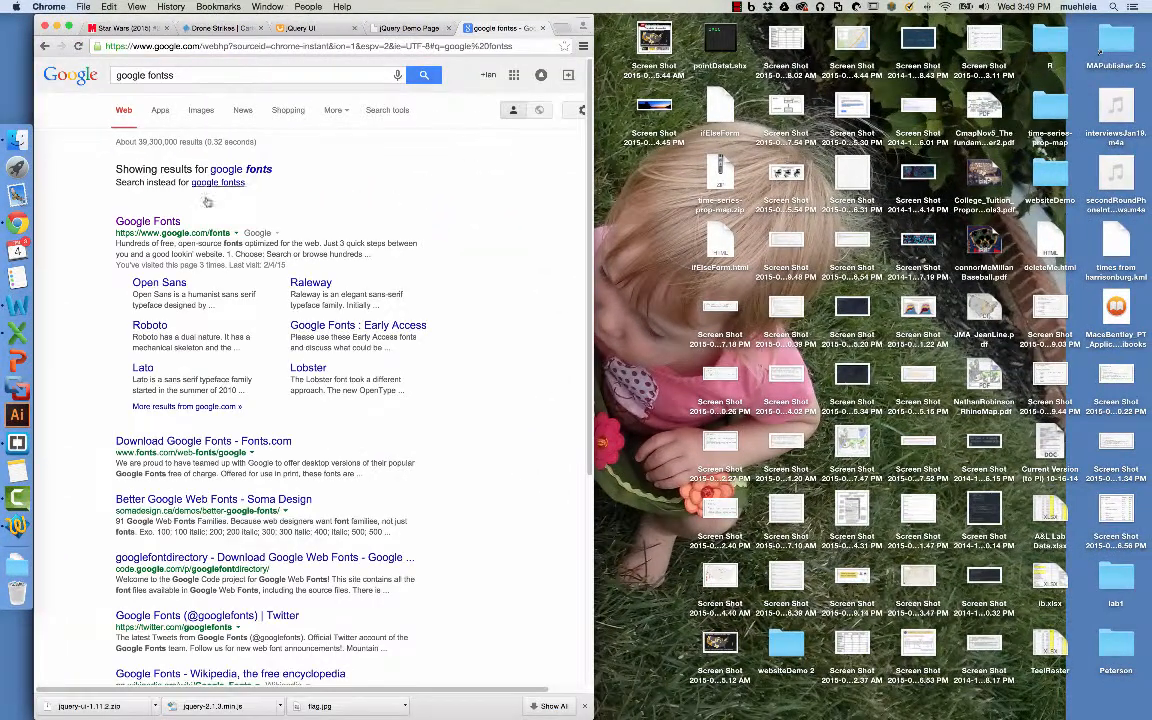
Step: Open Google Fonts from the results and search for roboto
{"action": "left_click", "coordinate": [148, 220]}
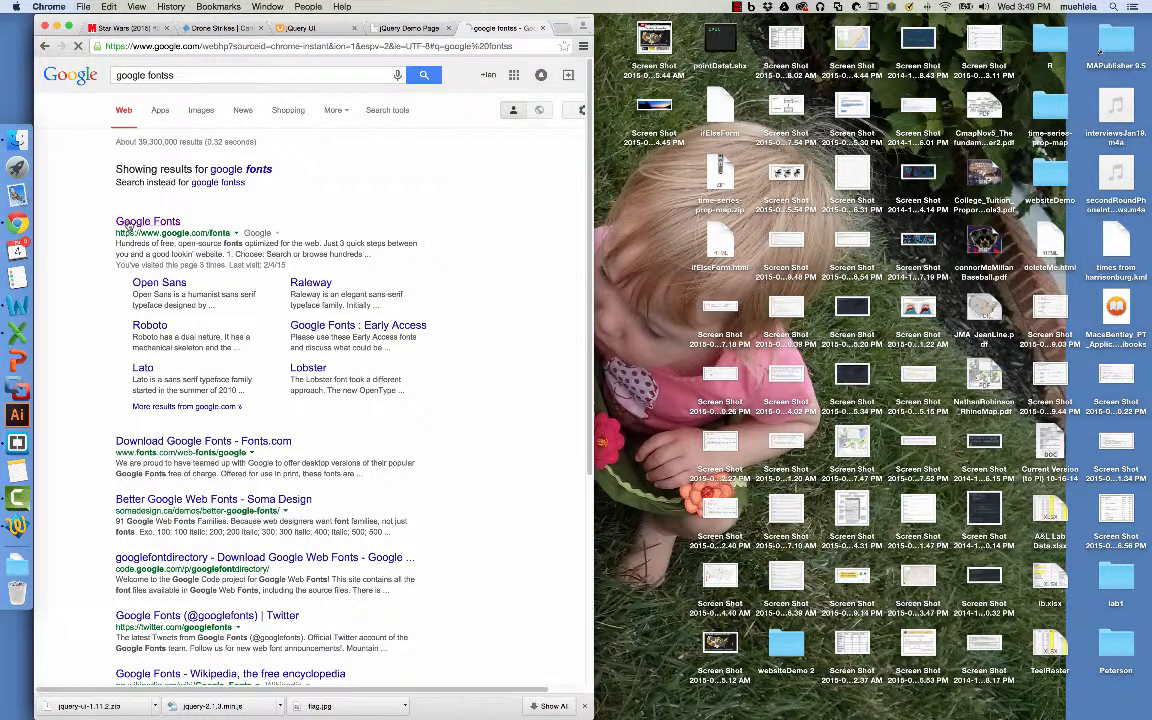
{"action": "left_click", "coordinate": [148, 220]}
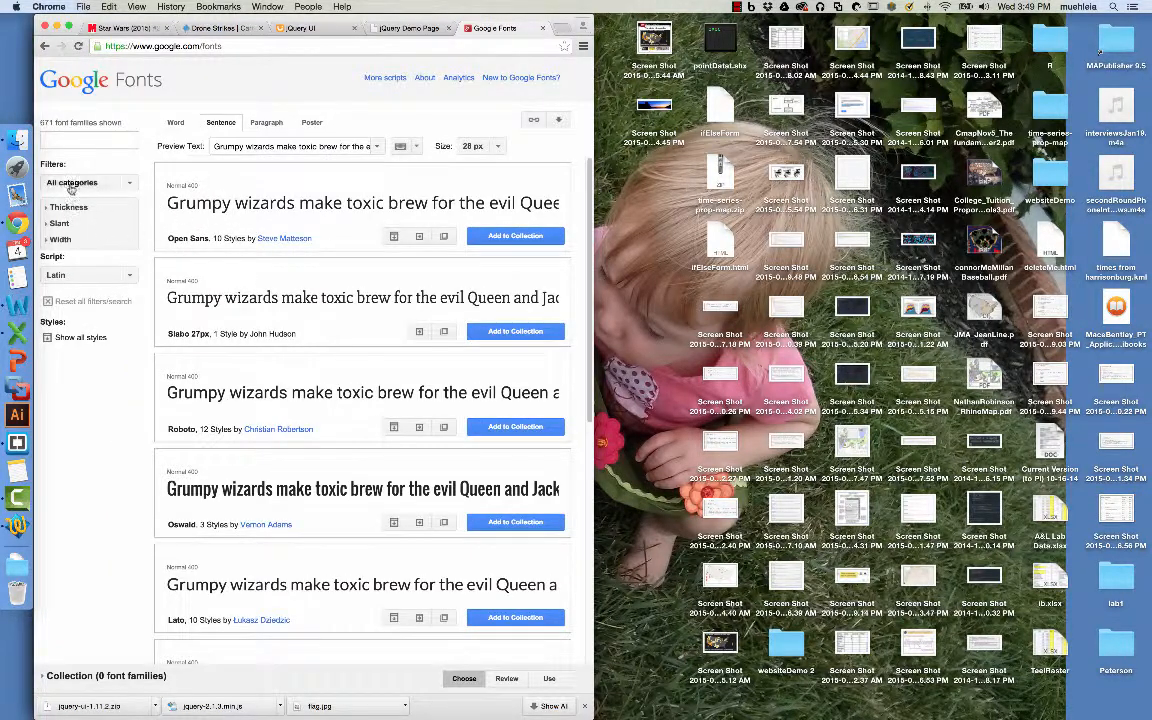
{"action": "left_click", "coordinate": [88, 184]}
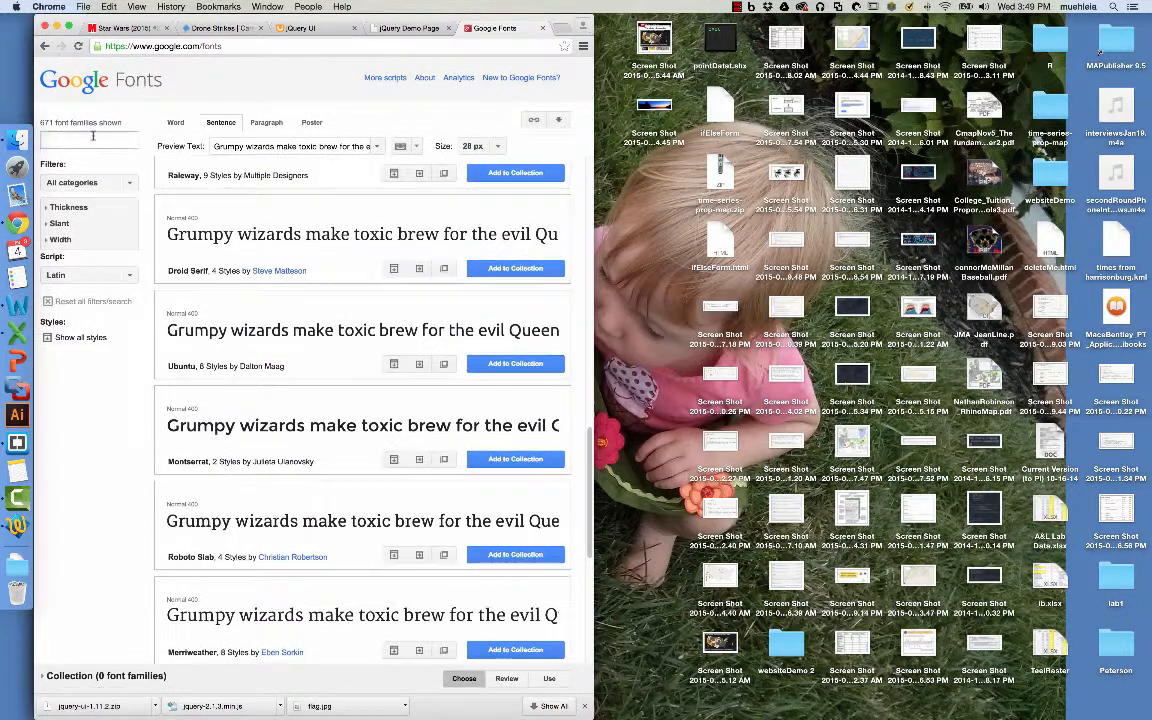
{"action": "type", "text": "roboto"}
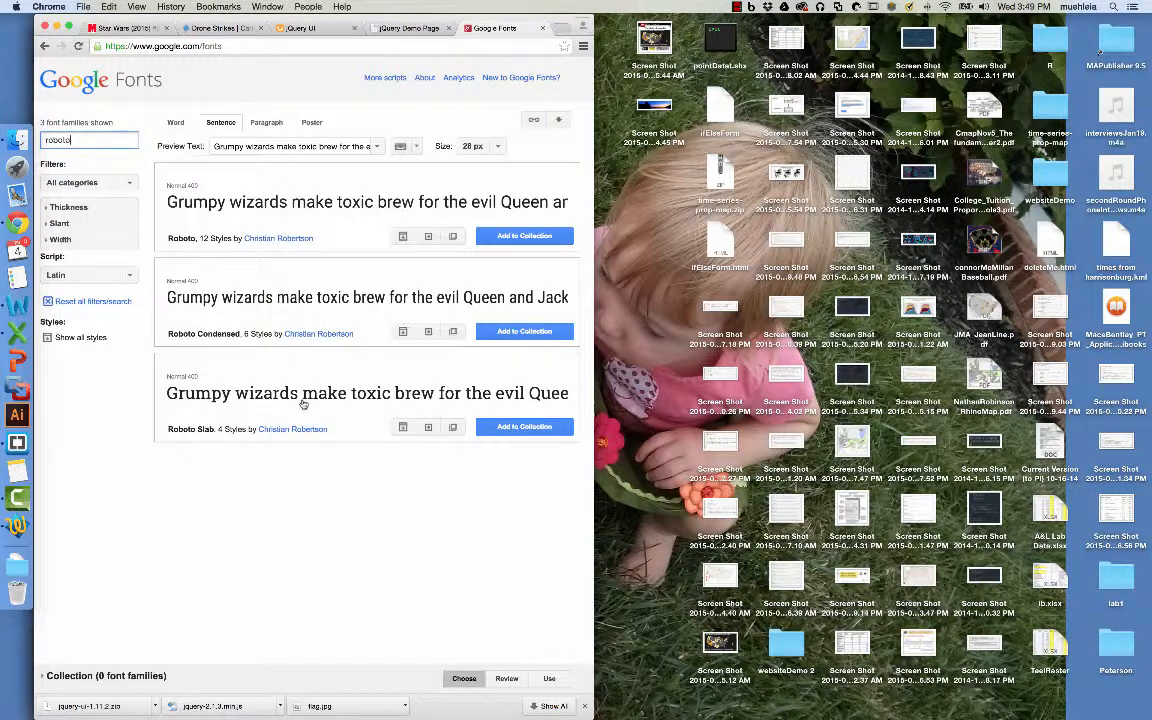
{"action": "mouse_move", "coordinate": [332, 414]}
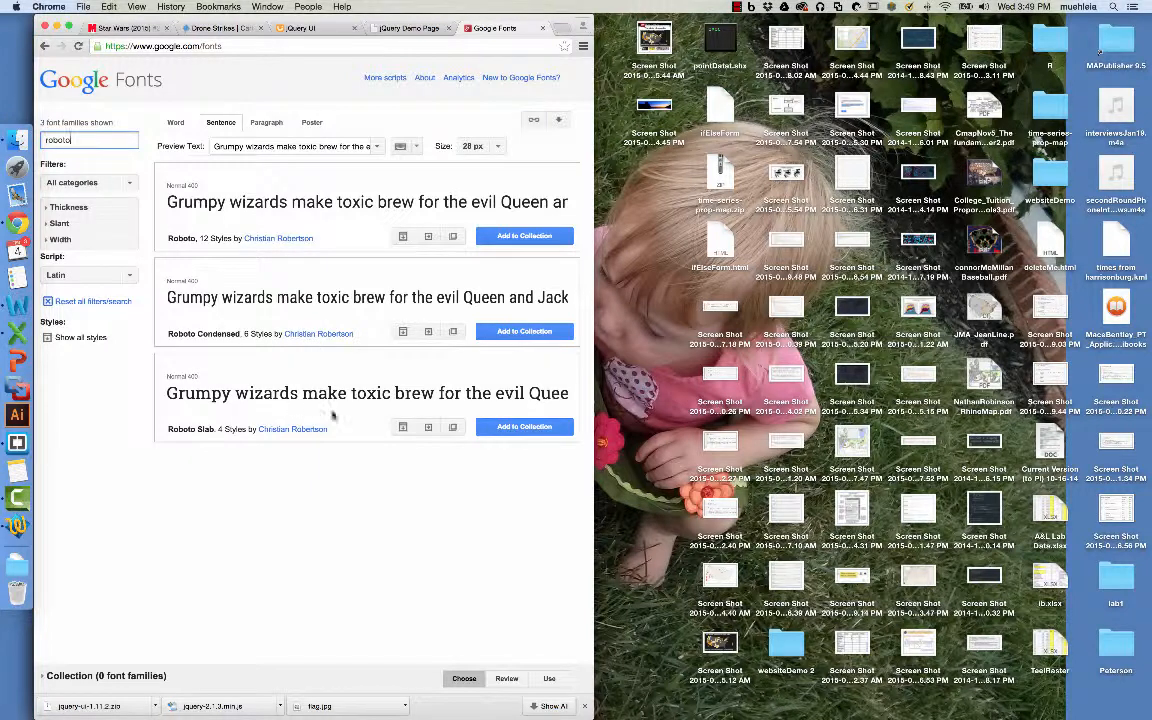
Step: Expand Roboto Slab's styles and open its Quick Use page
{"action": "left_click", "coordinate": [404, 428]}
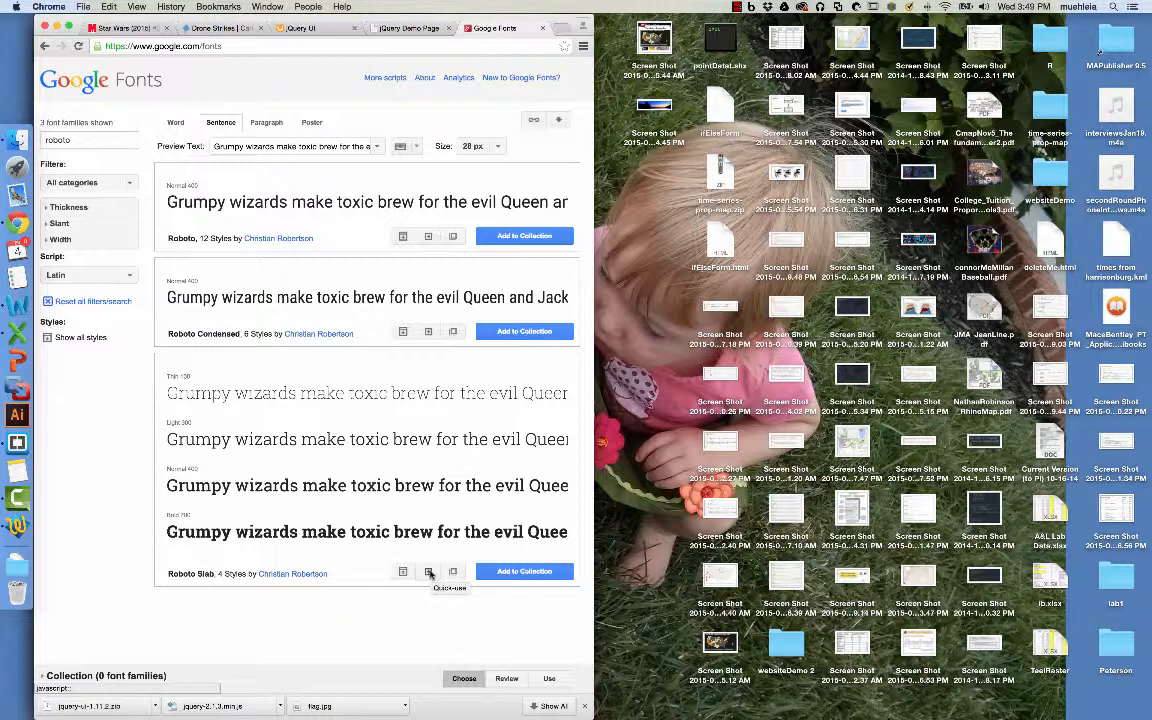
{"action": "left_click", "coordinate": [428, 572]}
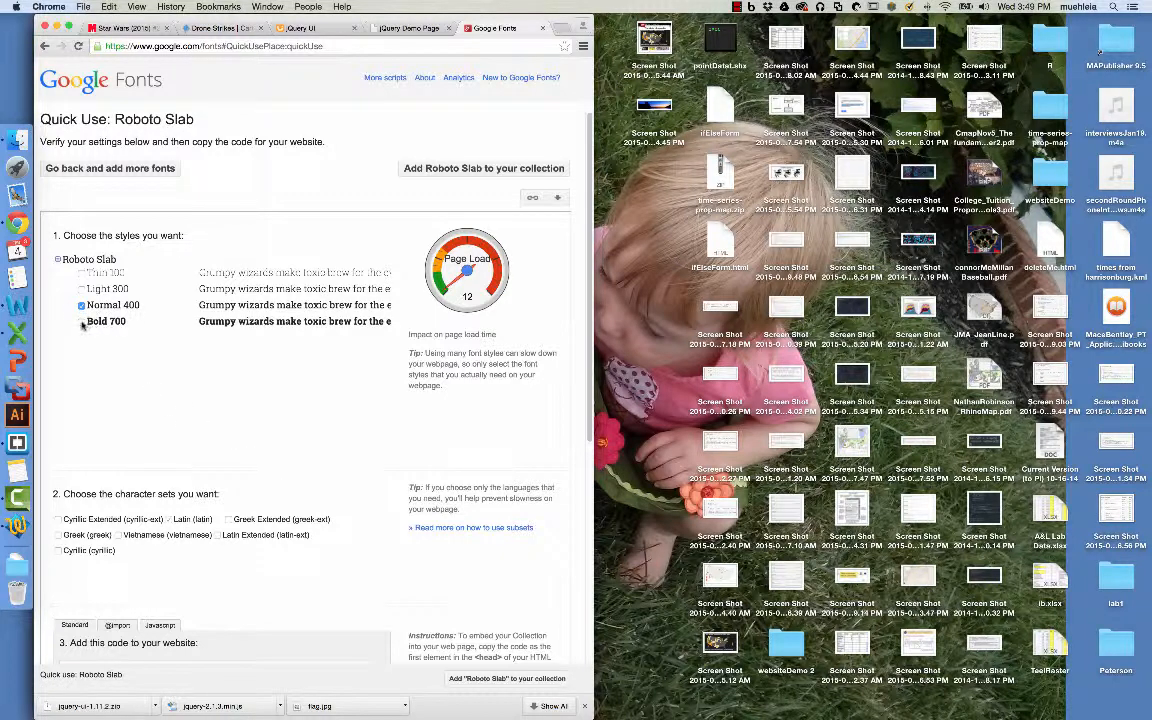
Step: Add the Bold 700 weight to Roboto Slab and copy the generated stylesheet link code
{"action": "left_click", "coordinate": [82, 320]}
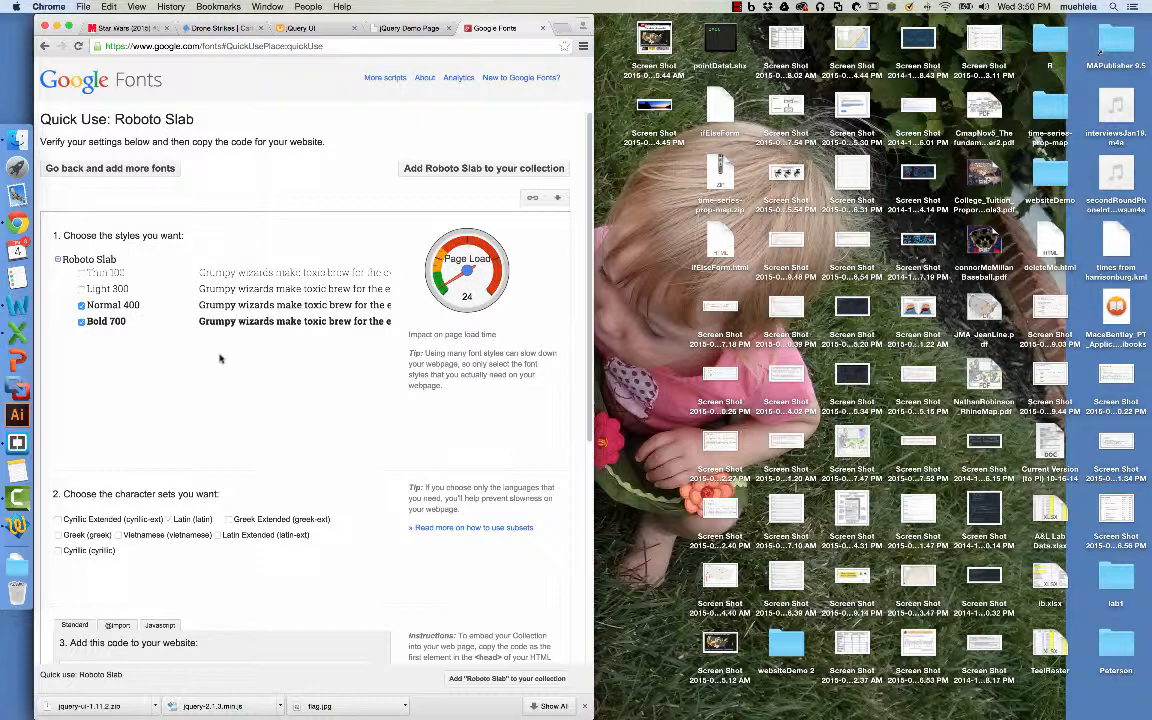
{"action": "scroll", "scroll_direction": "down", "scroll_amount": 3}
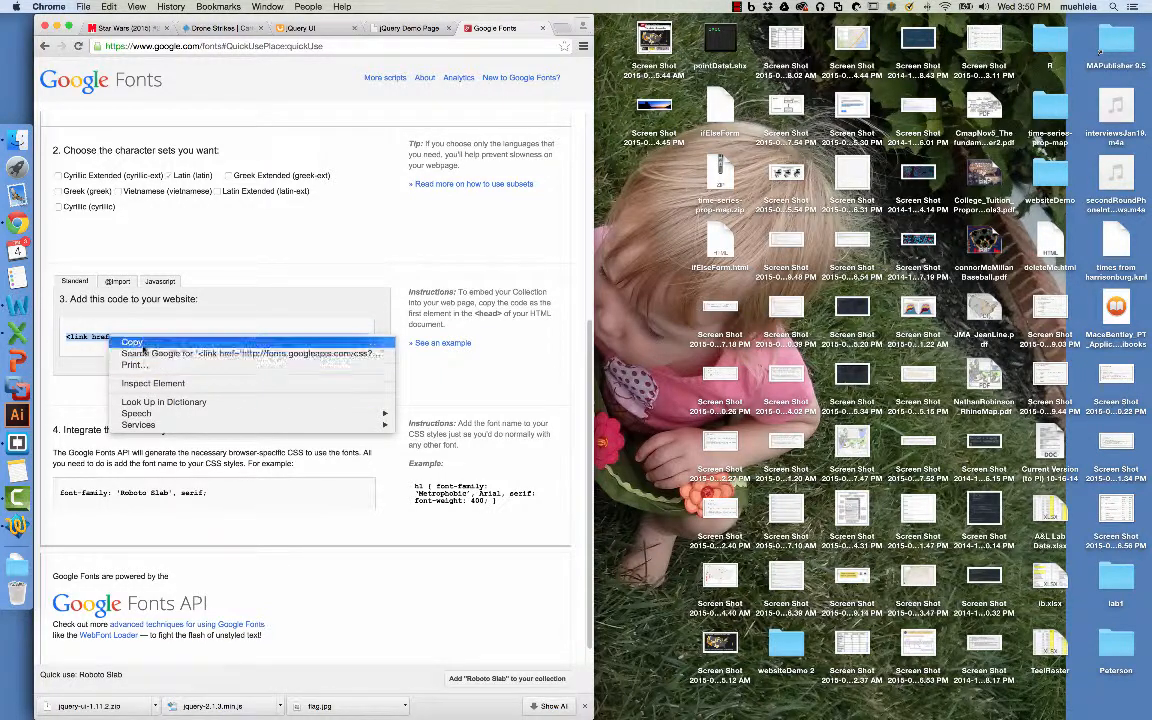
{"action": "left_click", "coordinate": [132, 340]}
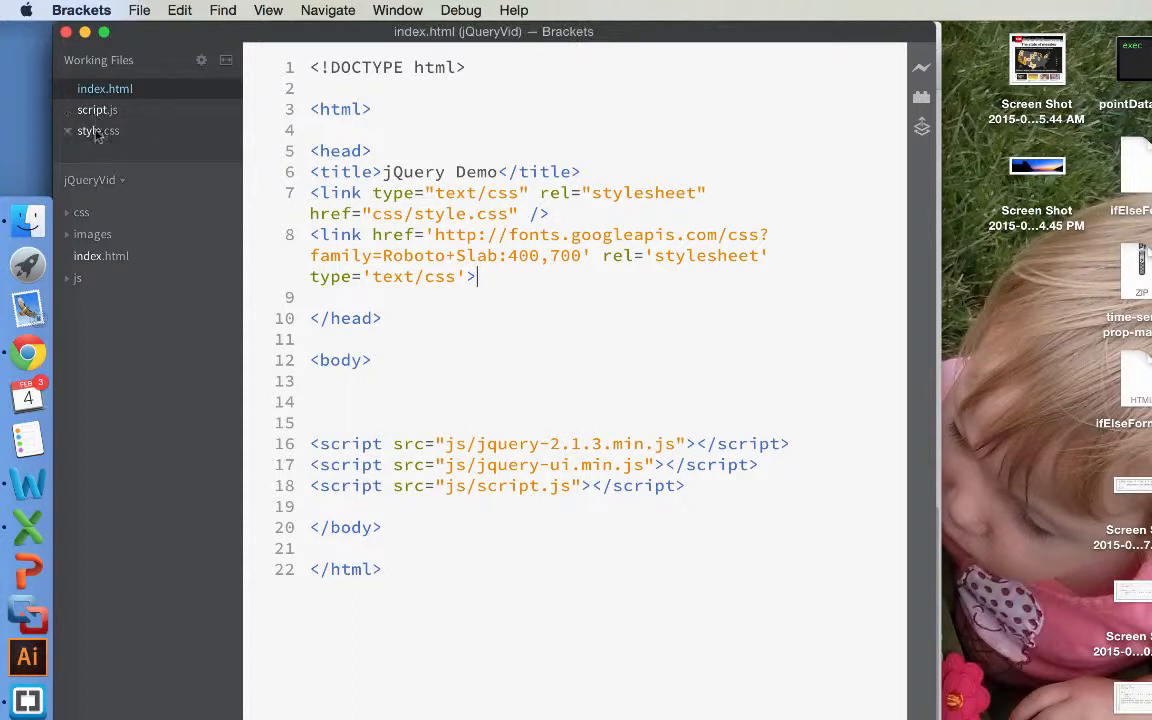
Step: In style.css, rename the b selector to body and start a font property
{"action": "left_click", "coordinate": [98, 132]}
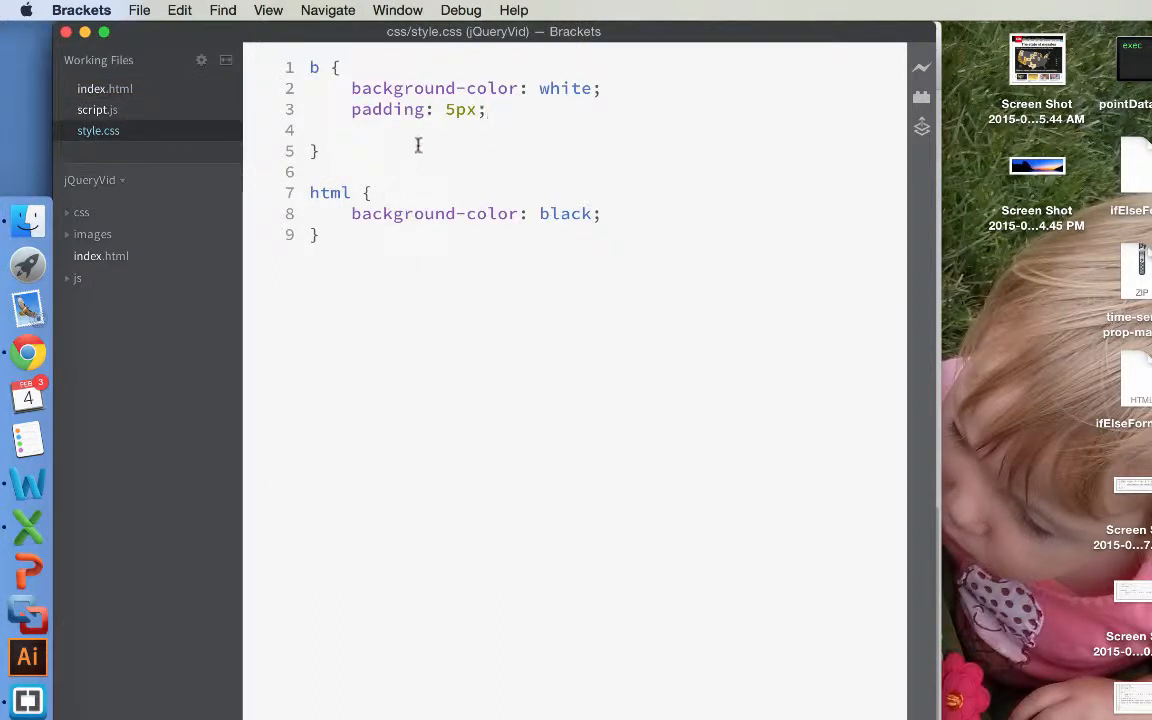
{"action": "type", "text": "fon"}
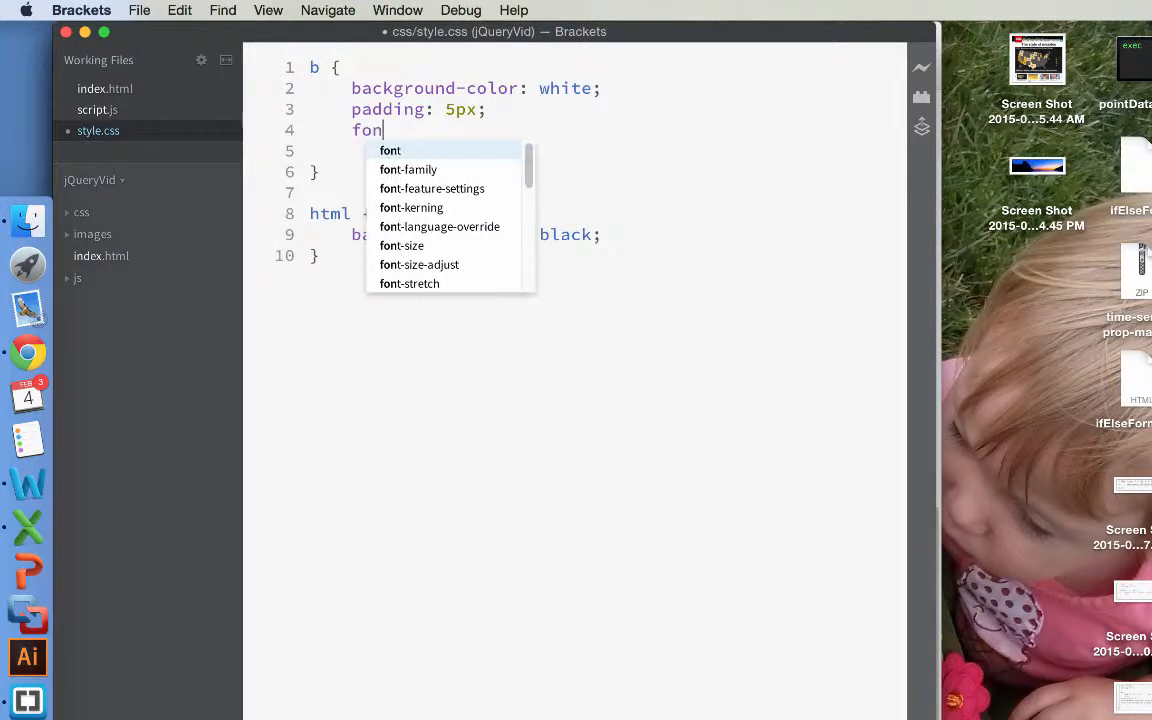
{"action": "left_click", "coordinate": [408, 168]}
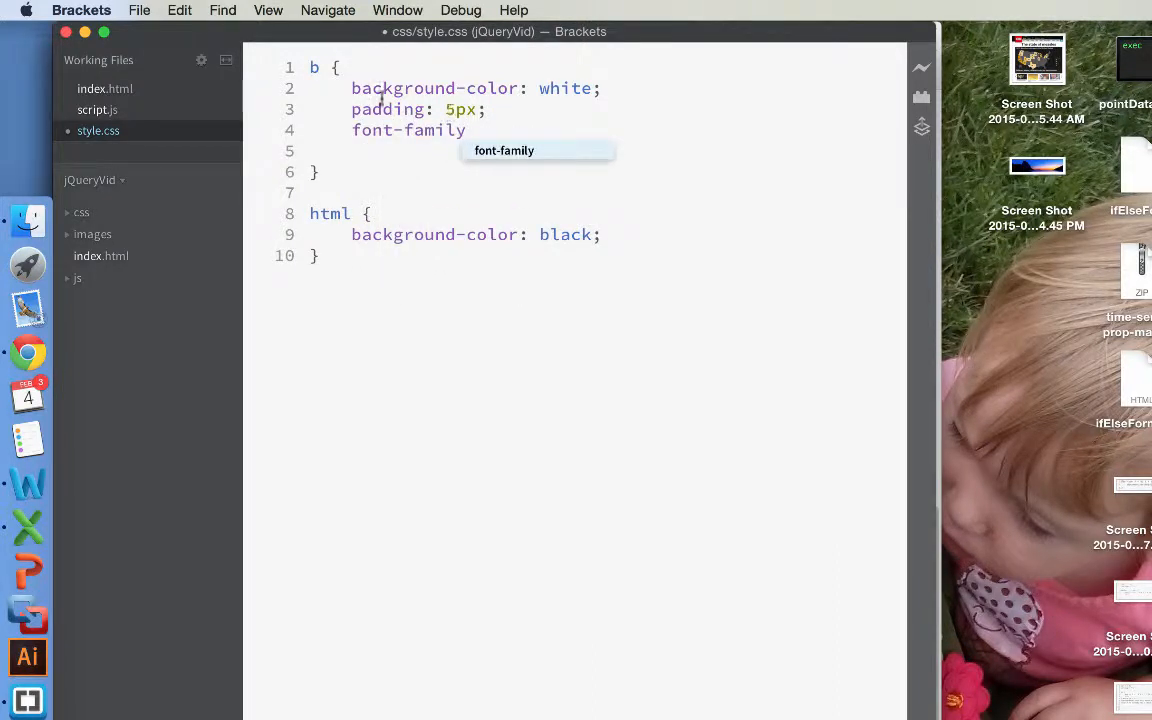
{"action": "type", "text": "ody"}
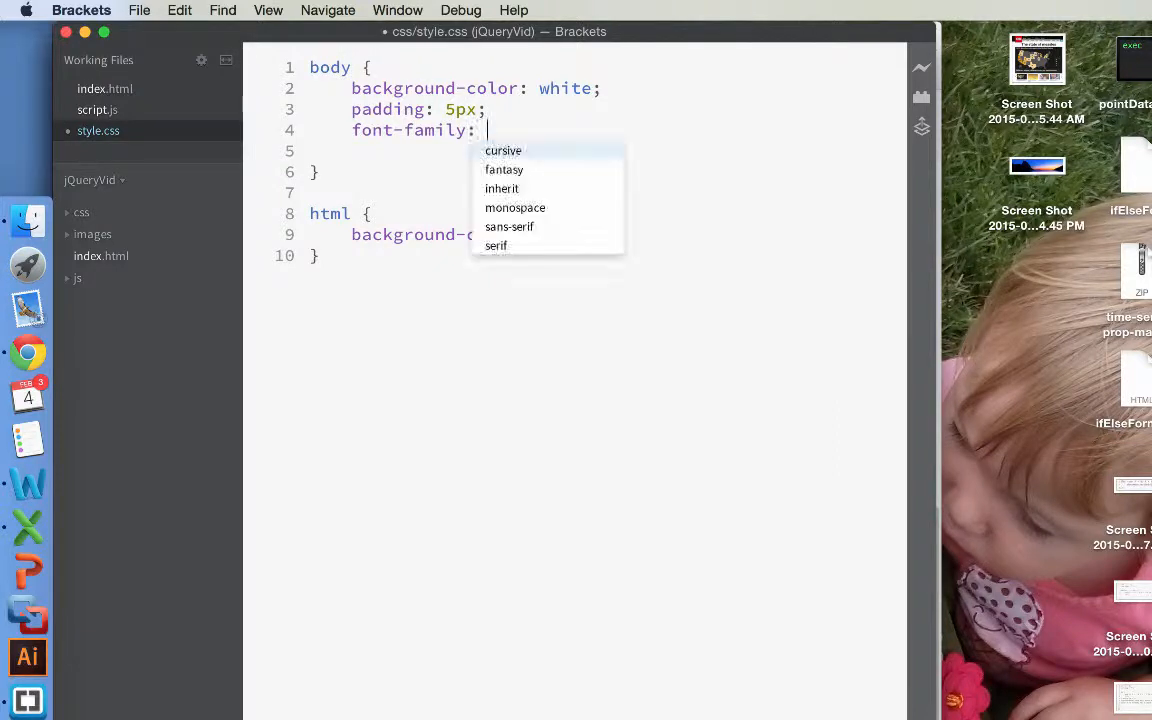
Step: Set font-family: "Roboto Slab", Helvetica, Corbel, Arial, sans-serif on body
{"action": "type", "text": "\"Roboto \""}
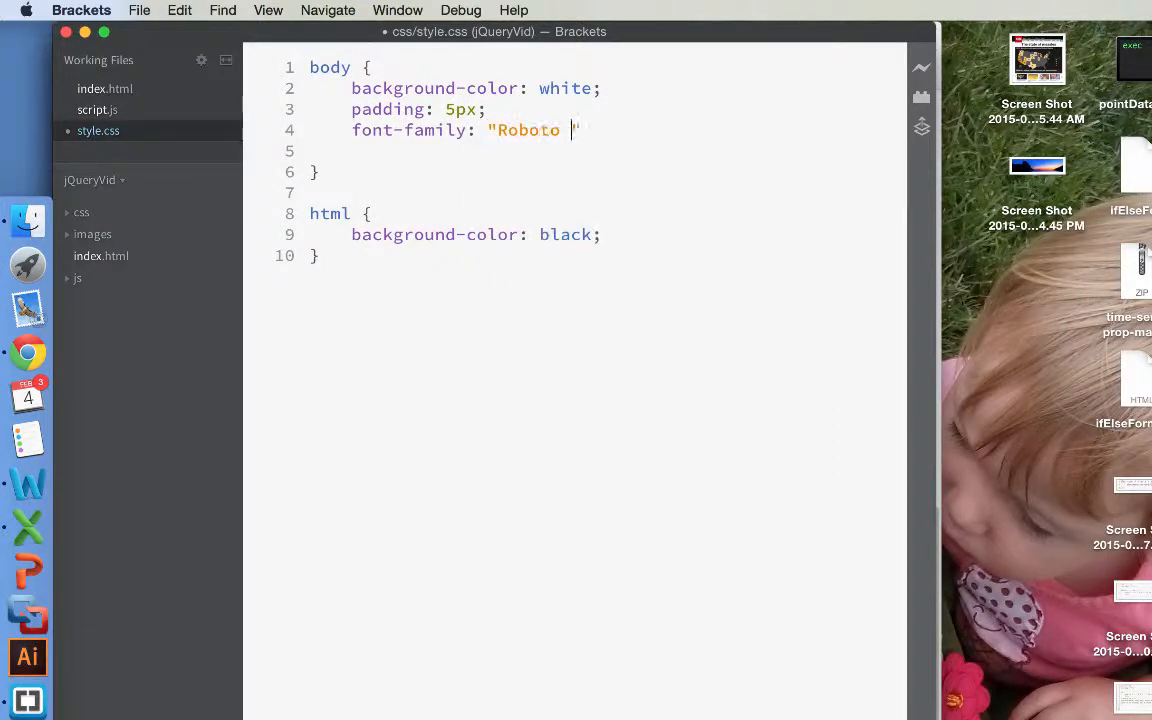
{"action": "type", "text": "Slab\""}
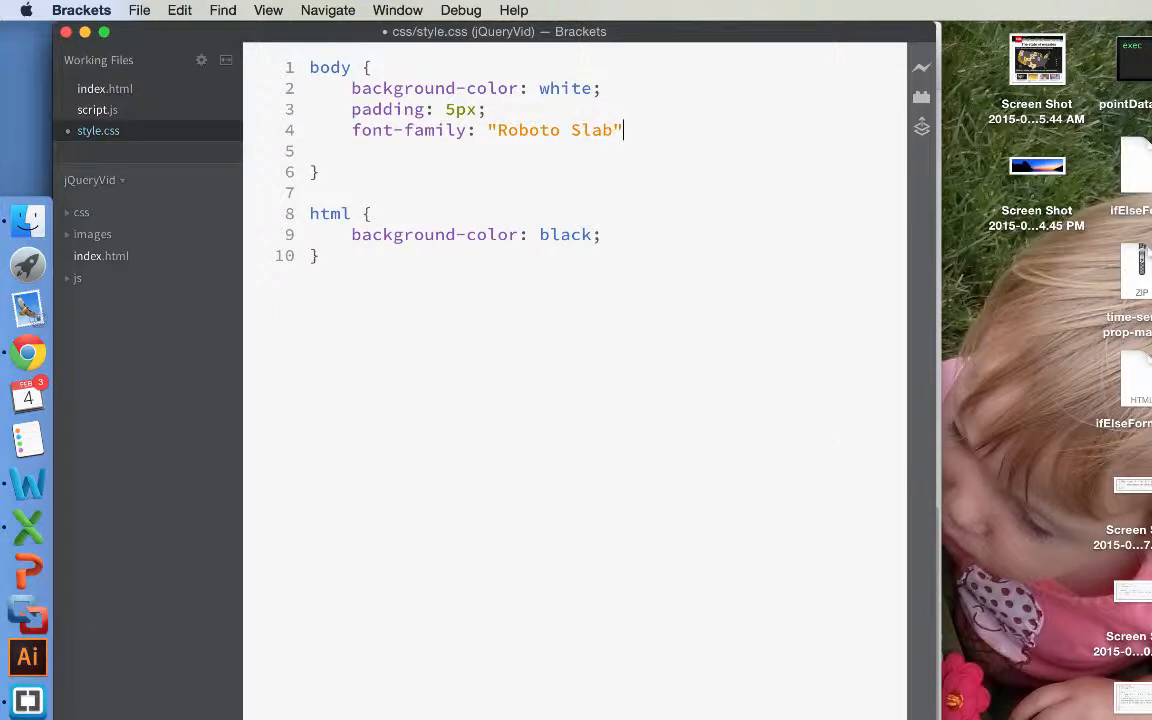
{"action": "type", "text": ", Helvet"}
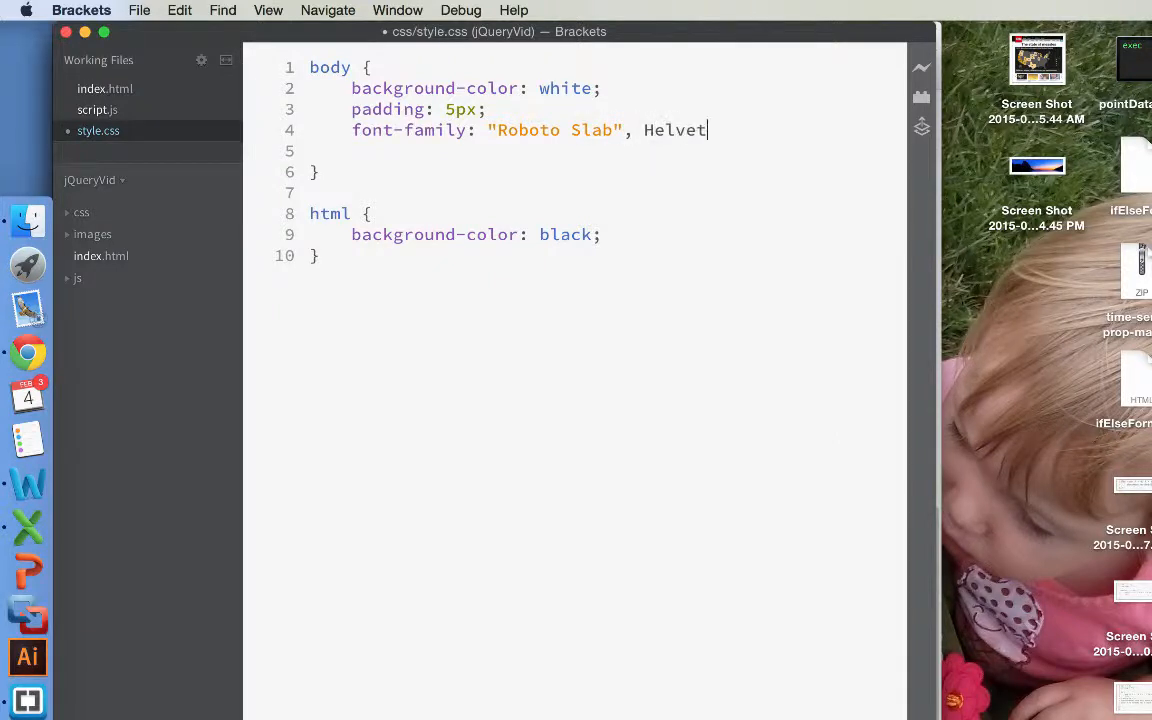
{"action": "type", "text": "ica, Corbel, Arial"}
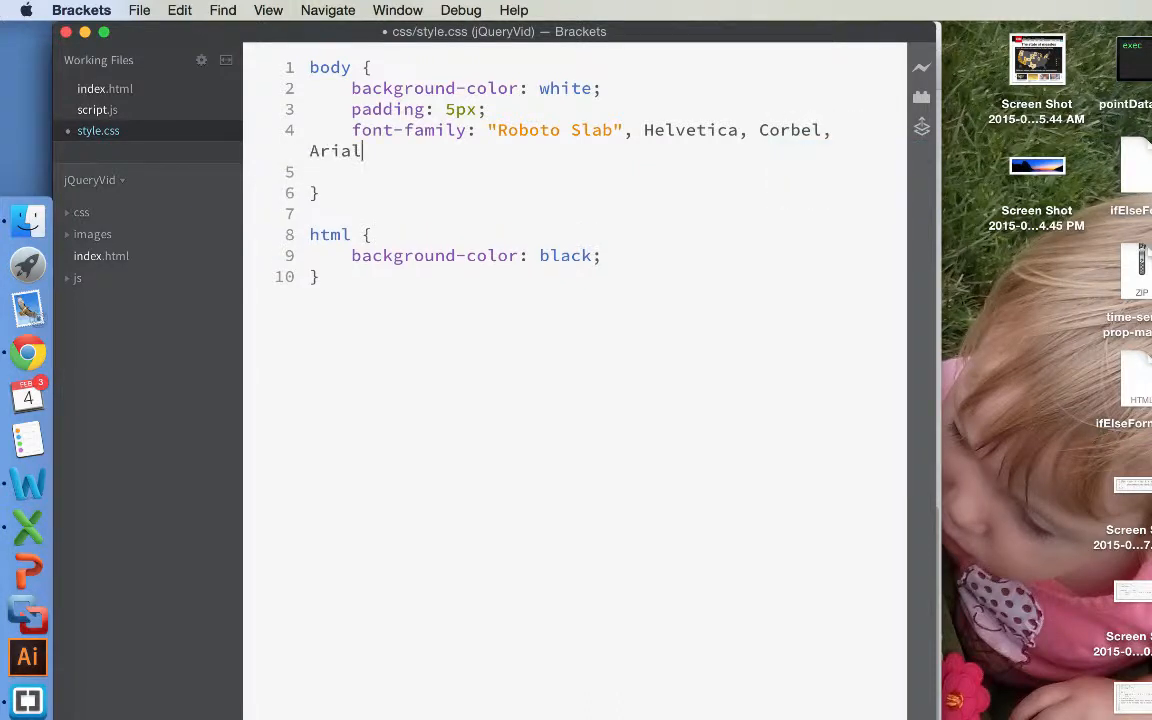
{"action": "type", "text": ", sans-serif;"}
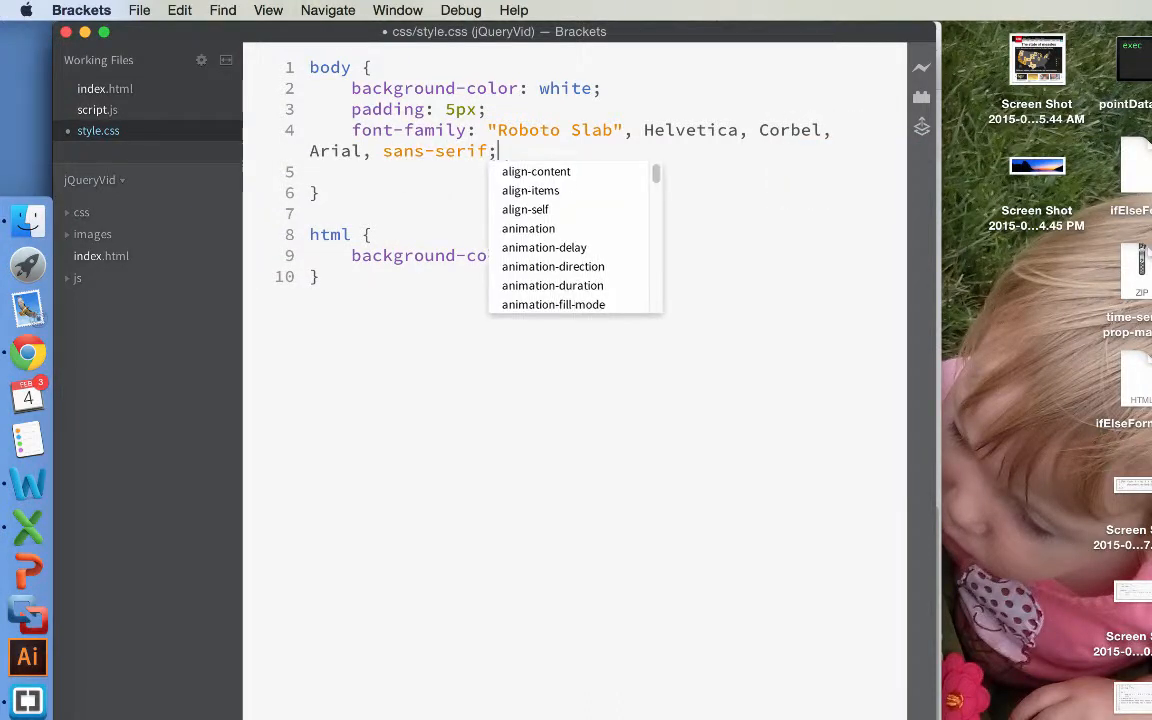
{"action": "left_click", "coordinate": [104, 88]}
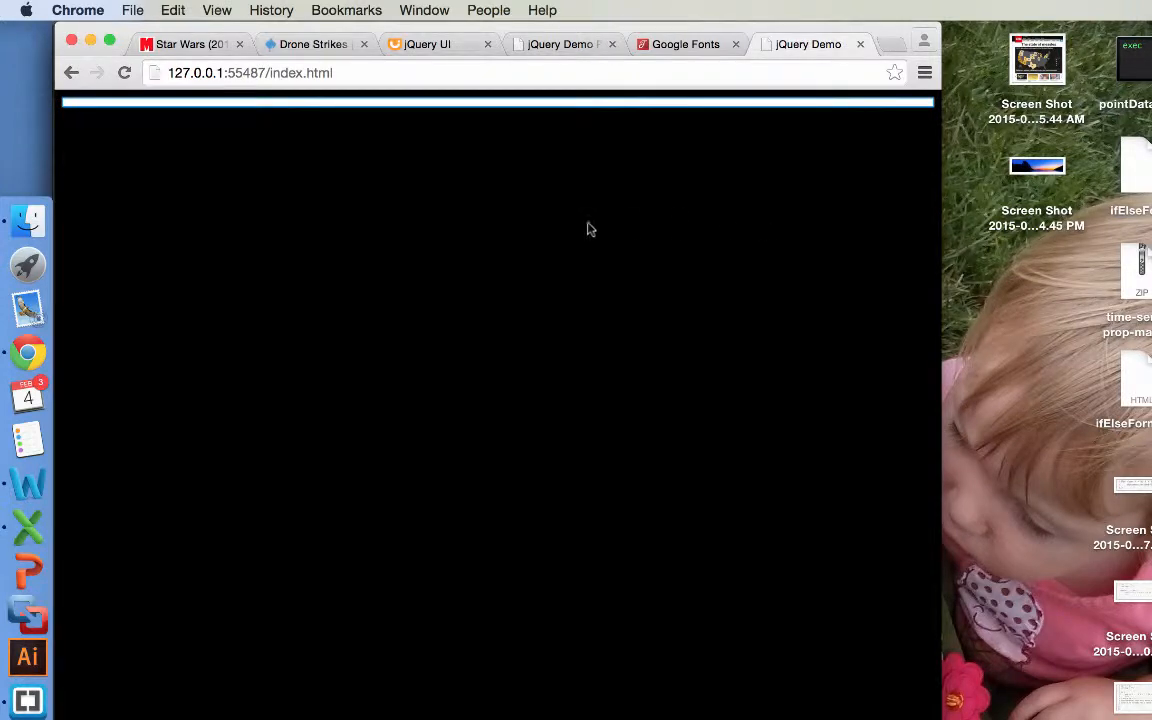
{"action": "mouse_move", "coordinate": [530, 228]}
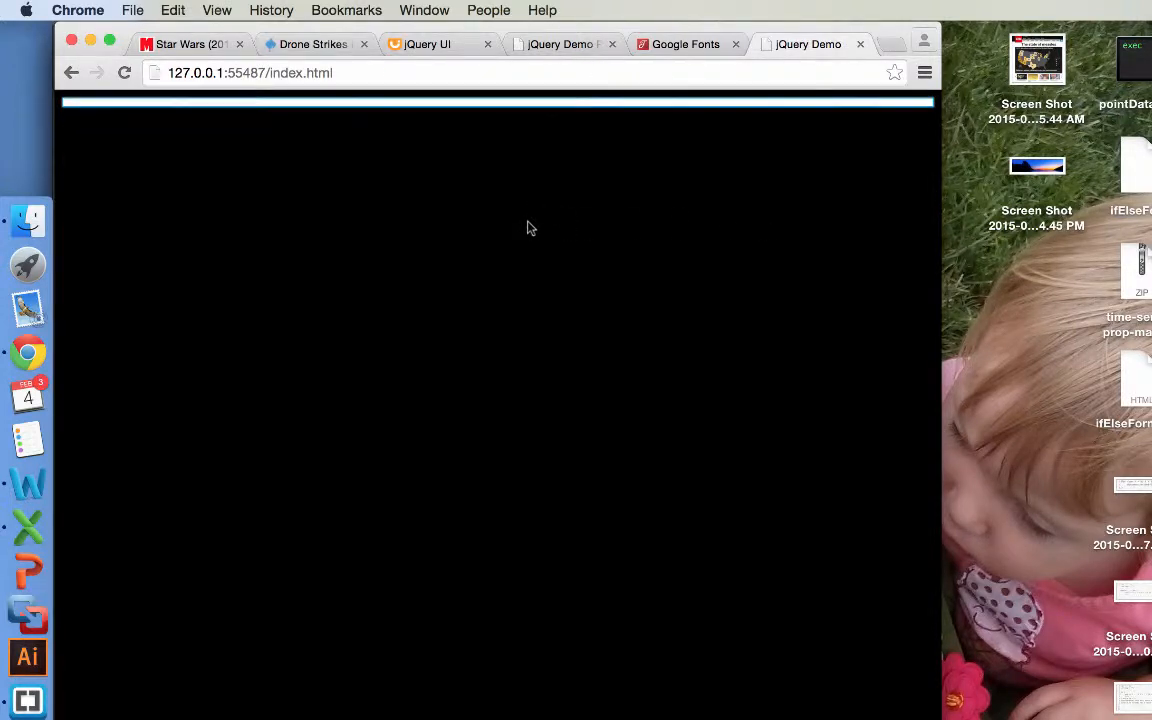
{"action": "mouse_move", "coordinate": [518, 192]}
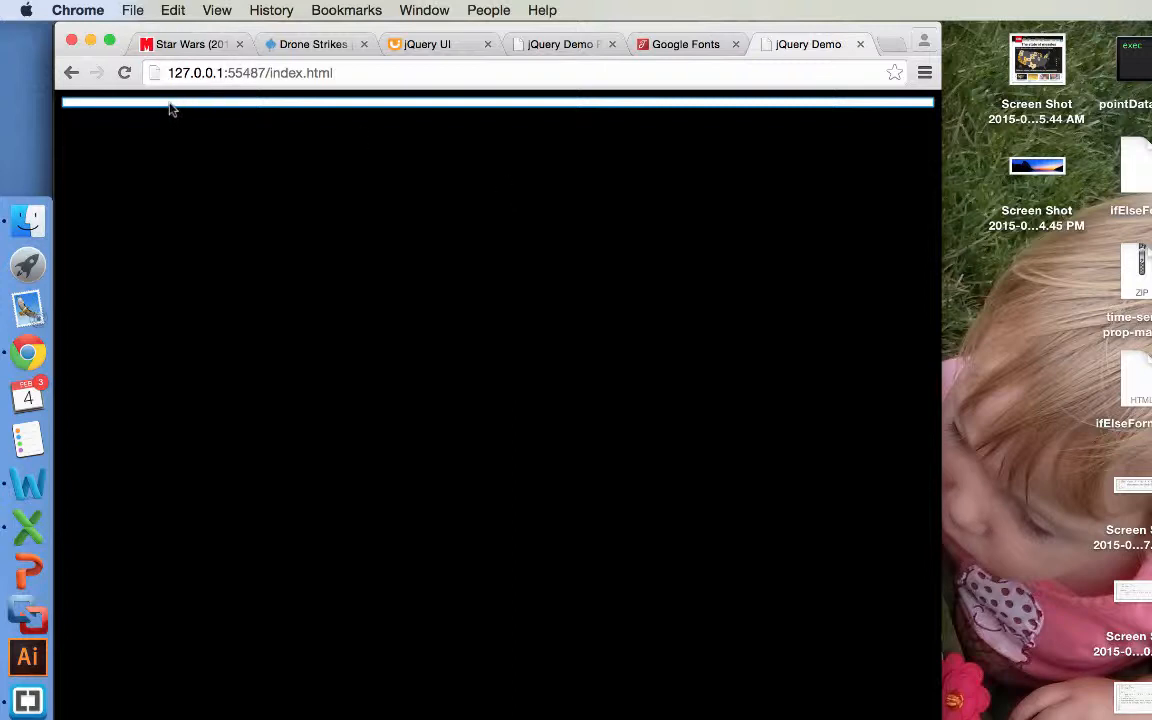
{"action": "mouse_move", "coordinate": [424, 82]}
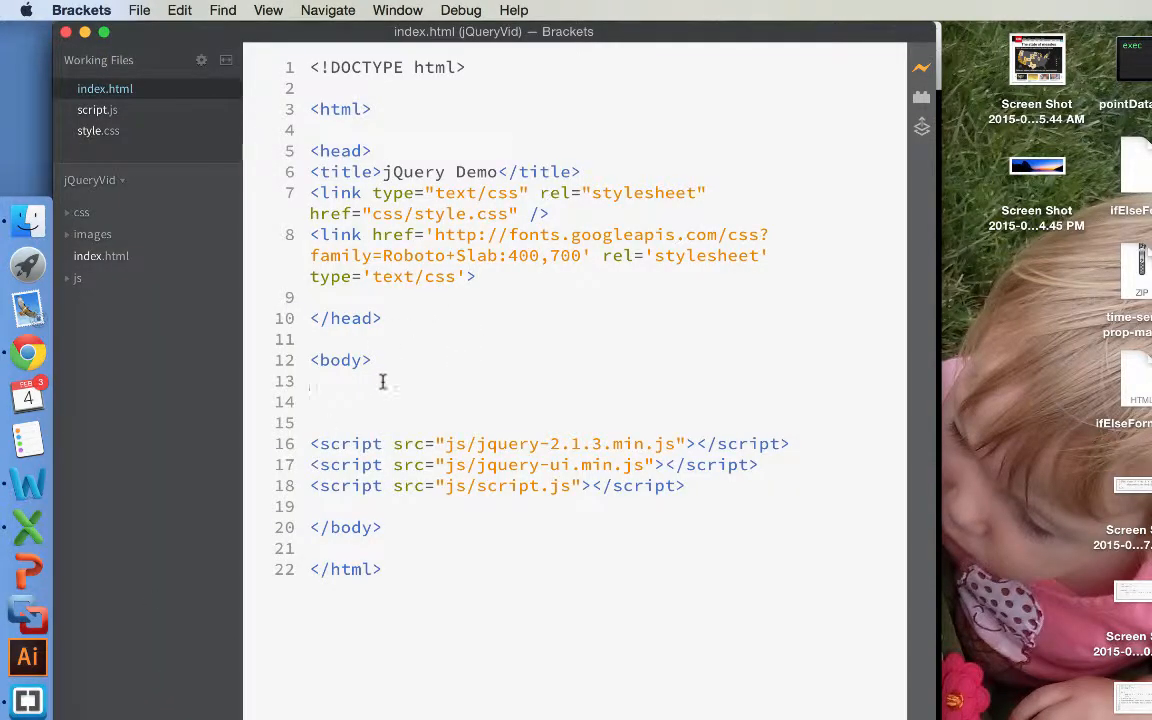
Step: Add <div id="header"> in the body and open a new line inside it
{"action": "type", "text": "<div"}
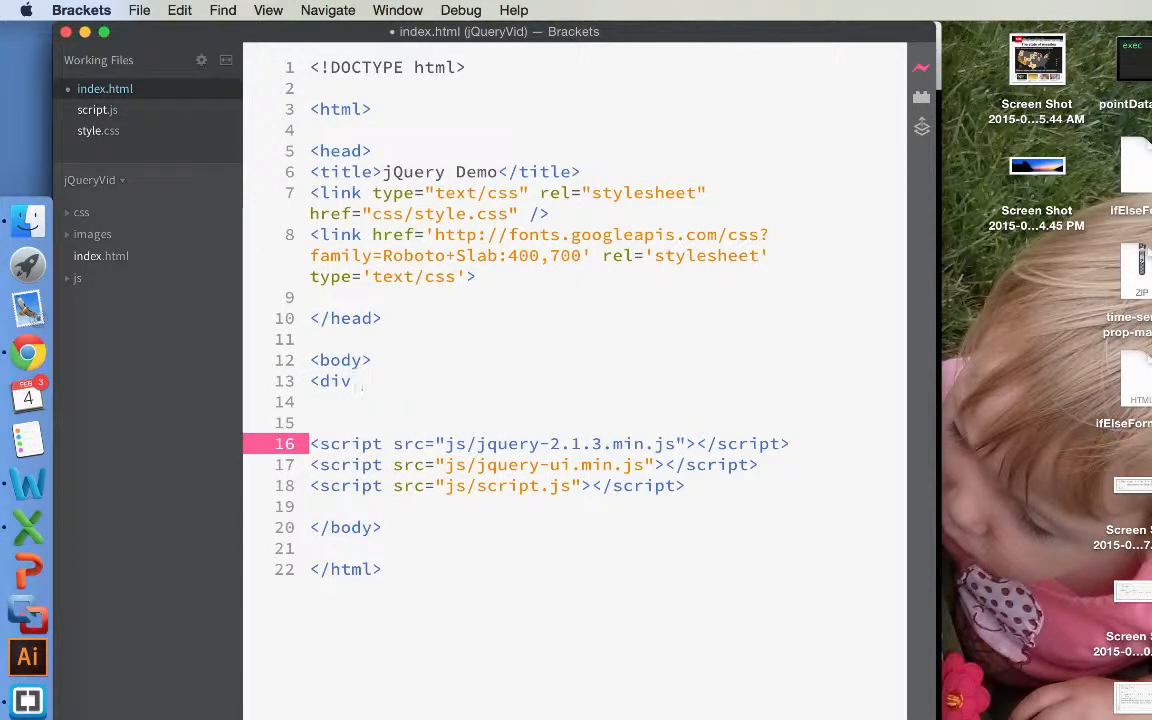
{"action": "type", "text": "id=header"}
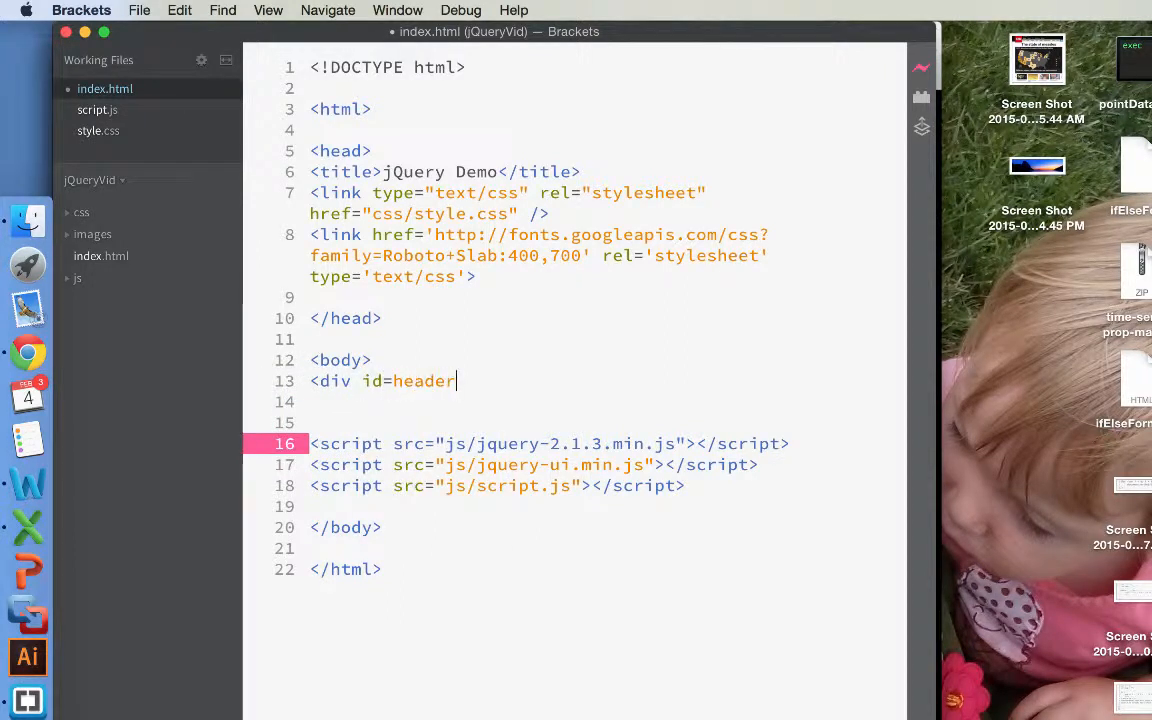
{"action": "key", "text": "Backspace"}
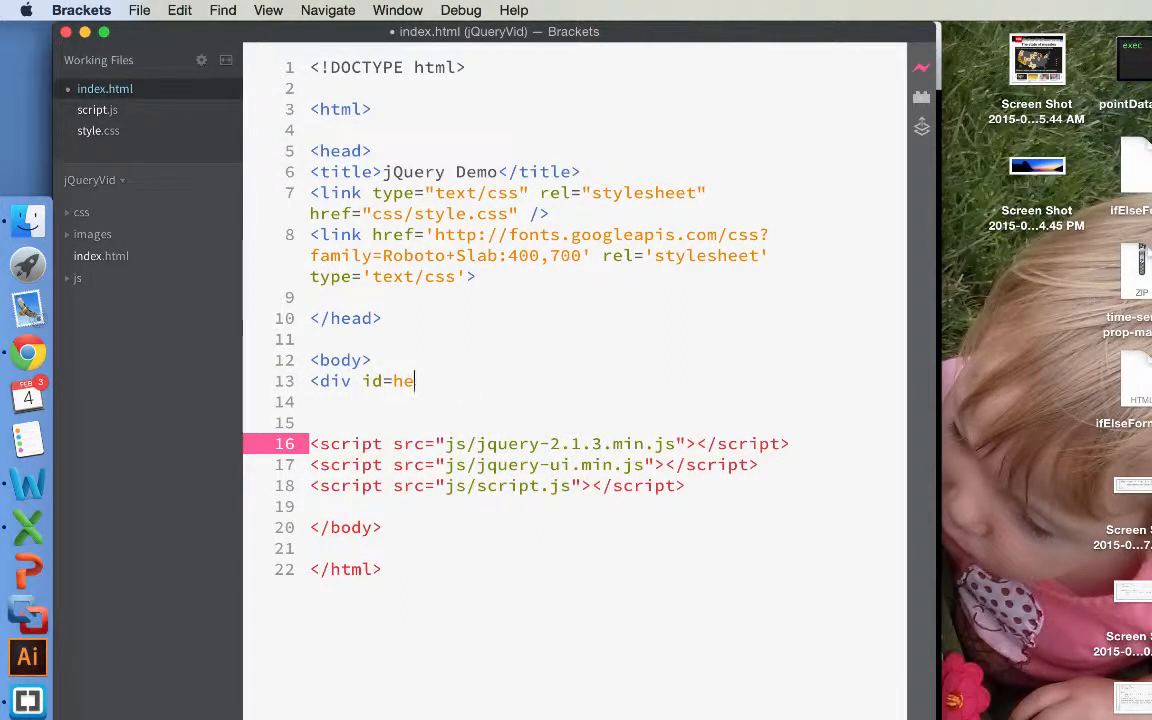
{"action": "type", "text": "ader\">"}
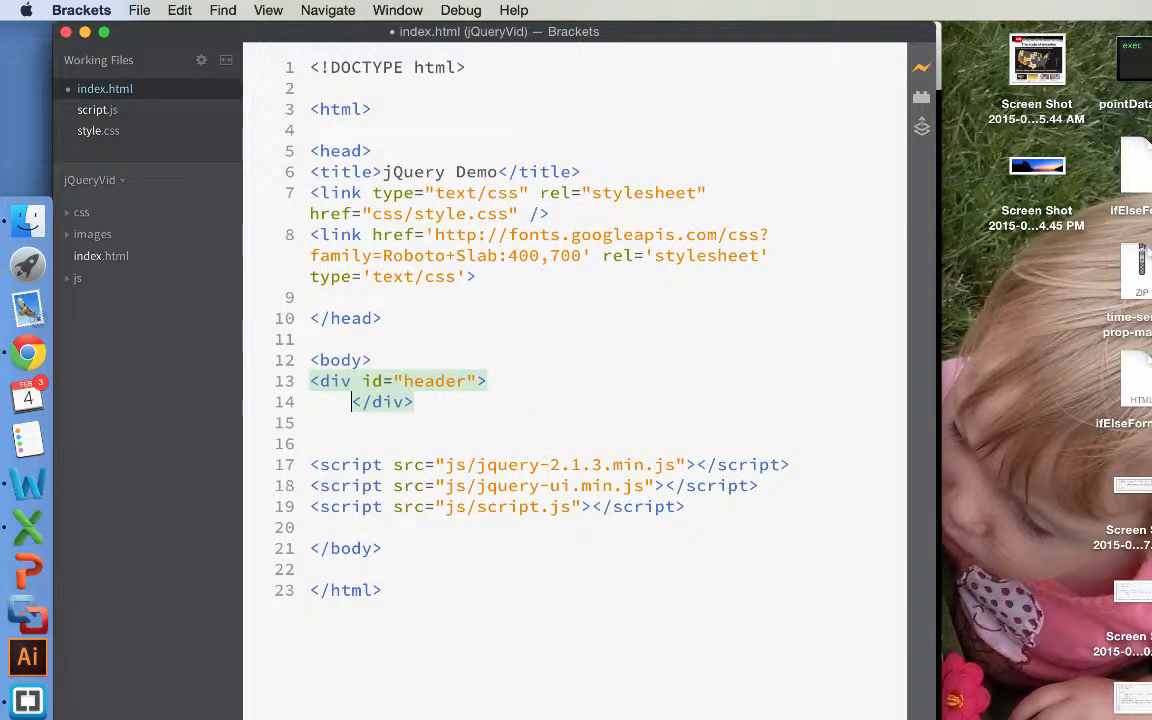
{"action": "key", "text": "enter"}
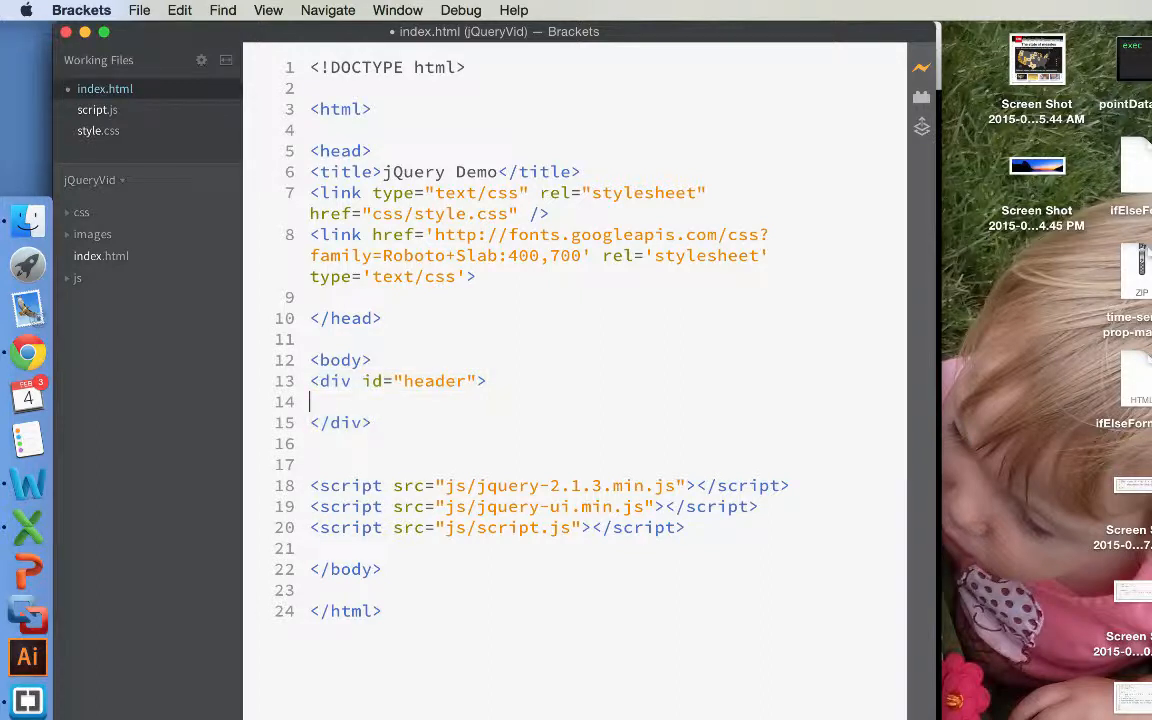
Step: Inside the header div add <h1>This is our title!</h1>
{"action": "type", "text": "<h1></h1>"}
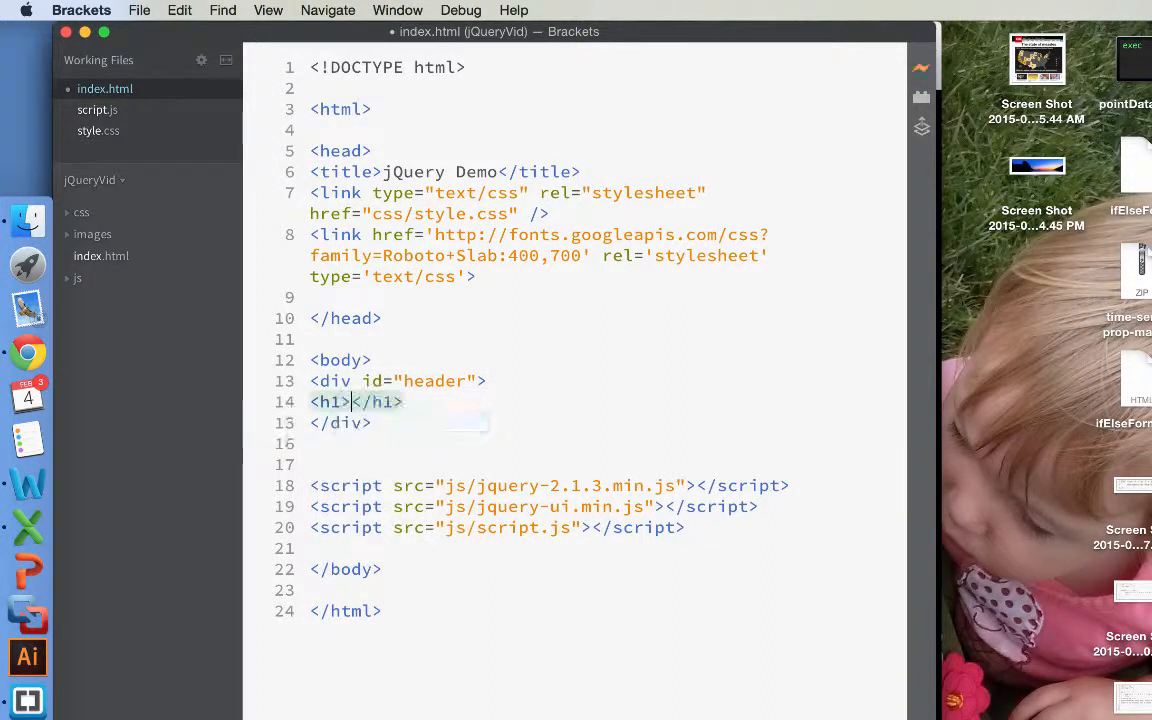
{"action": "type", "text": "This is our"}
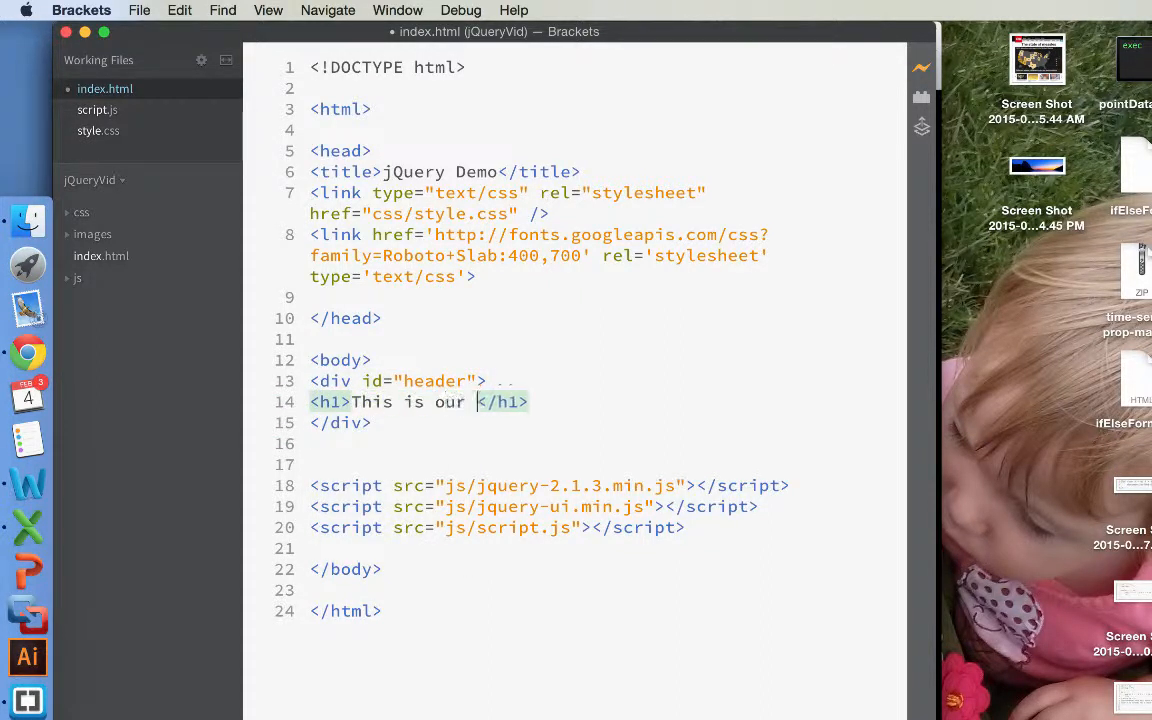
{"action": "type", "text": "title page!"}
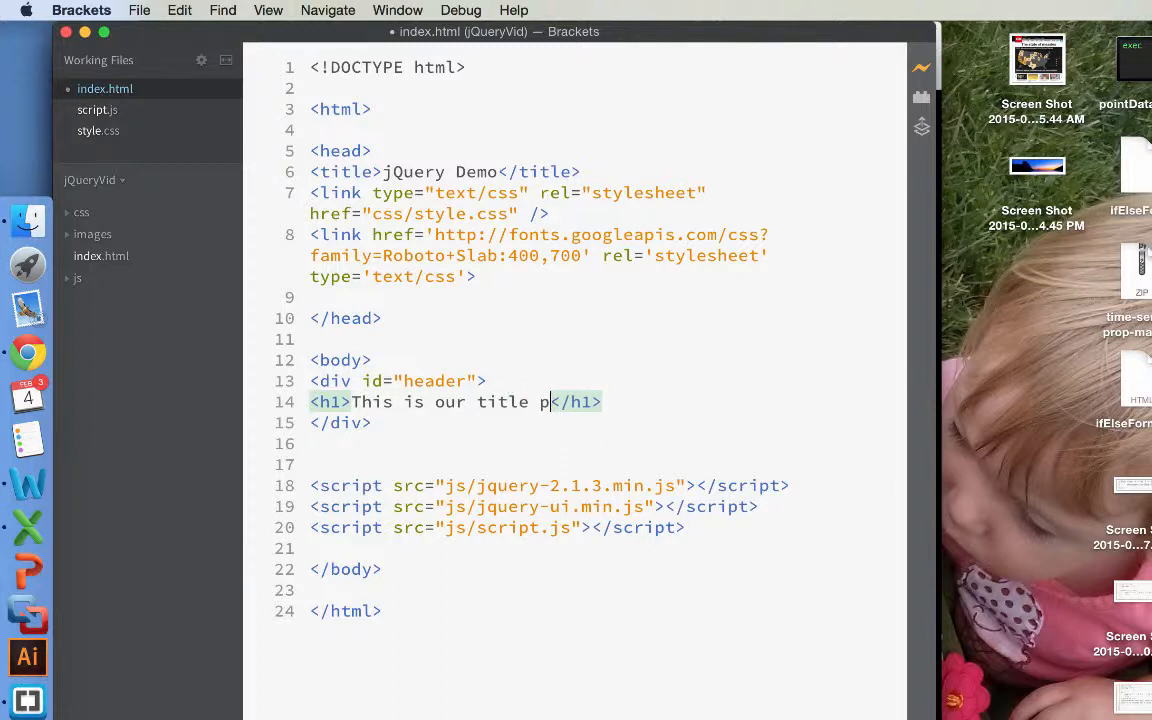
{"action": "type", "text": "itle!"}
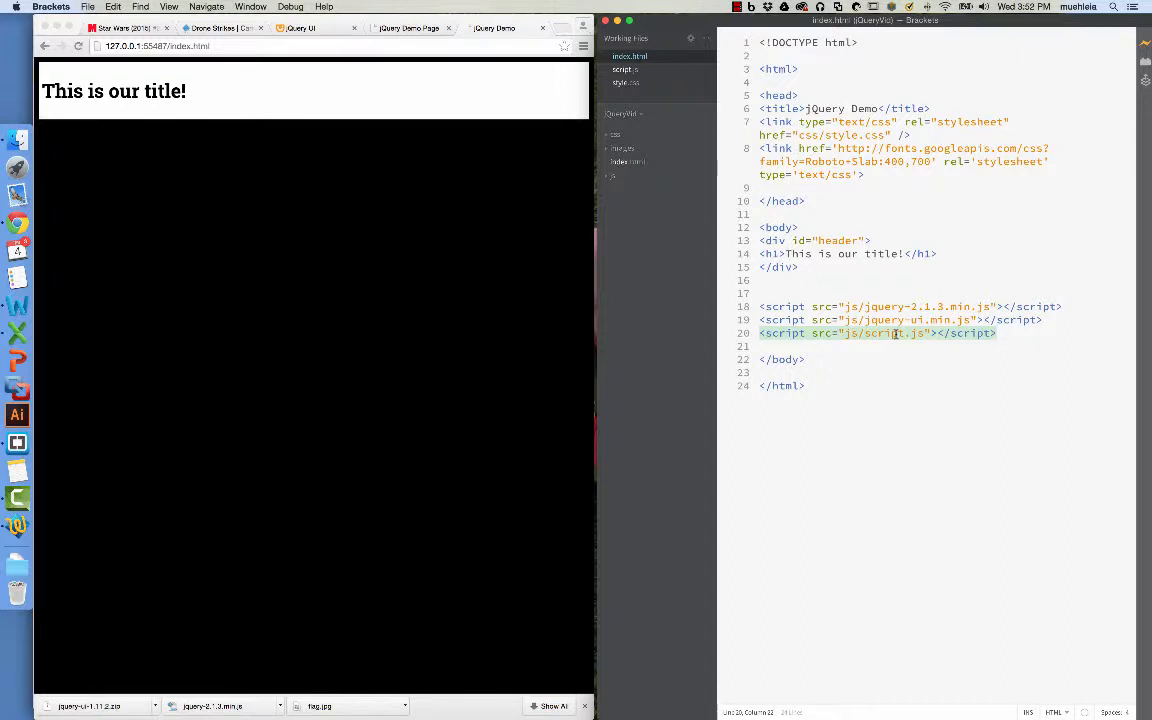
{"action": "mouse_move", "coordinate": [896, 332]}
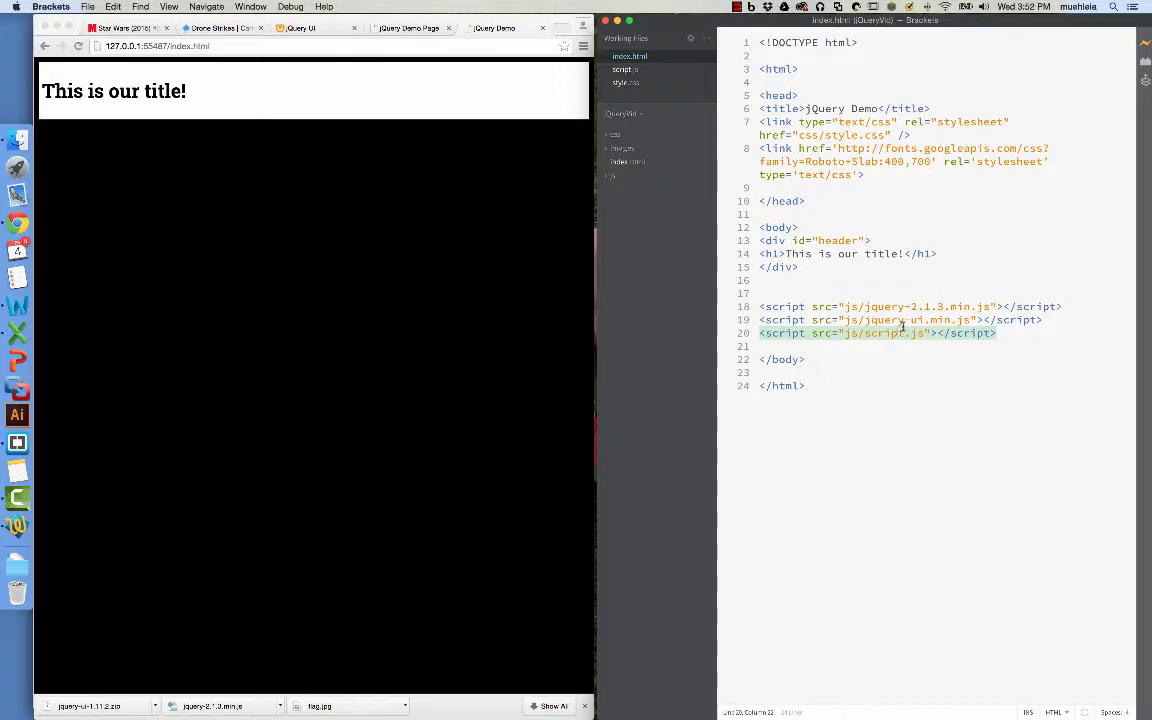